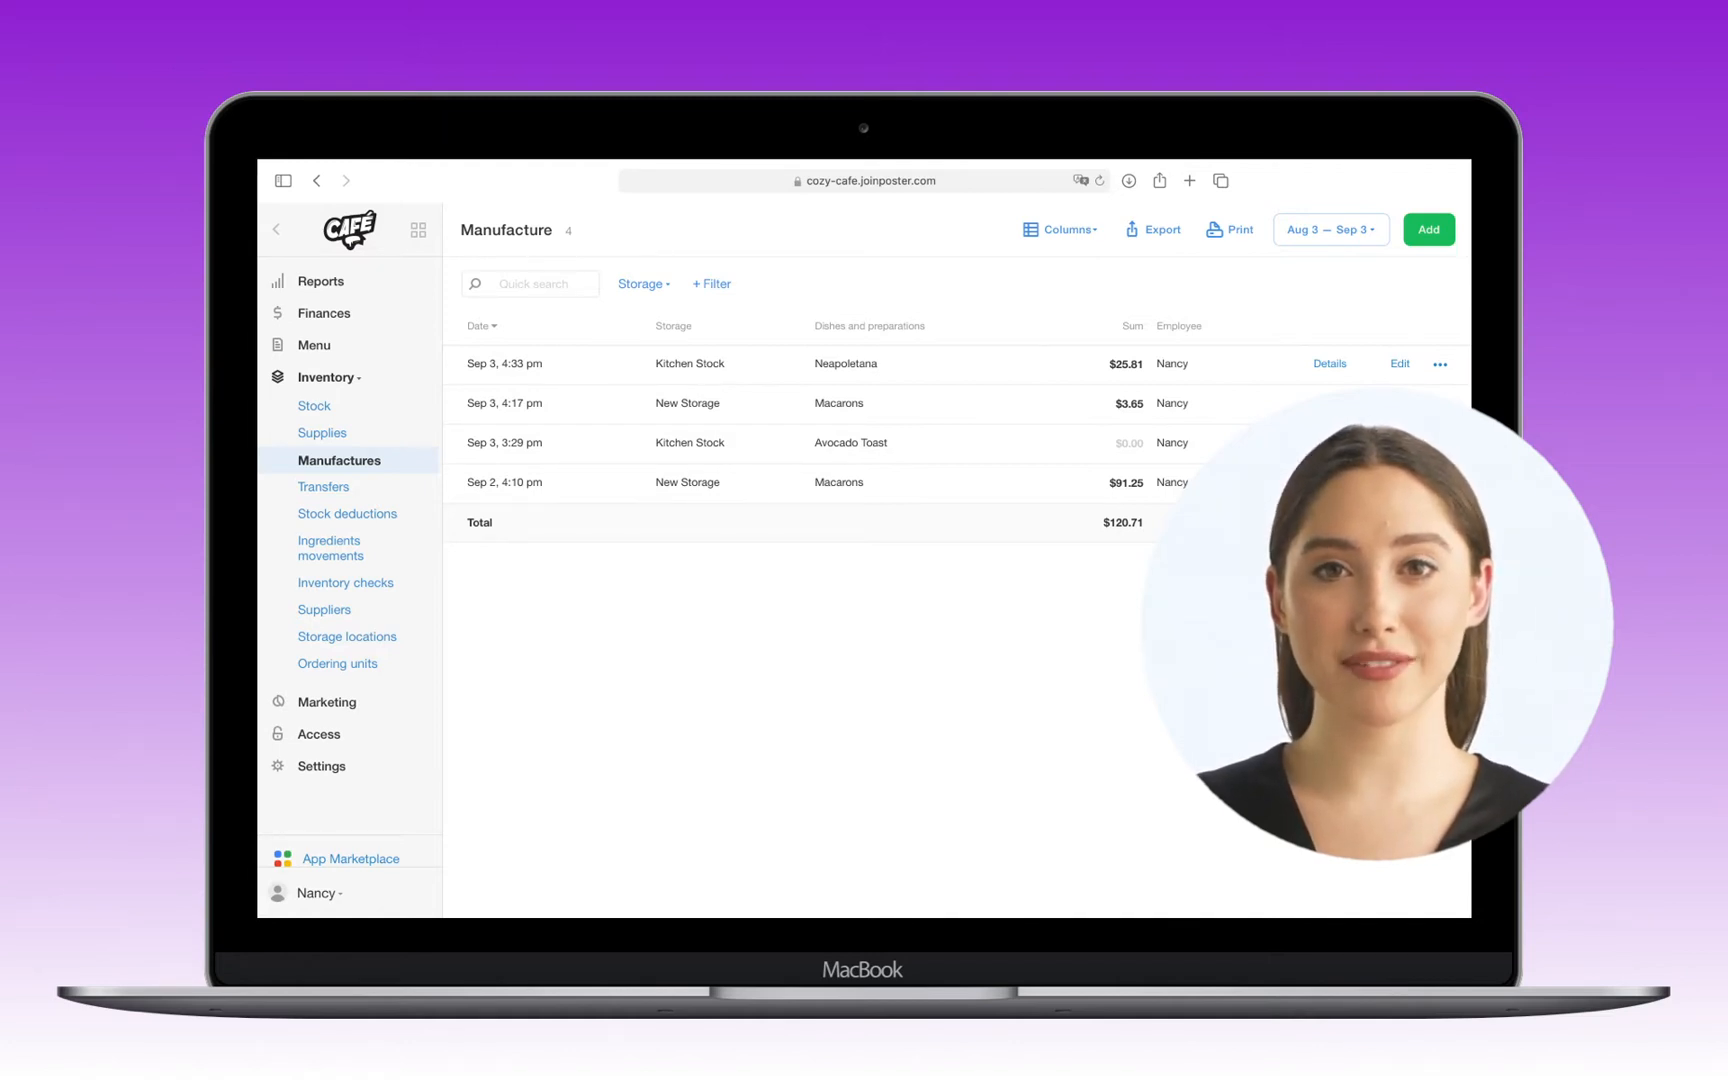
# Step: Enable 'Use manufacturing of dishes and preparations' under Management settings and save
pyautogui.click(318, 280)
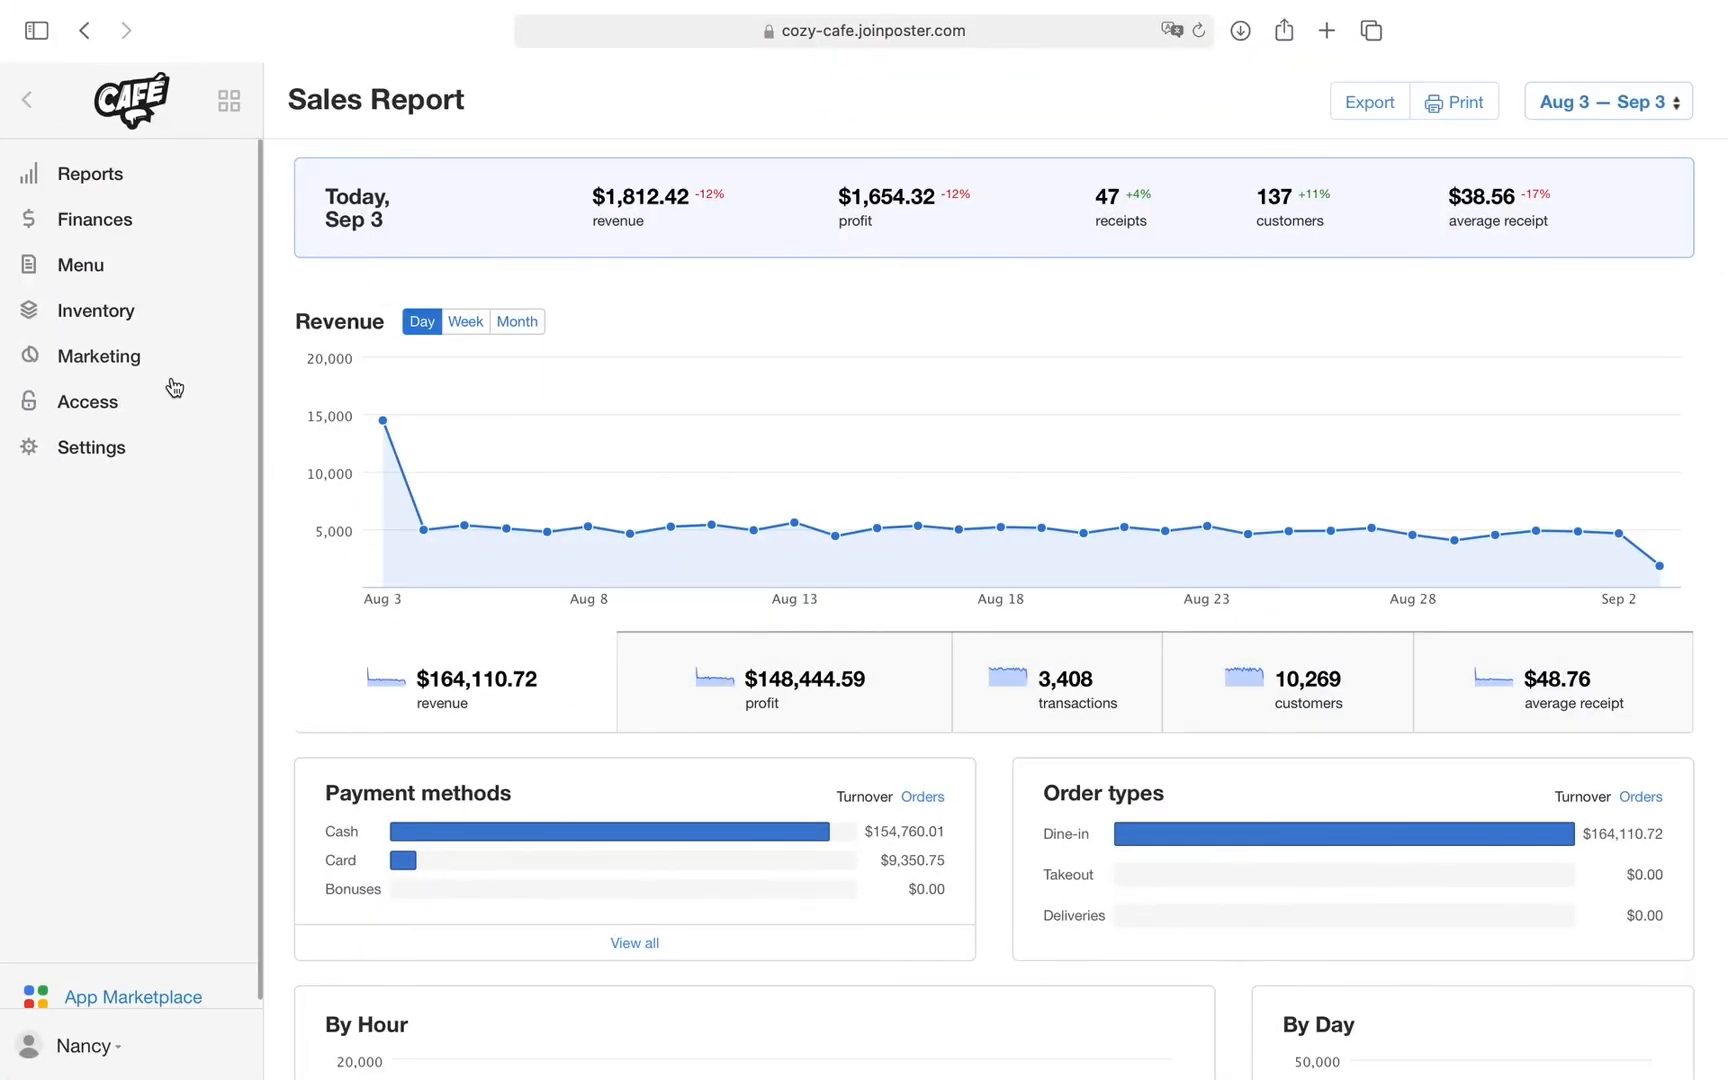
pyautogui.click(92, 446)
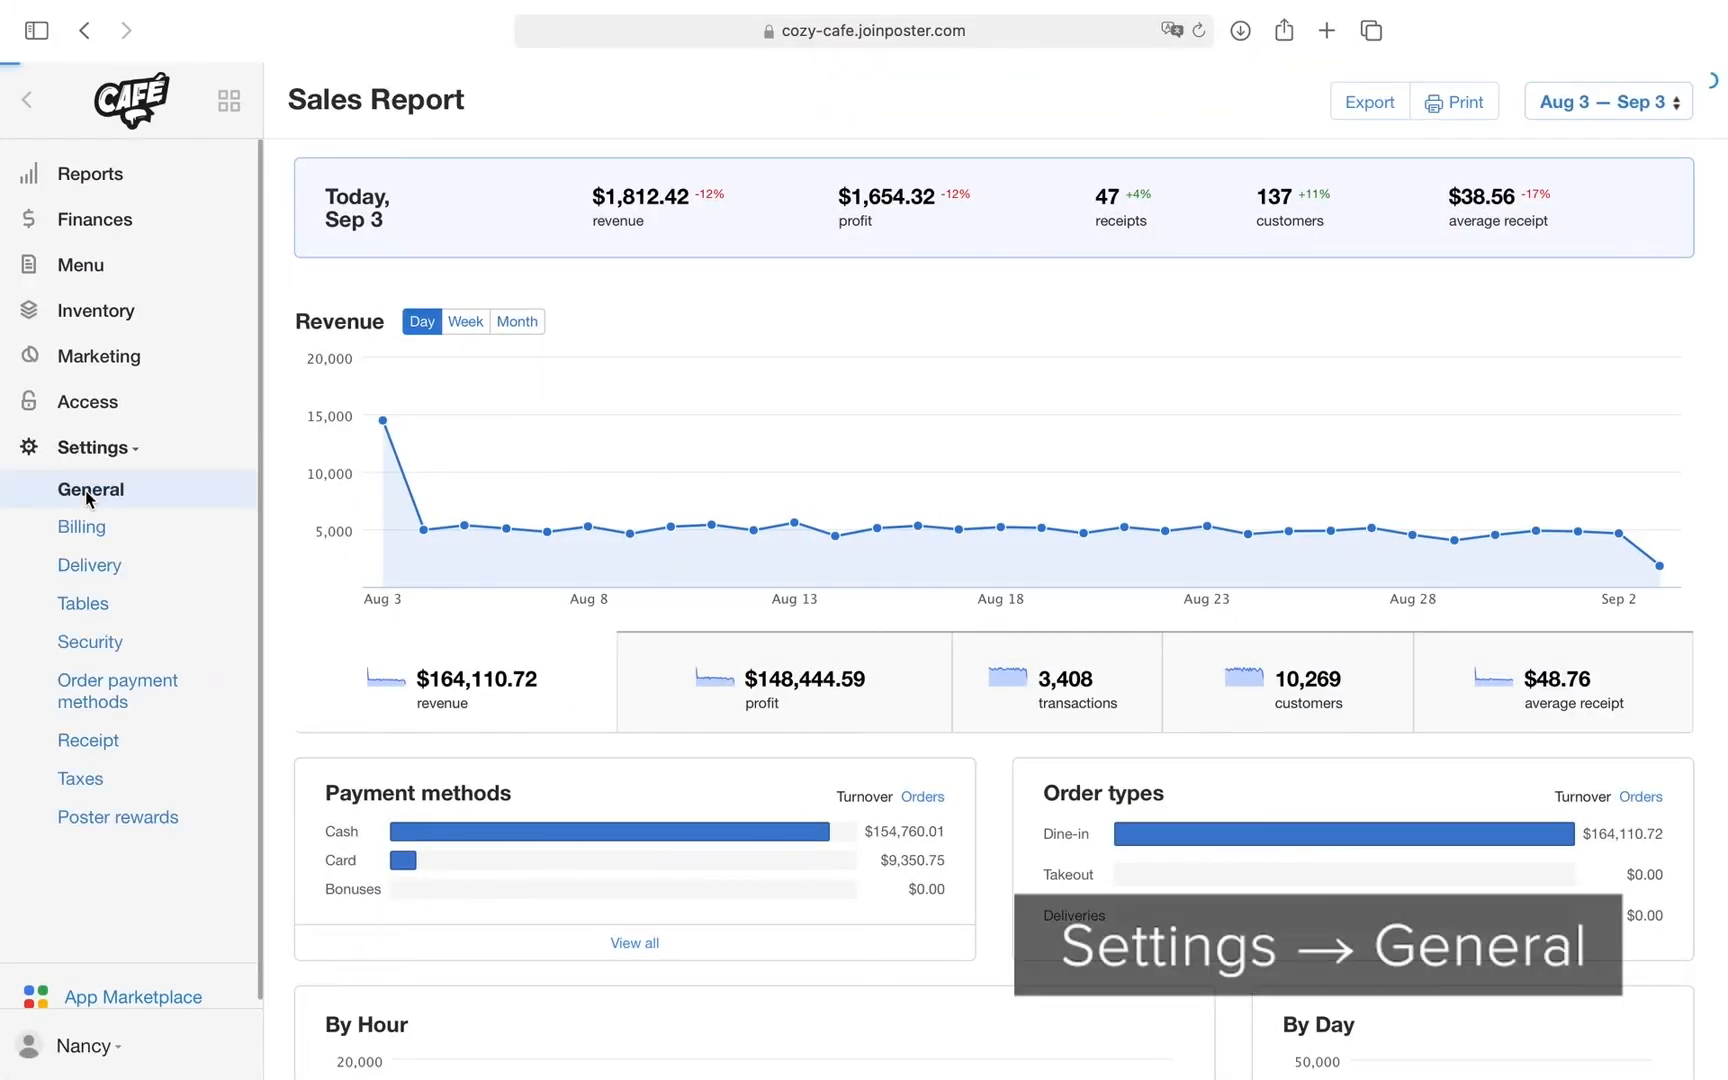
pyautogui.click(90, 488)
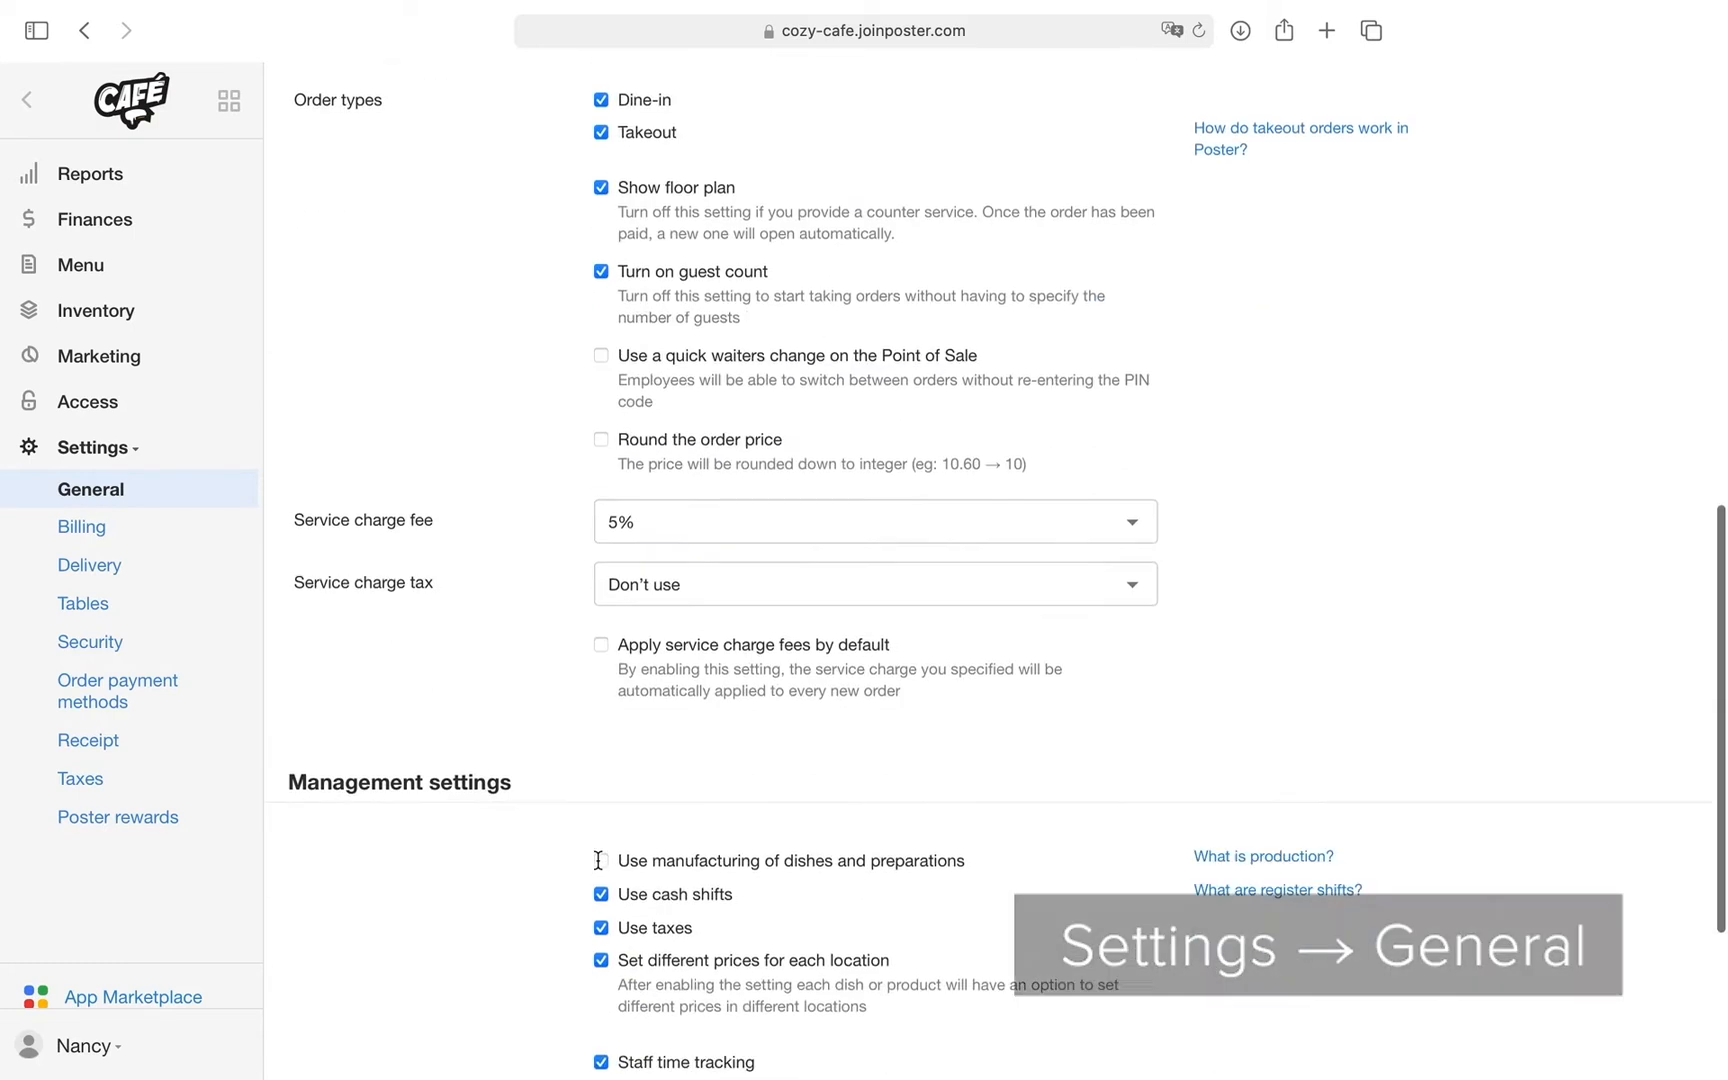
pyautogui.scroll(-3)
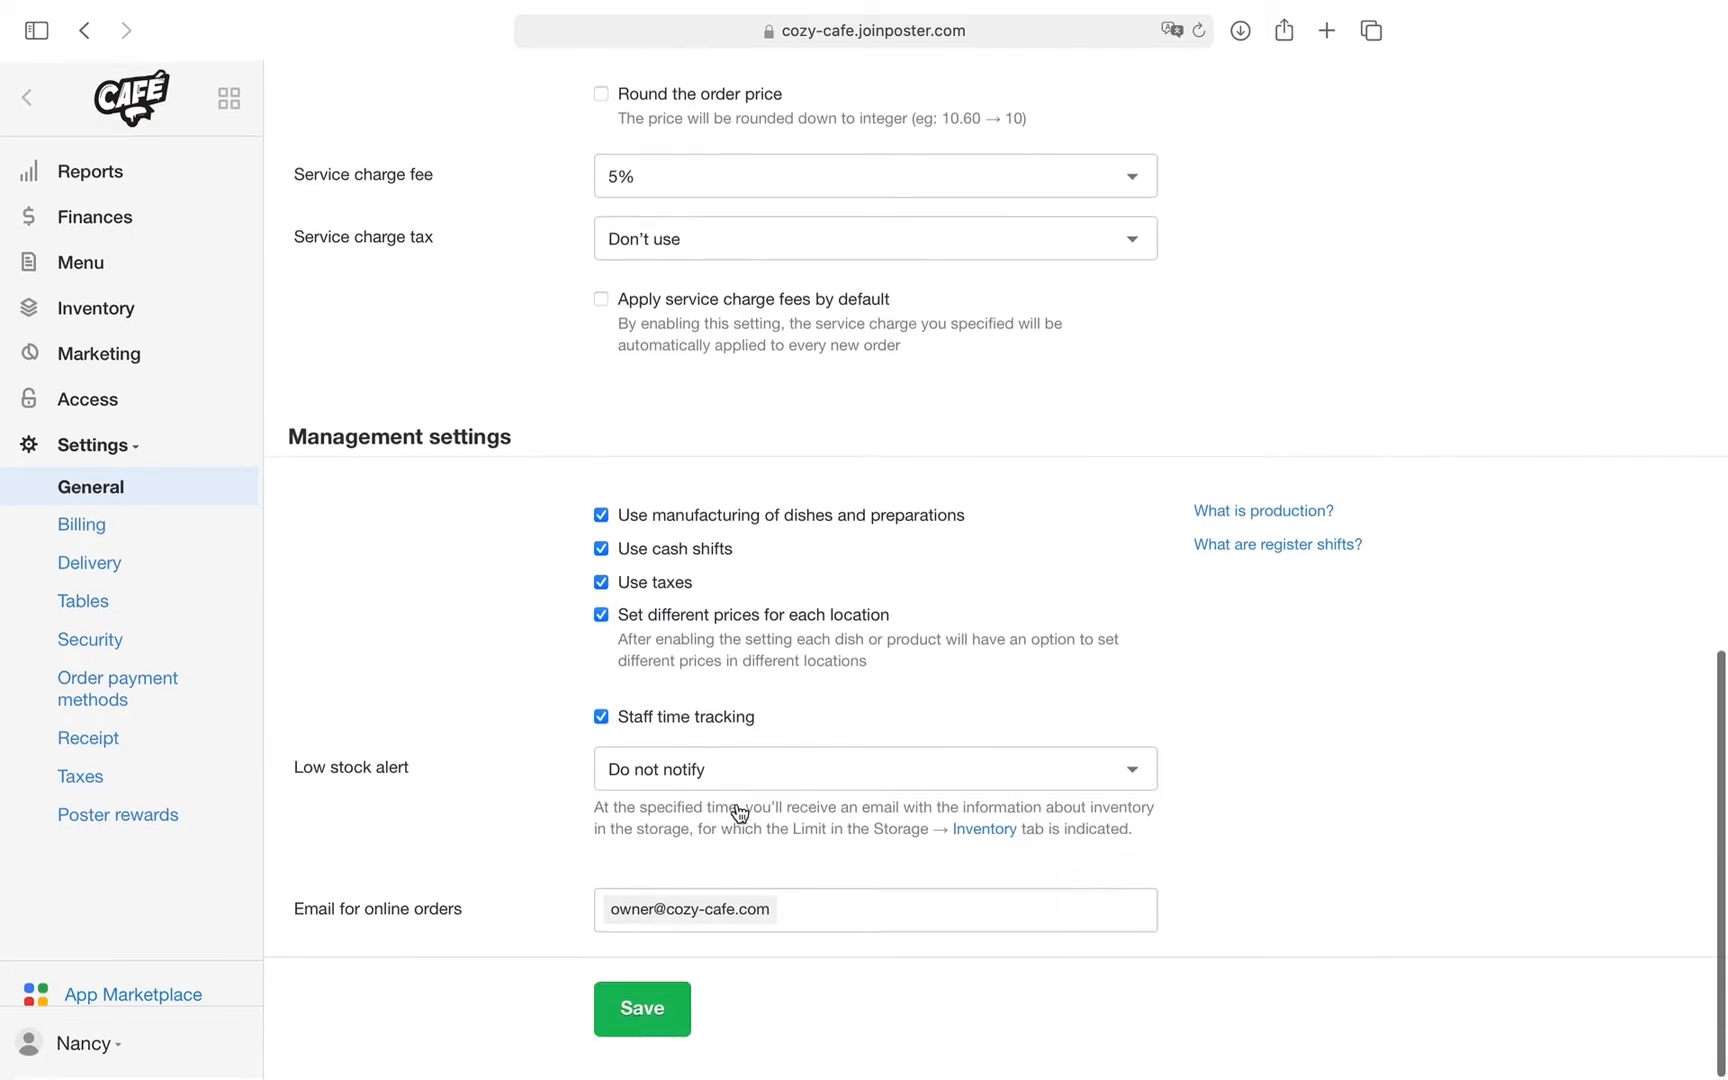
pyautogui.click(642, 1008)
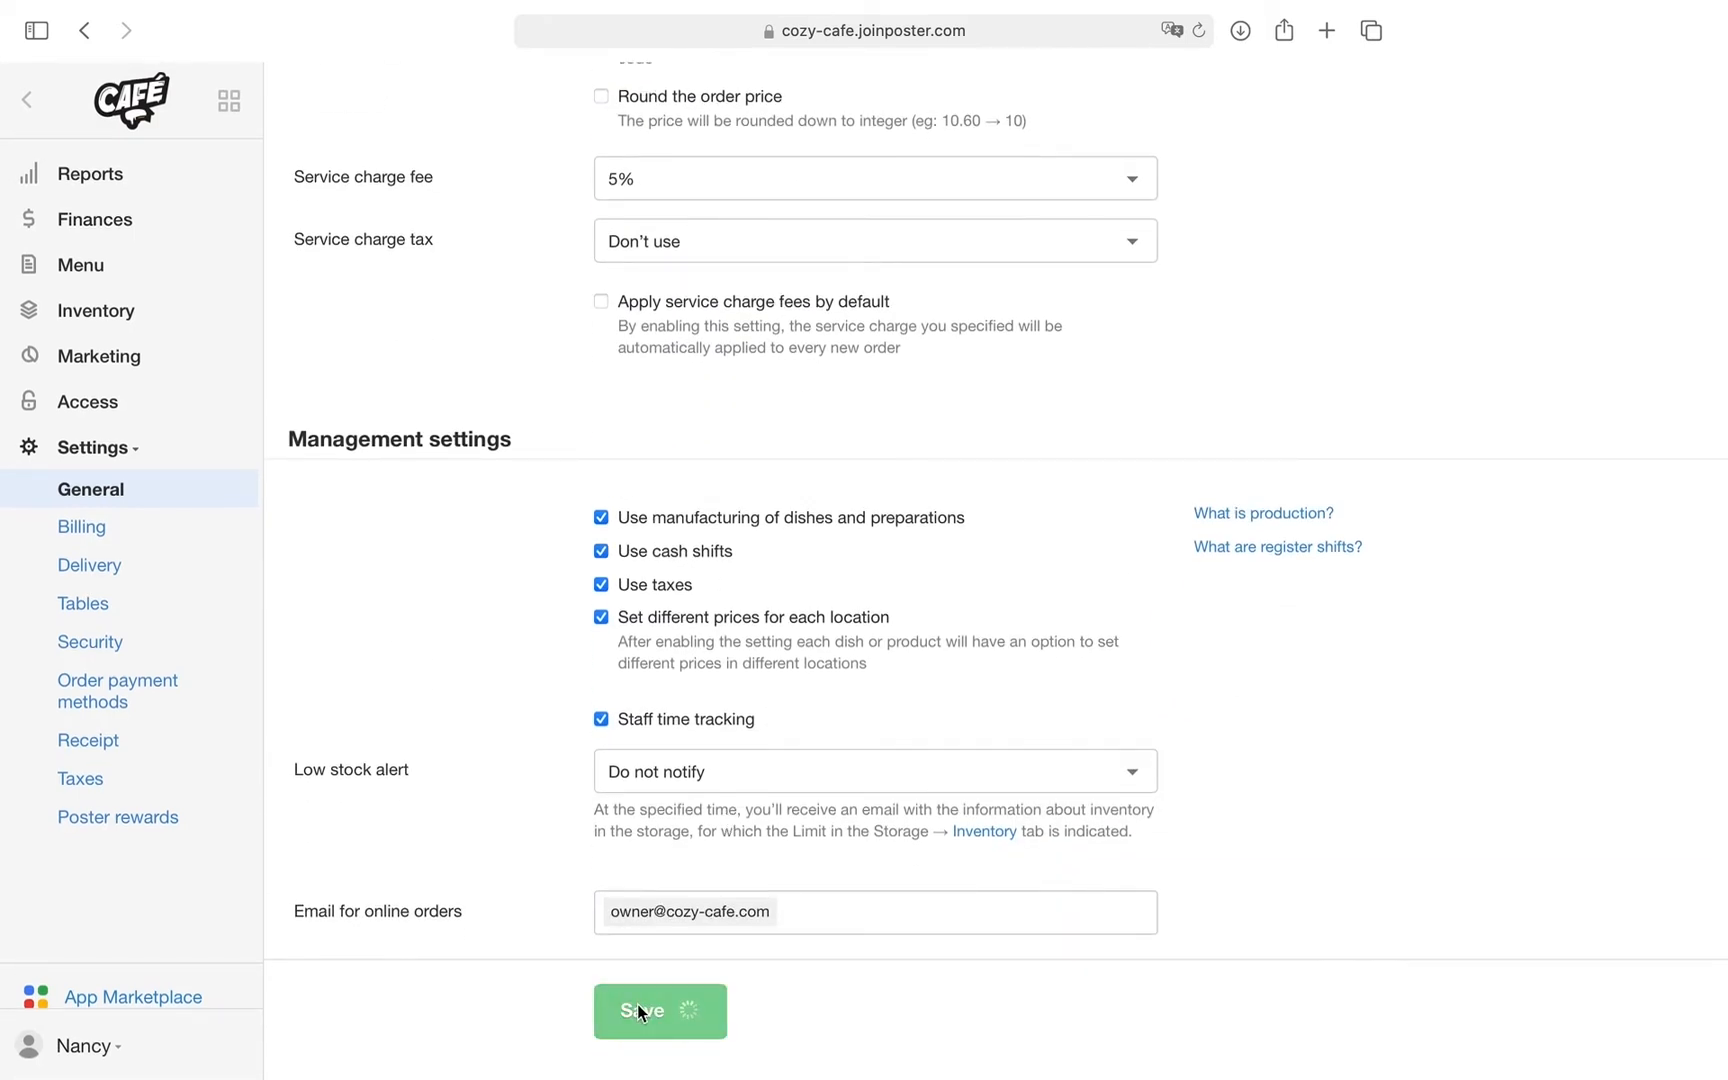
pyautogui.click(660, 1010)
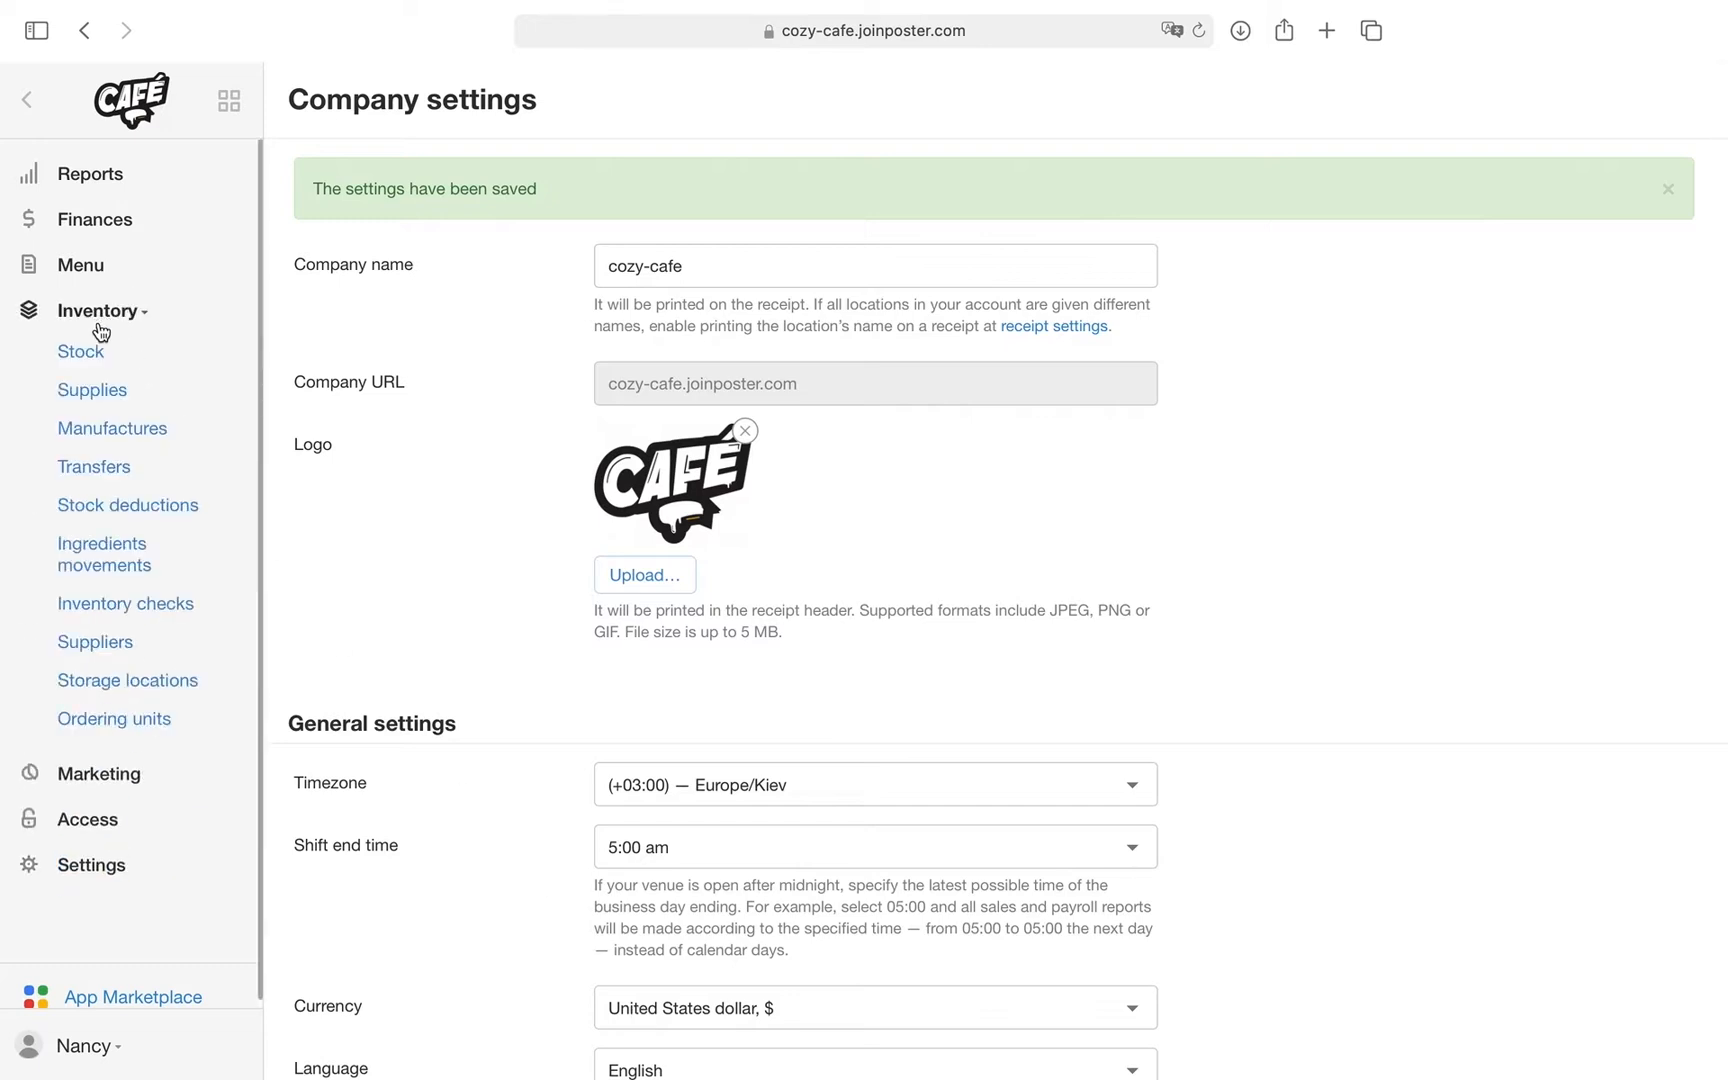
# Step: Start a new manufacture dated 09/02/2021 in New Storage
pyautogui.click(112, 428)
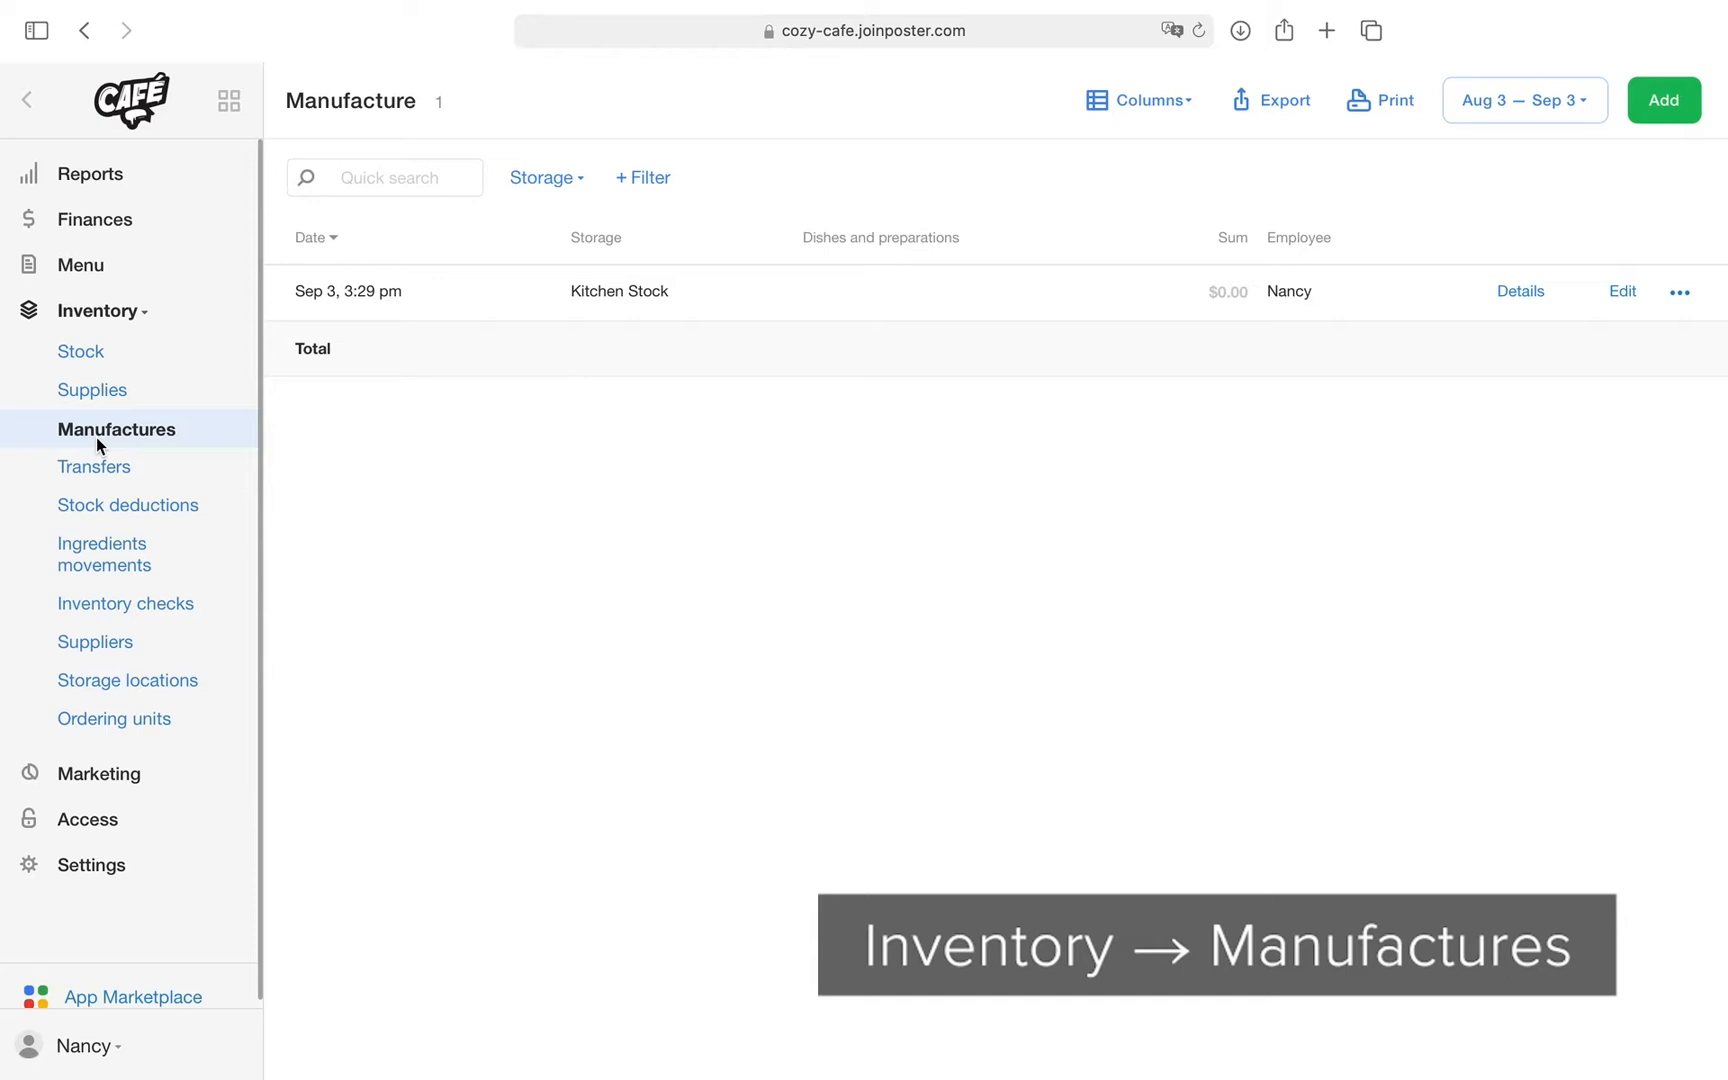
pyautogui.moveTo(1662, 100)
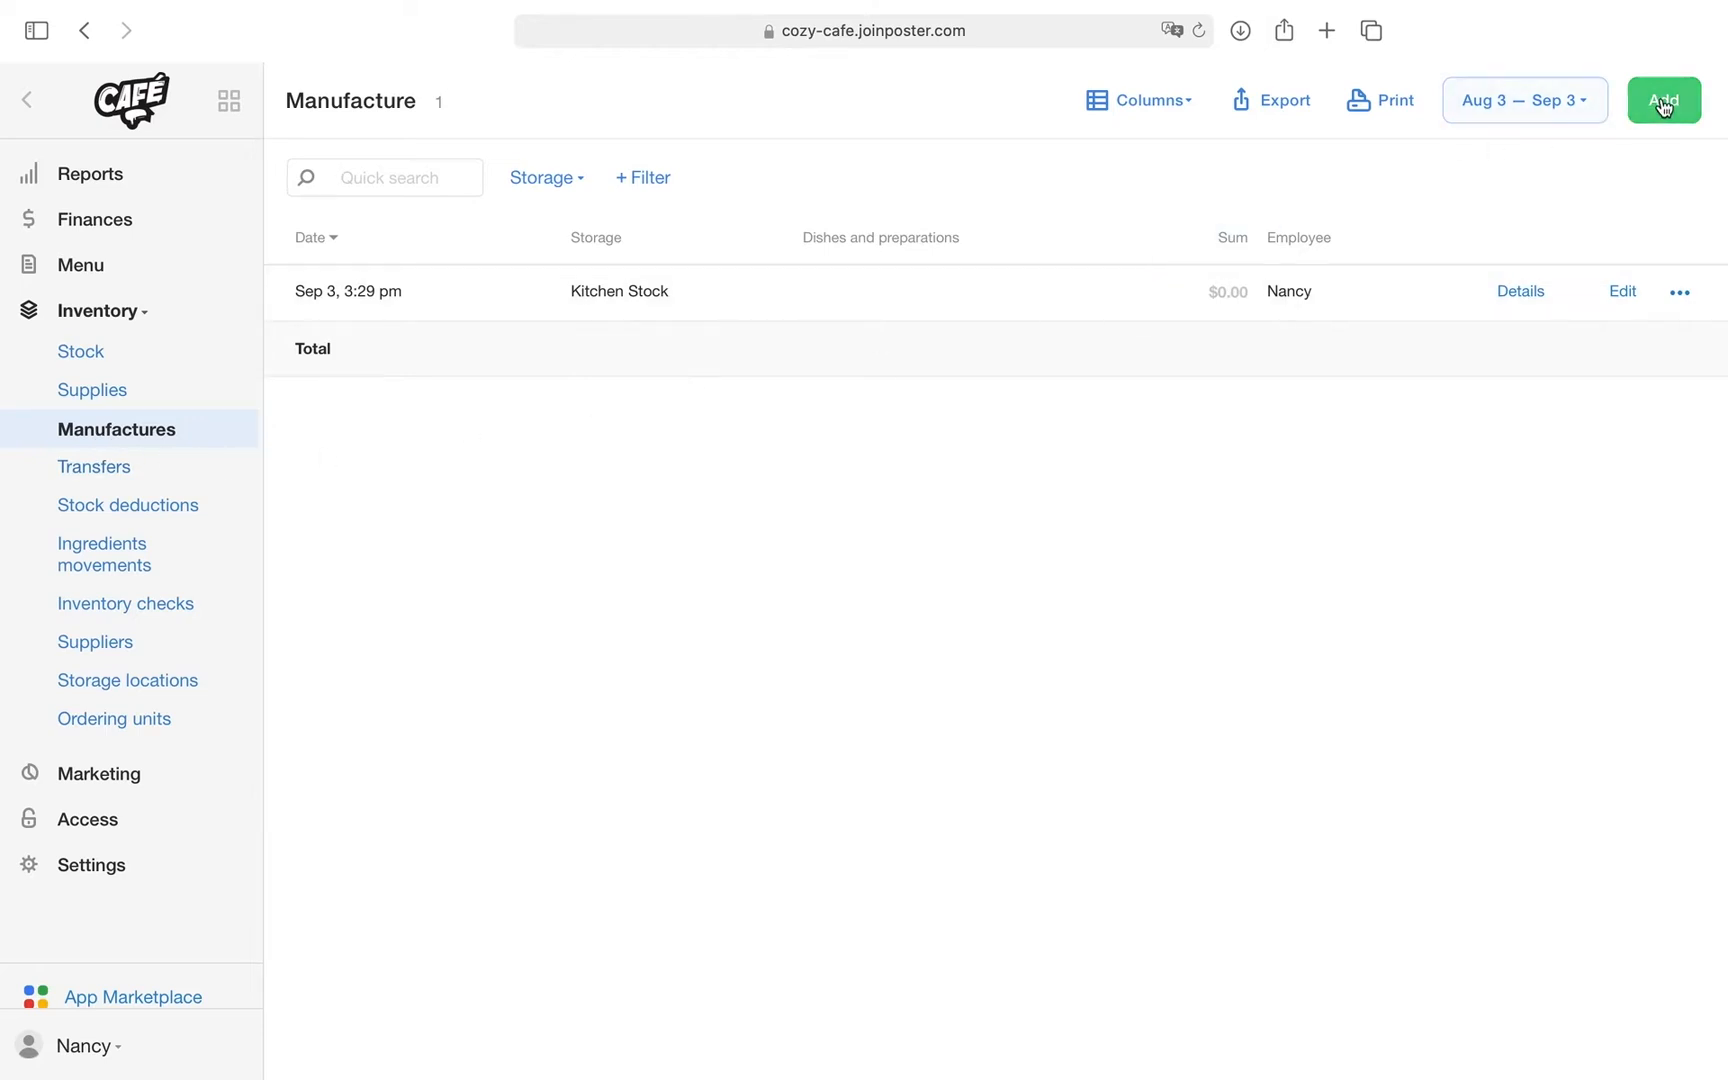
pyautogui.click(1664, 100)
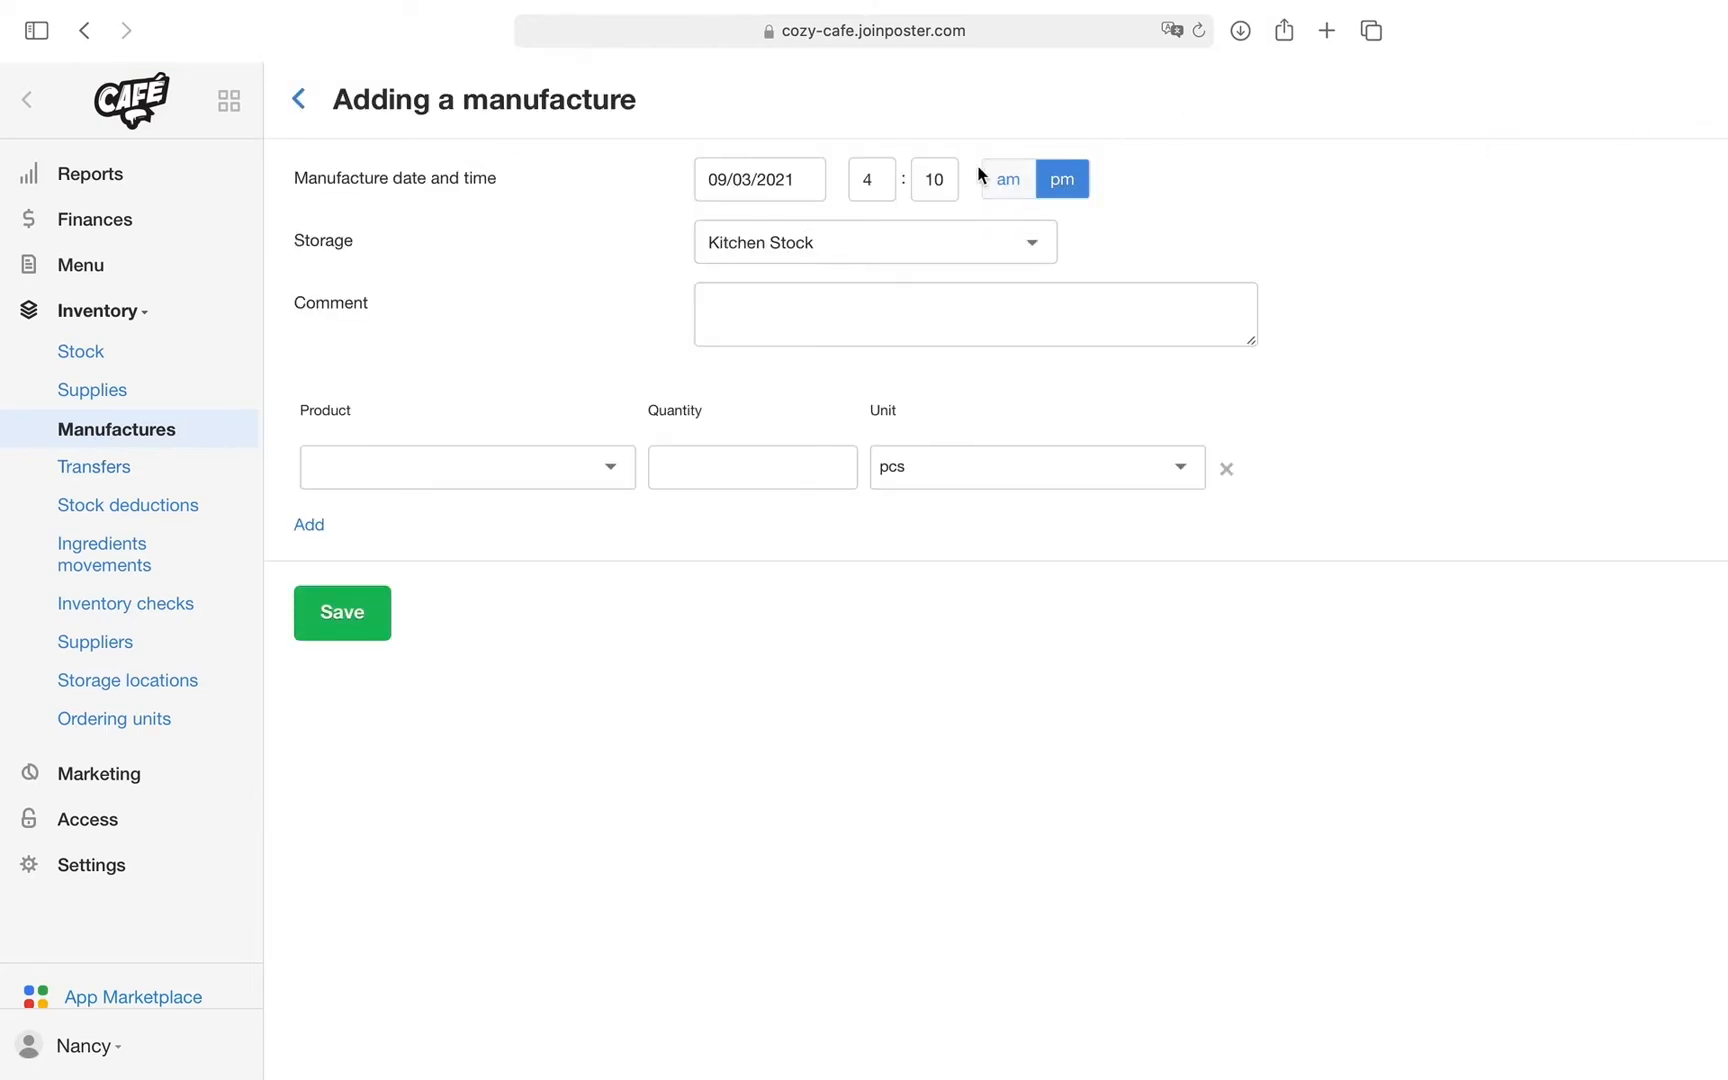
pyautogui.click(760, 178)
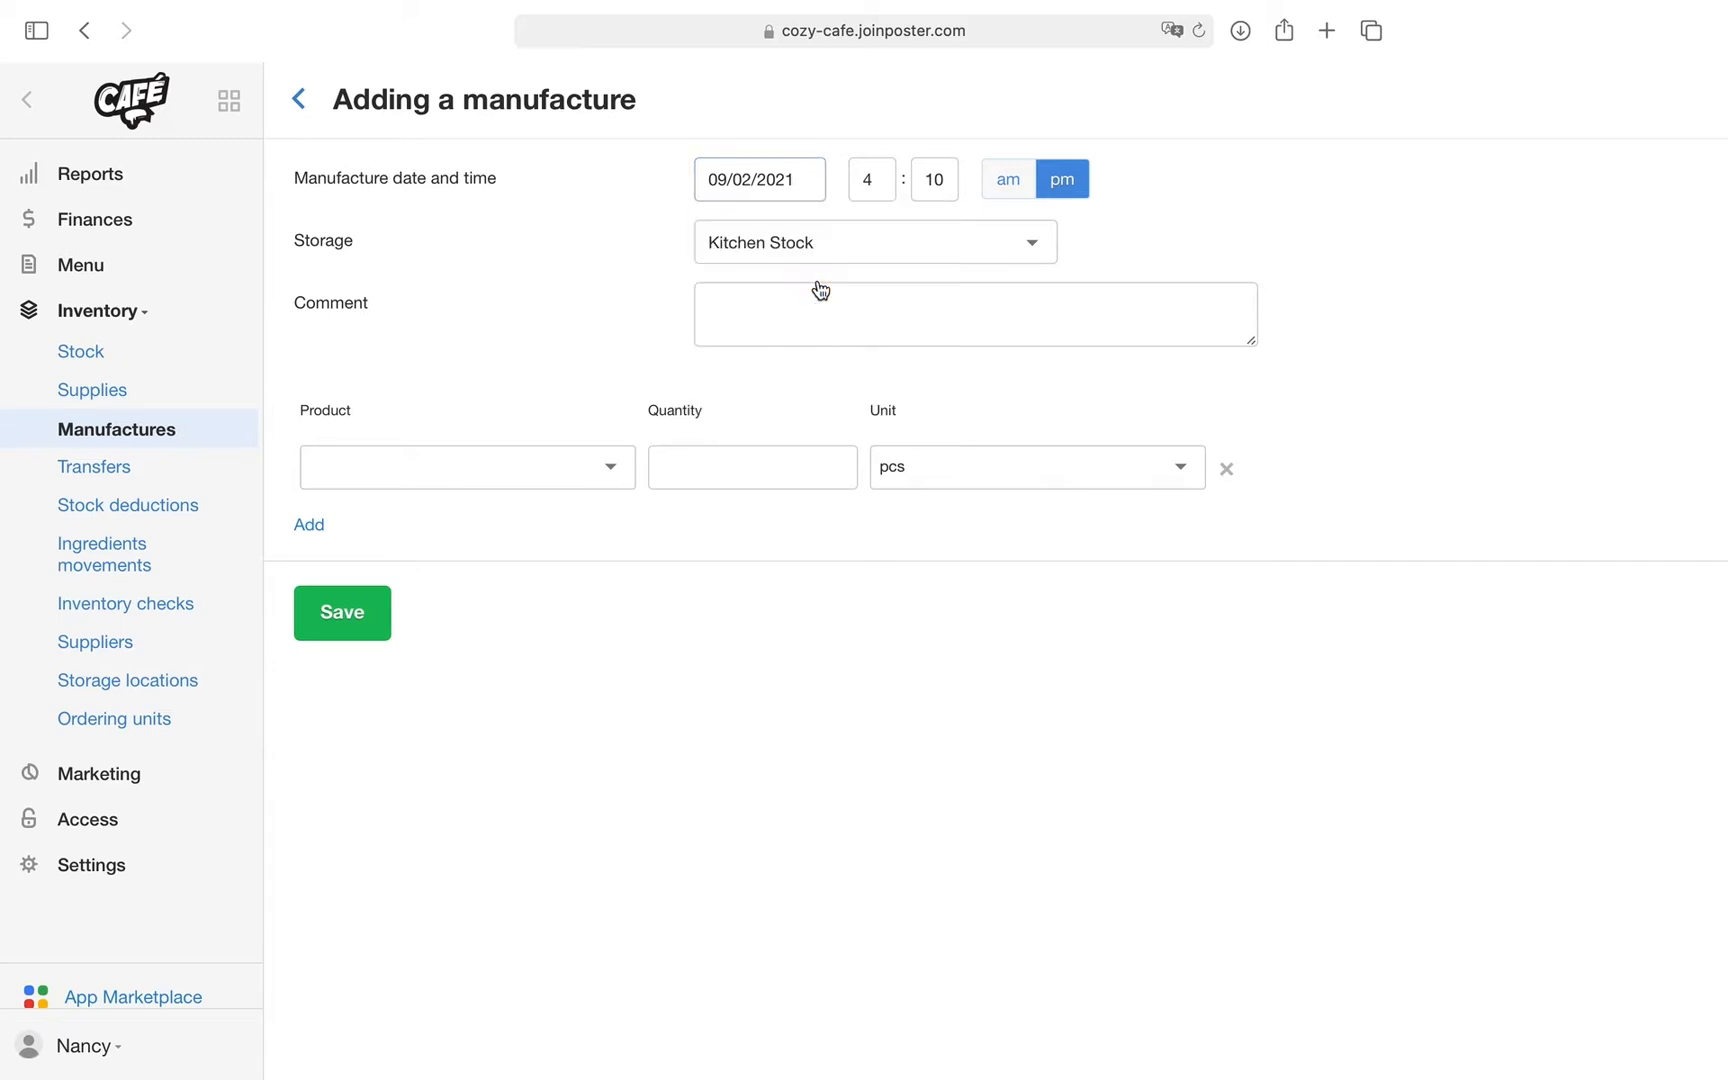
pyautogui.click(874, 242)
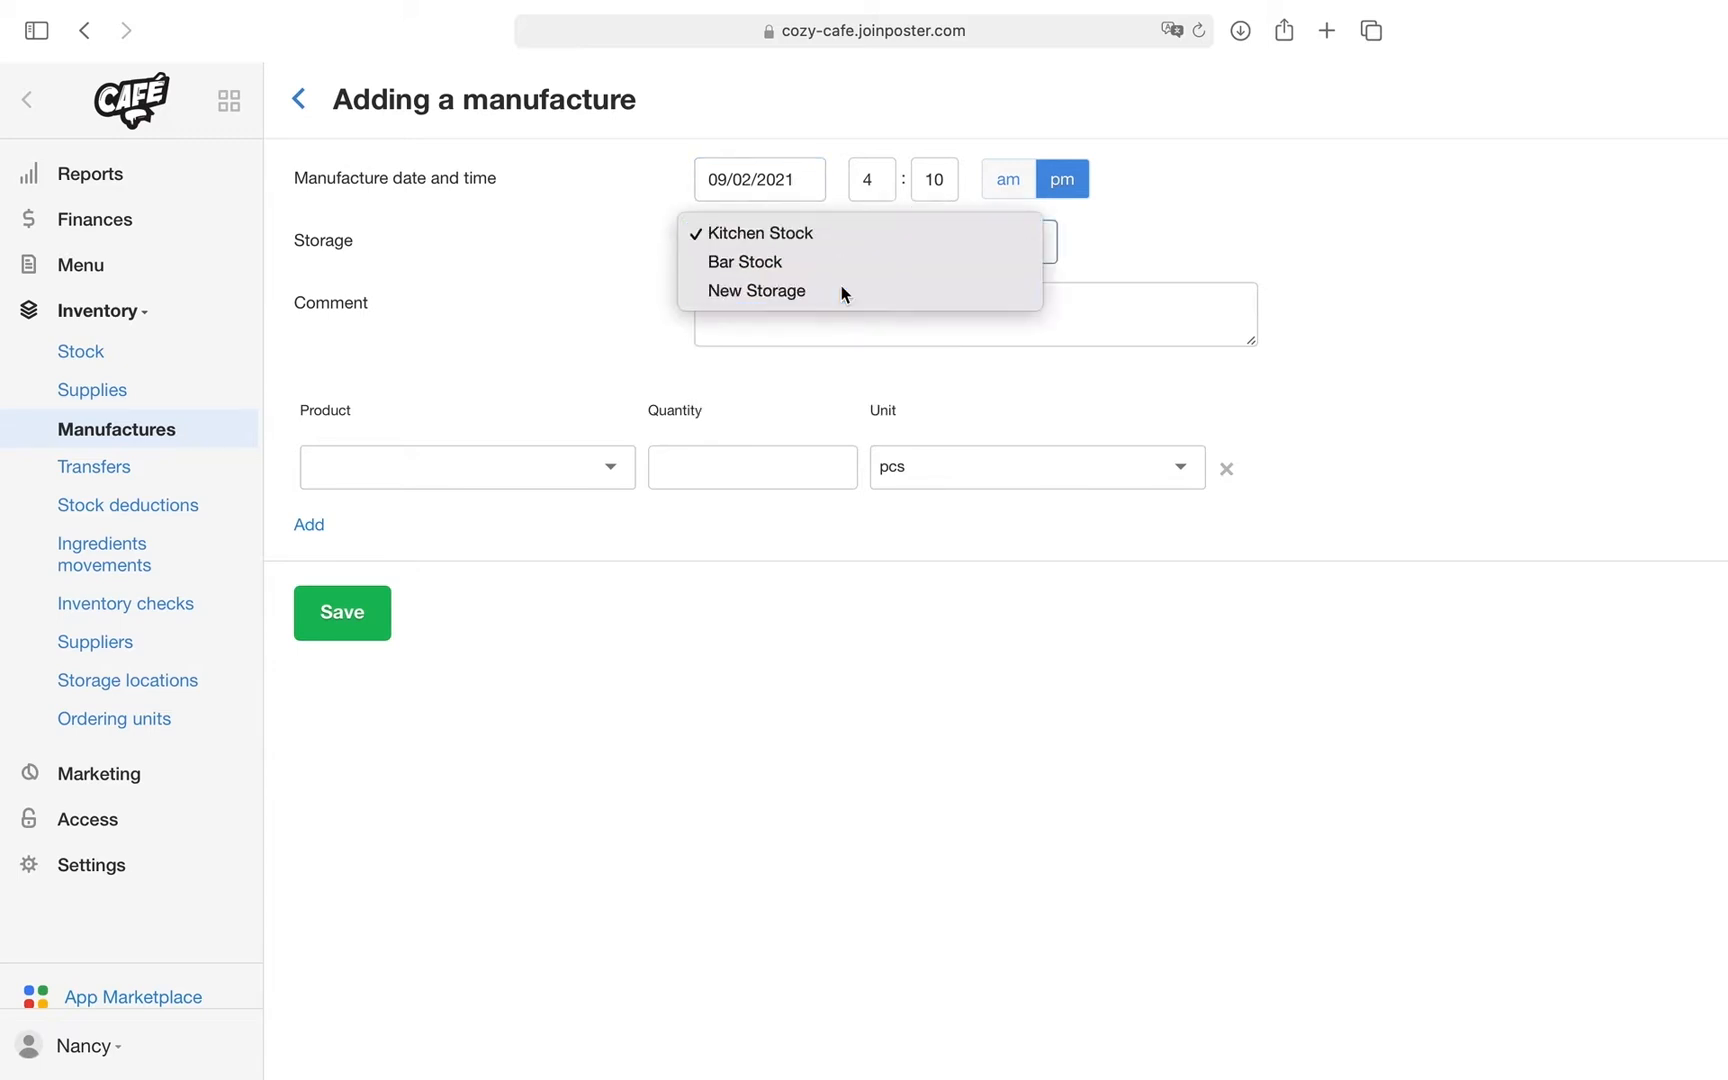
pyautogui.click(756, 290)
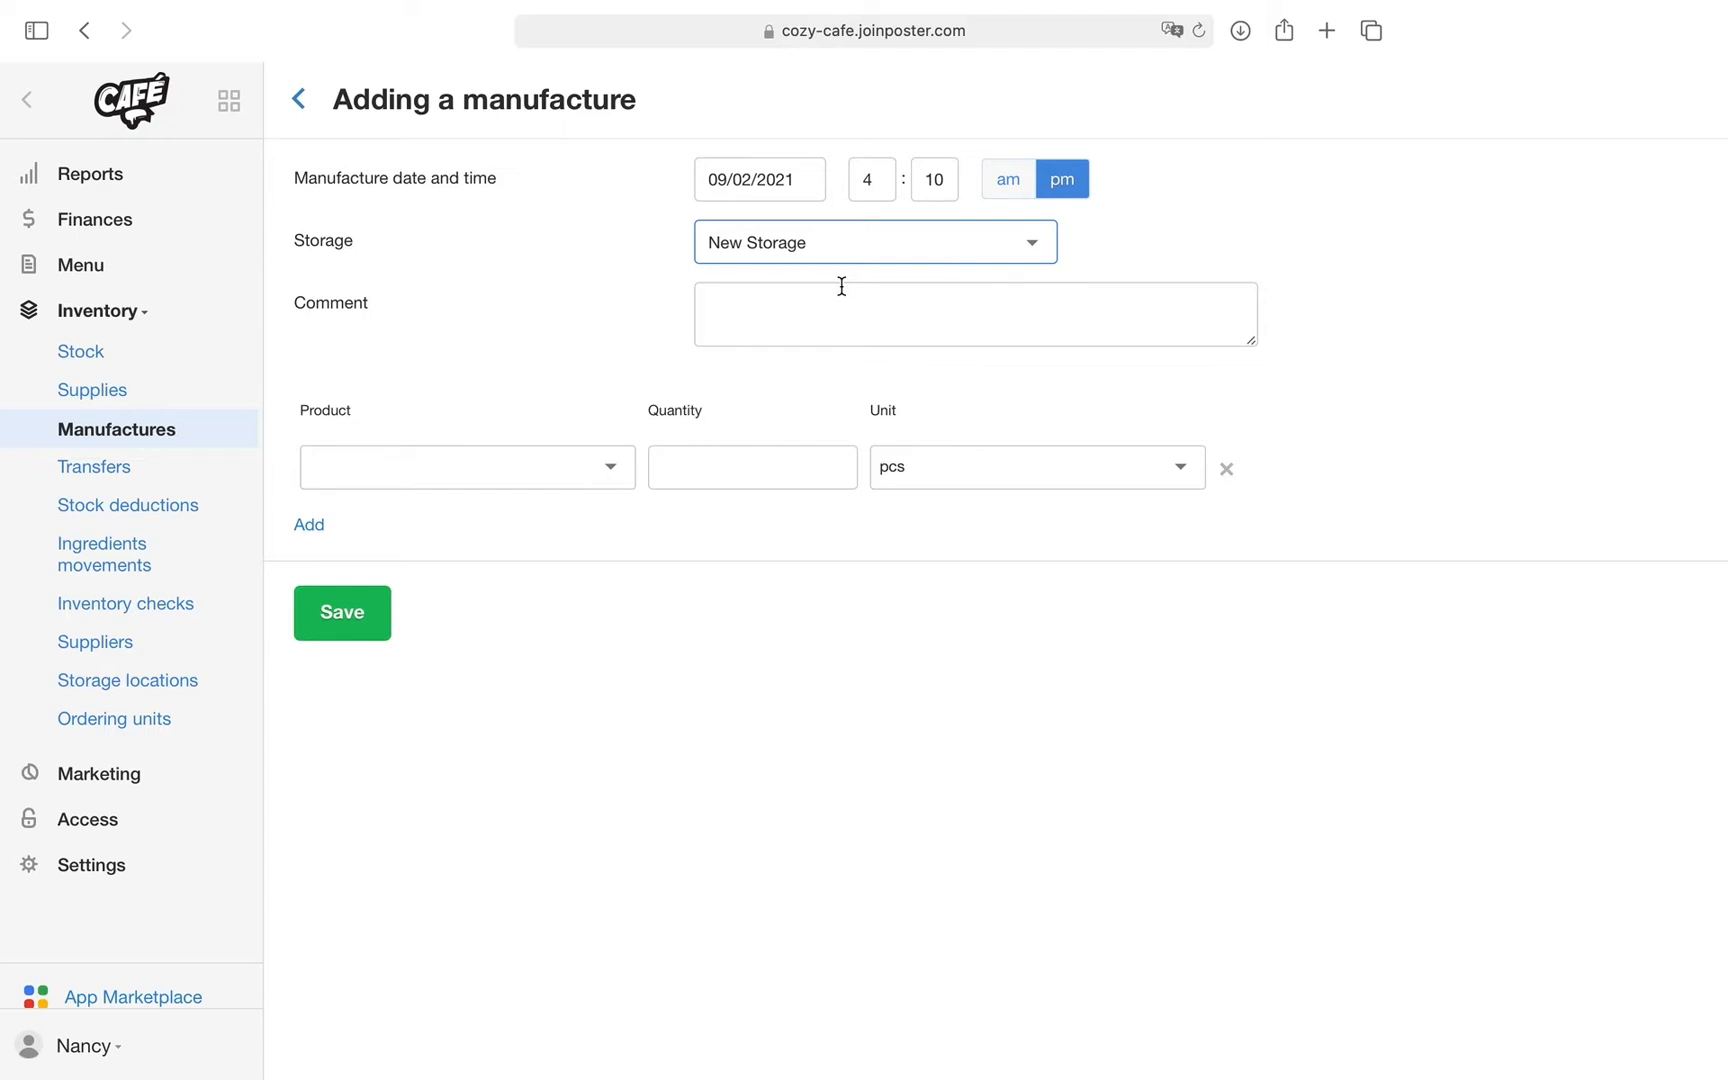
# Step: Add Macarons with quantity 25 and save the manufacture
pyautogui.click(466, 466)
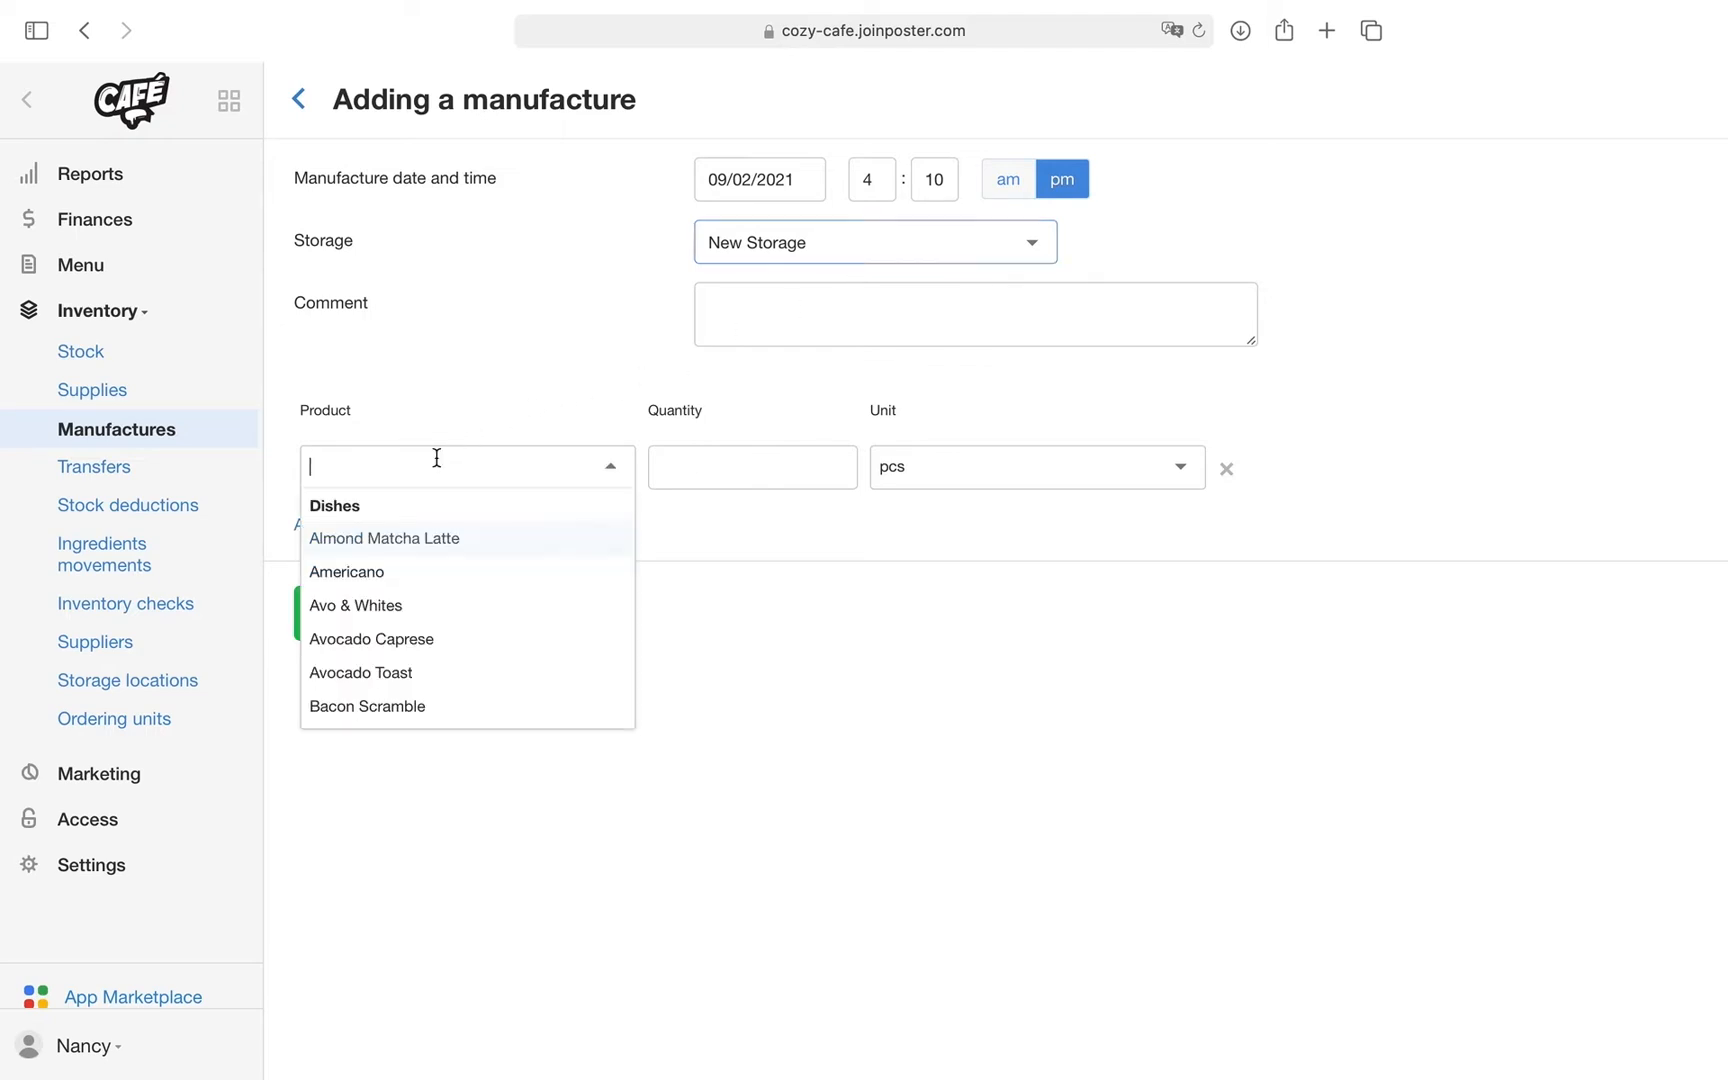
pyautogui.write('m')
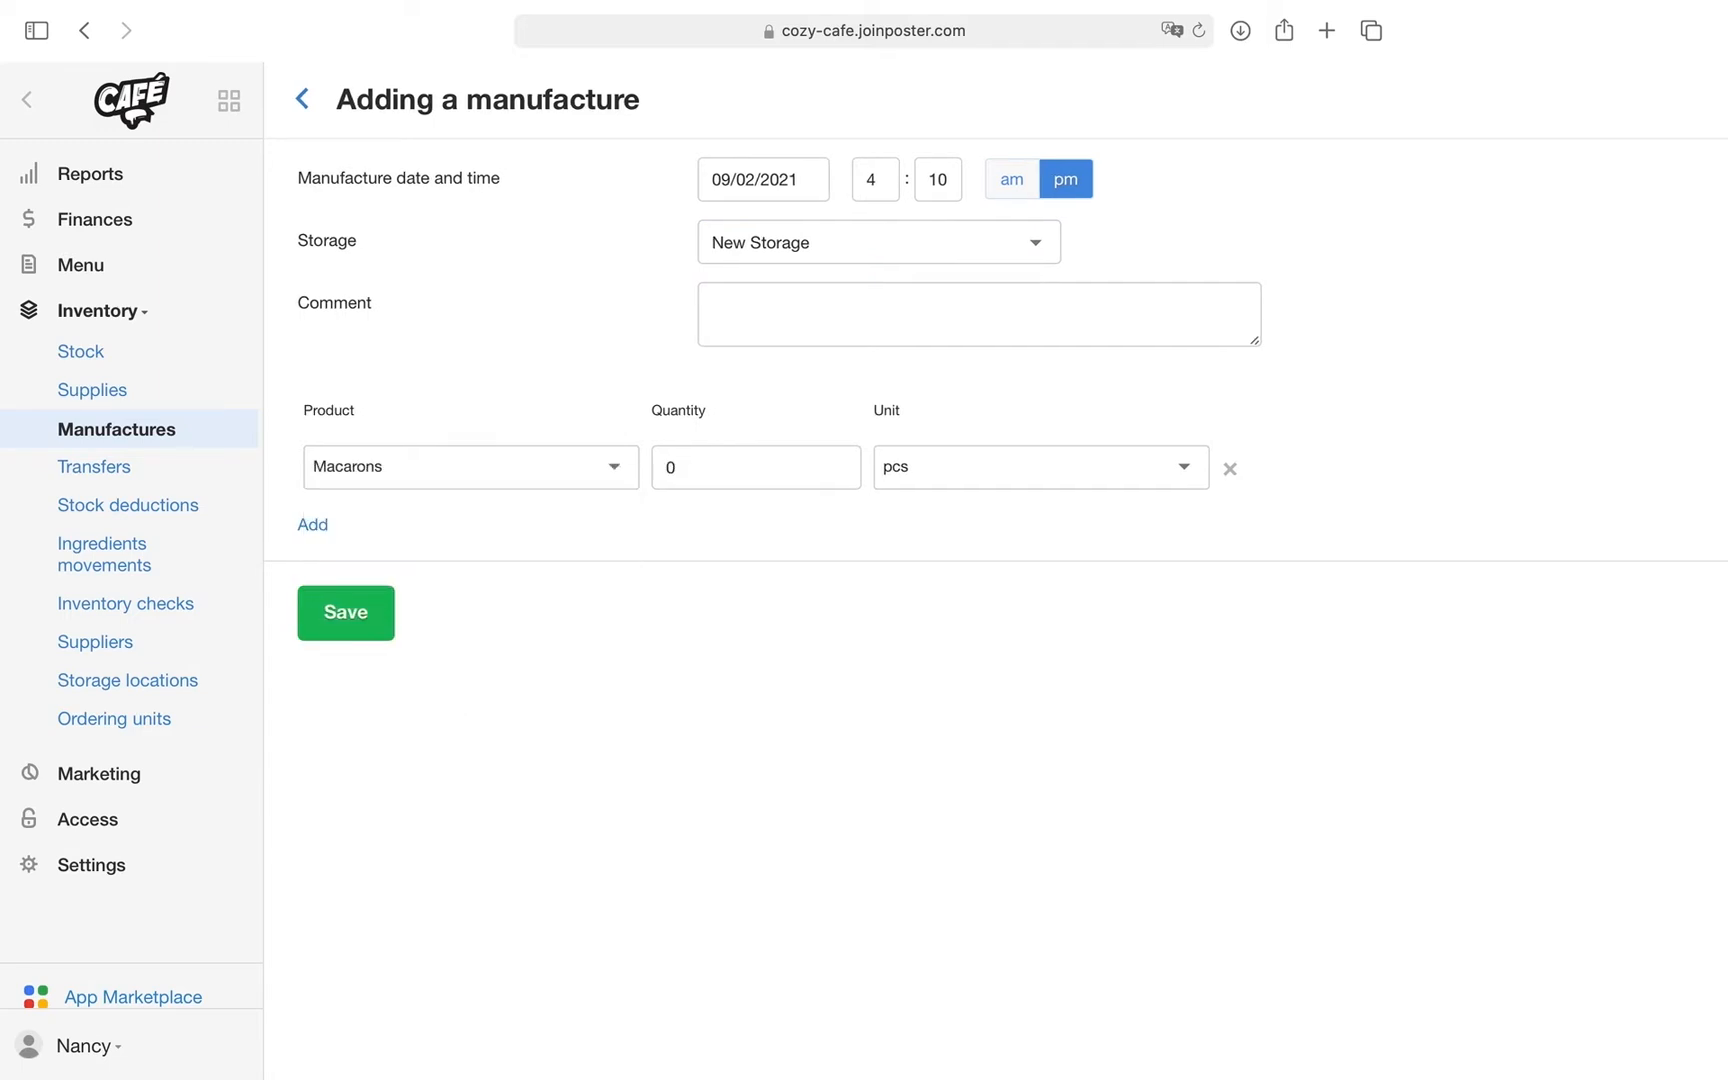
pyautogui.click(754, 468)
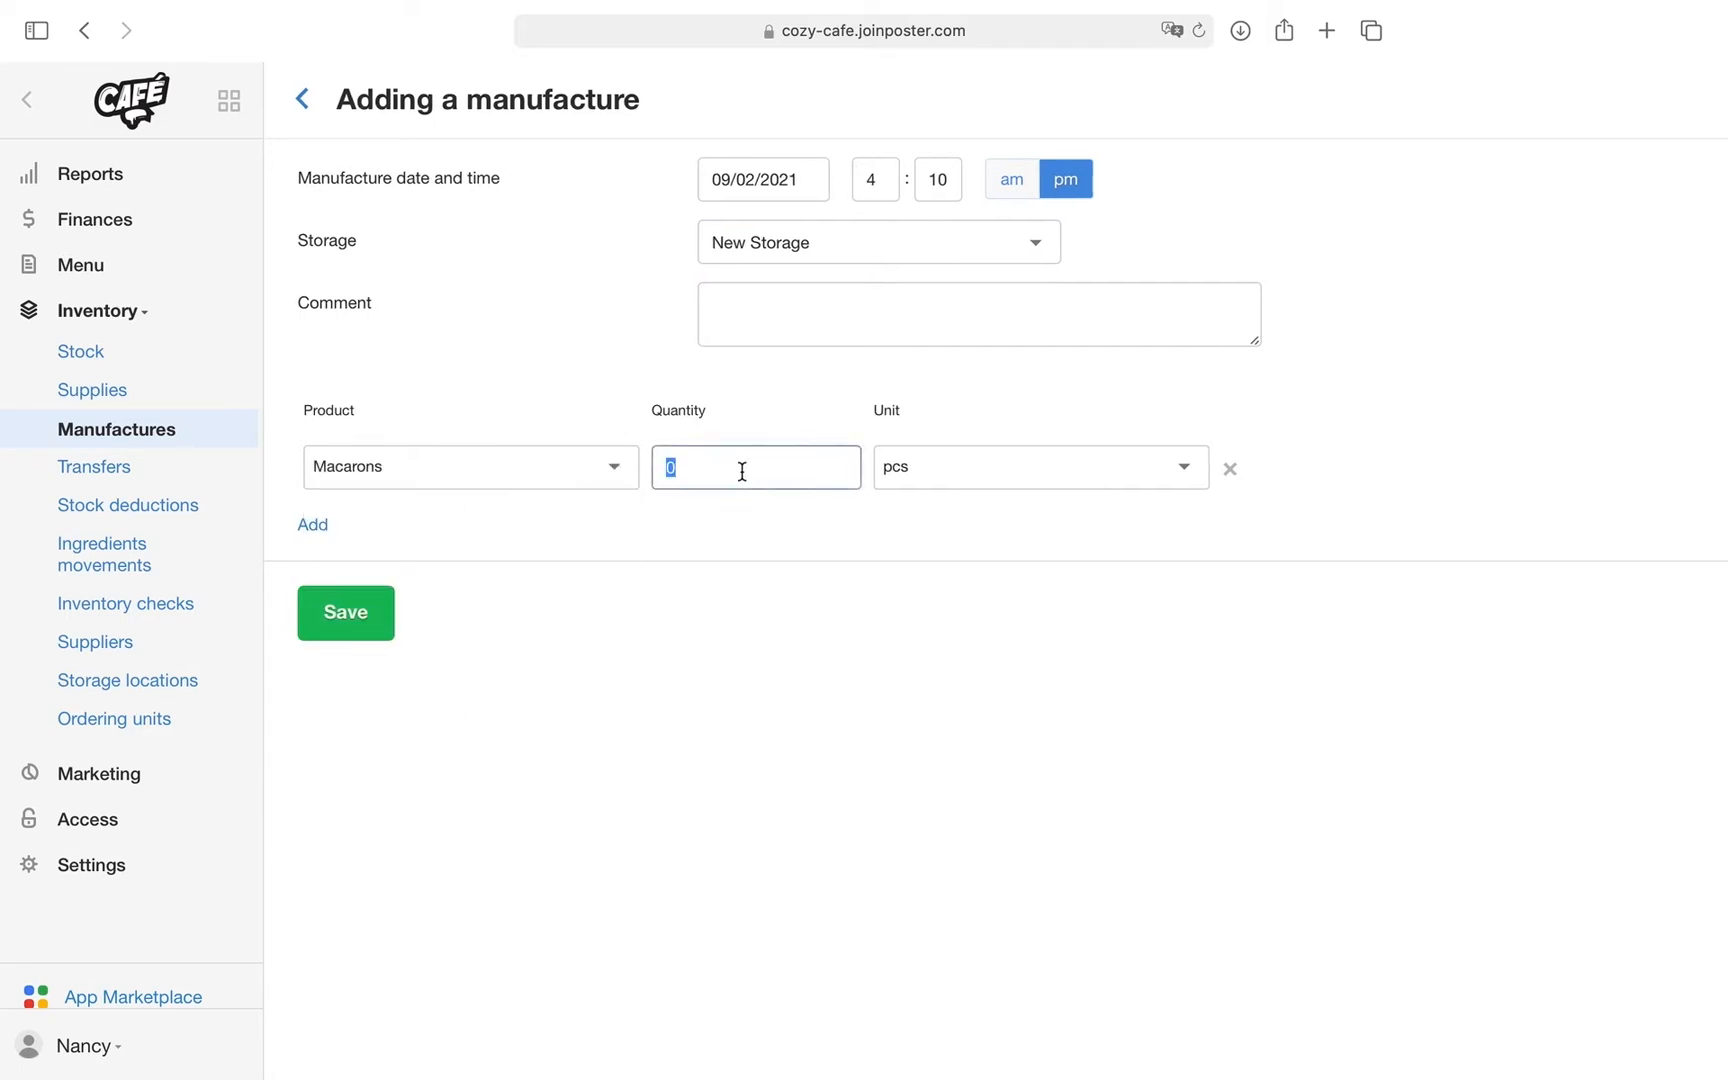
pyautogui.write('25')
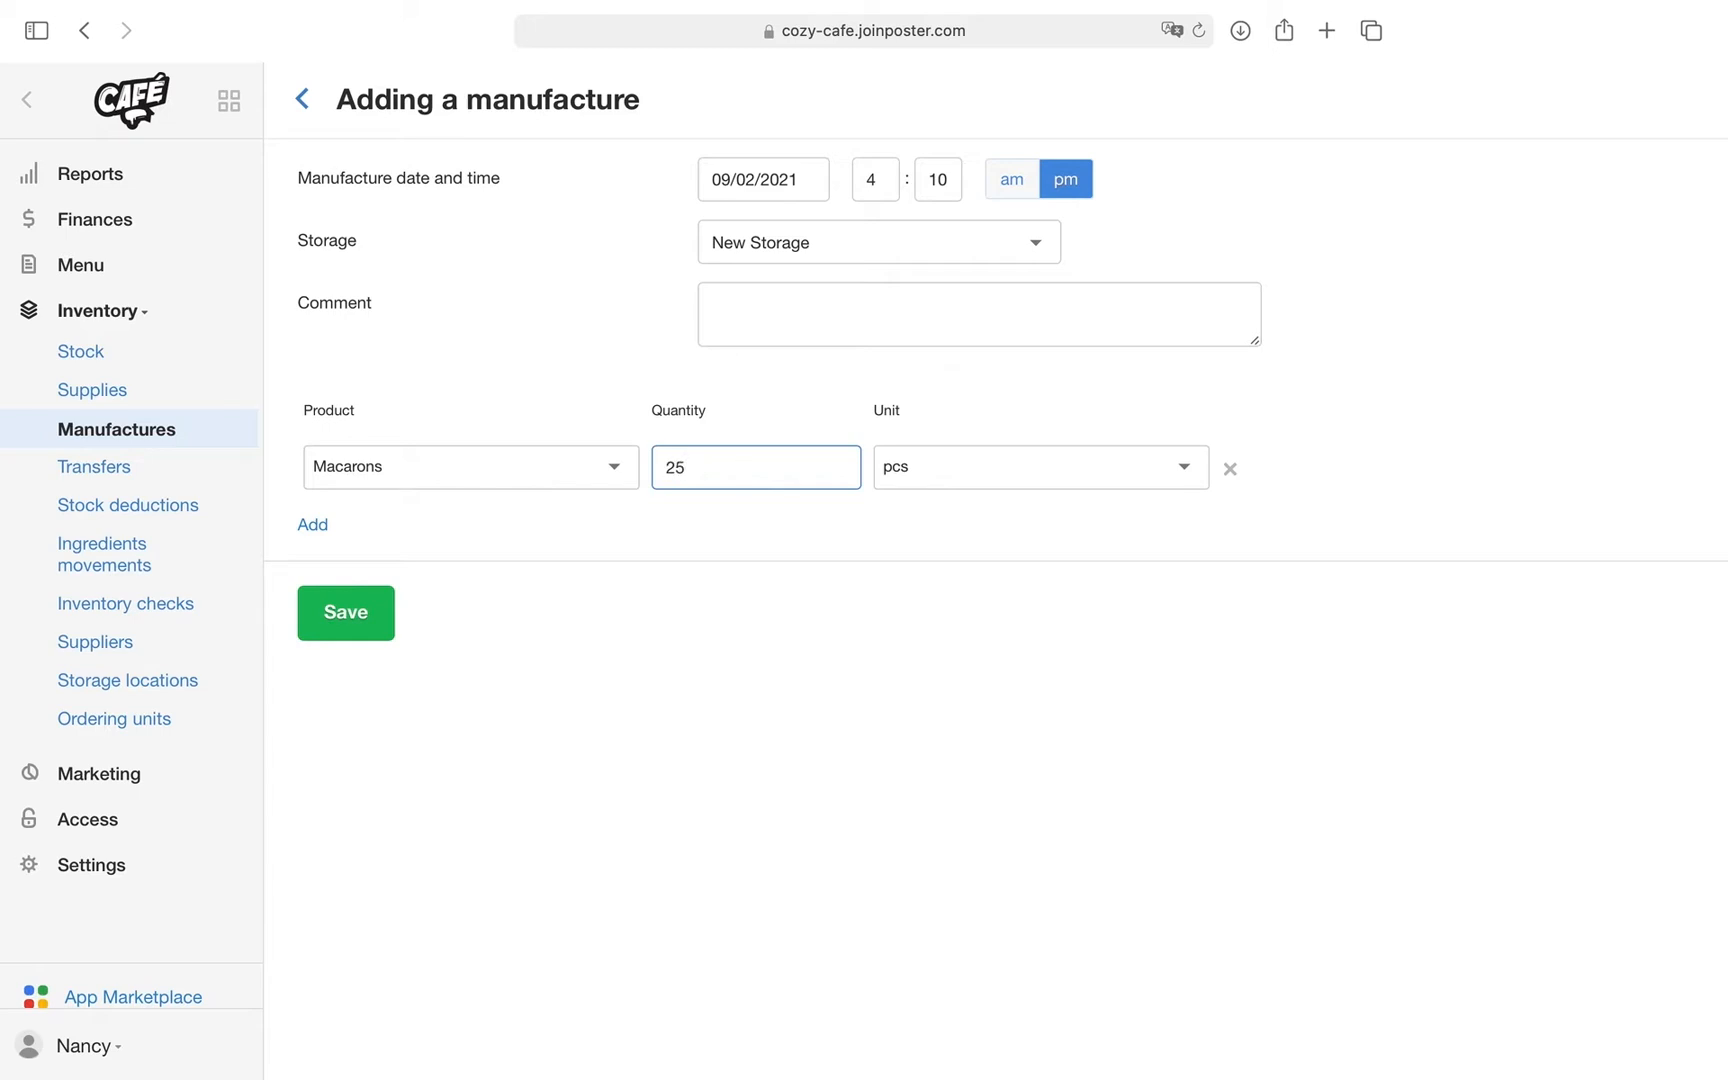
pyautogui.moveTo(770, 536)
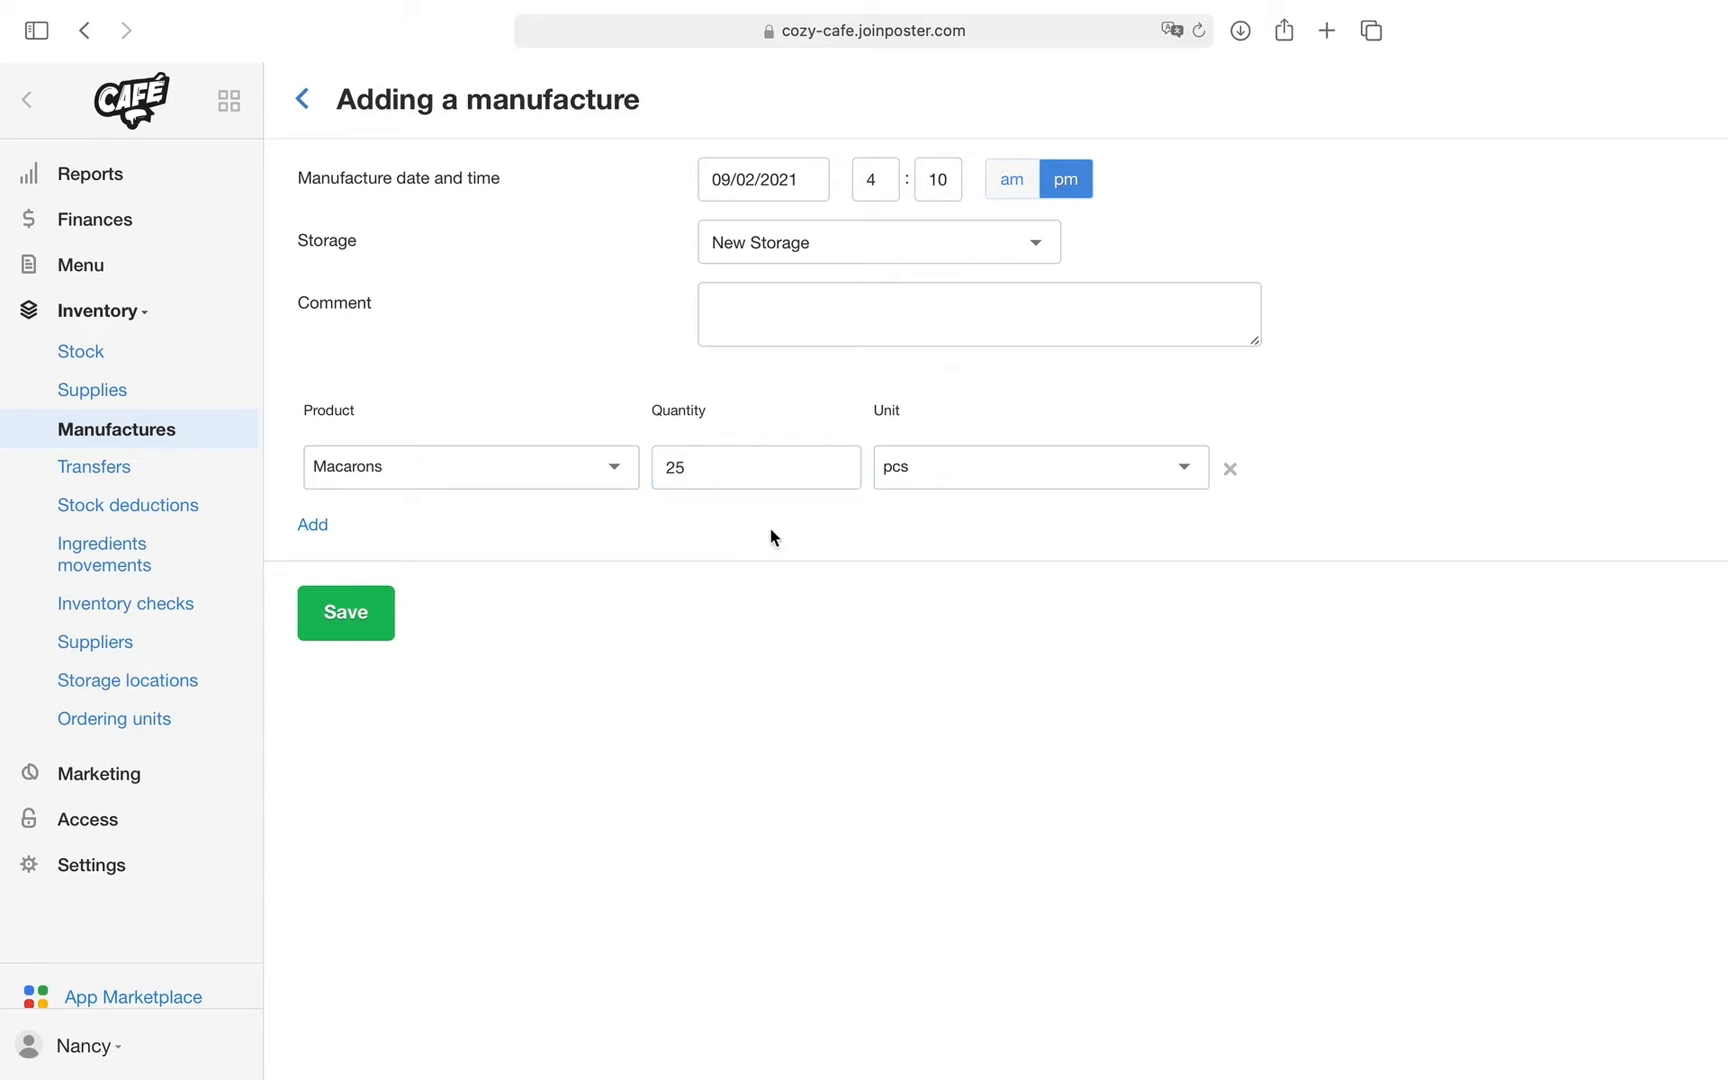
pyautogui.click(344, 612)
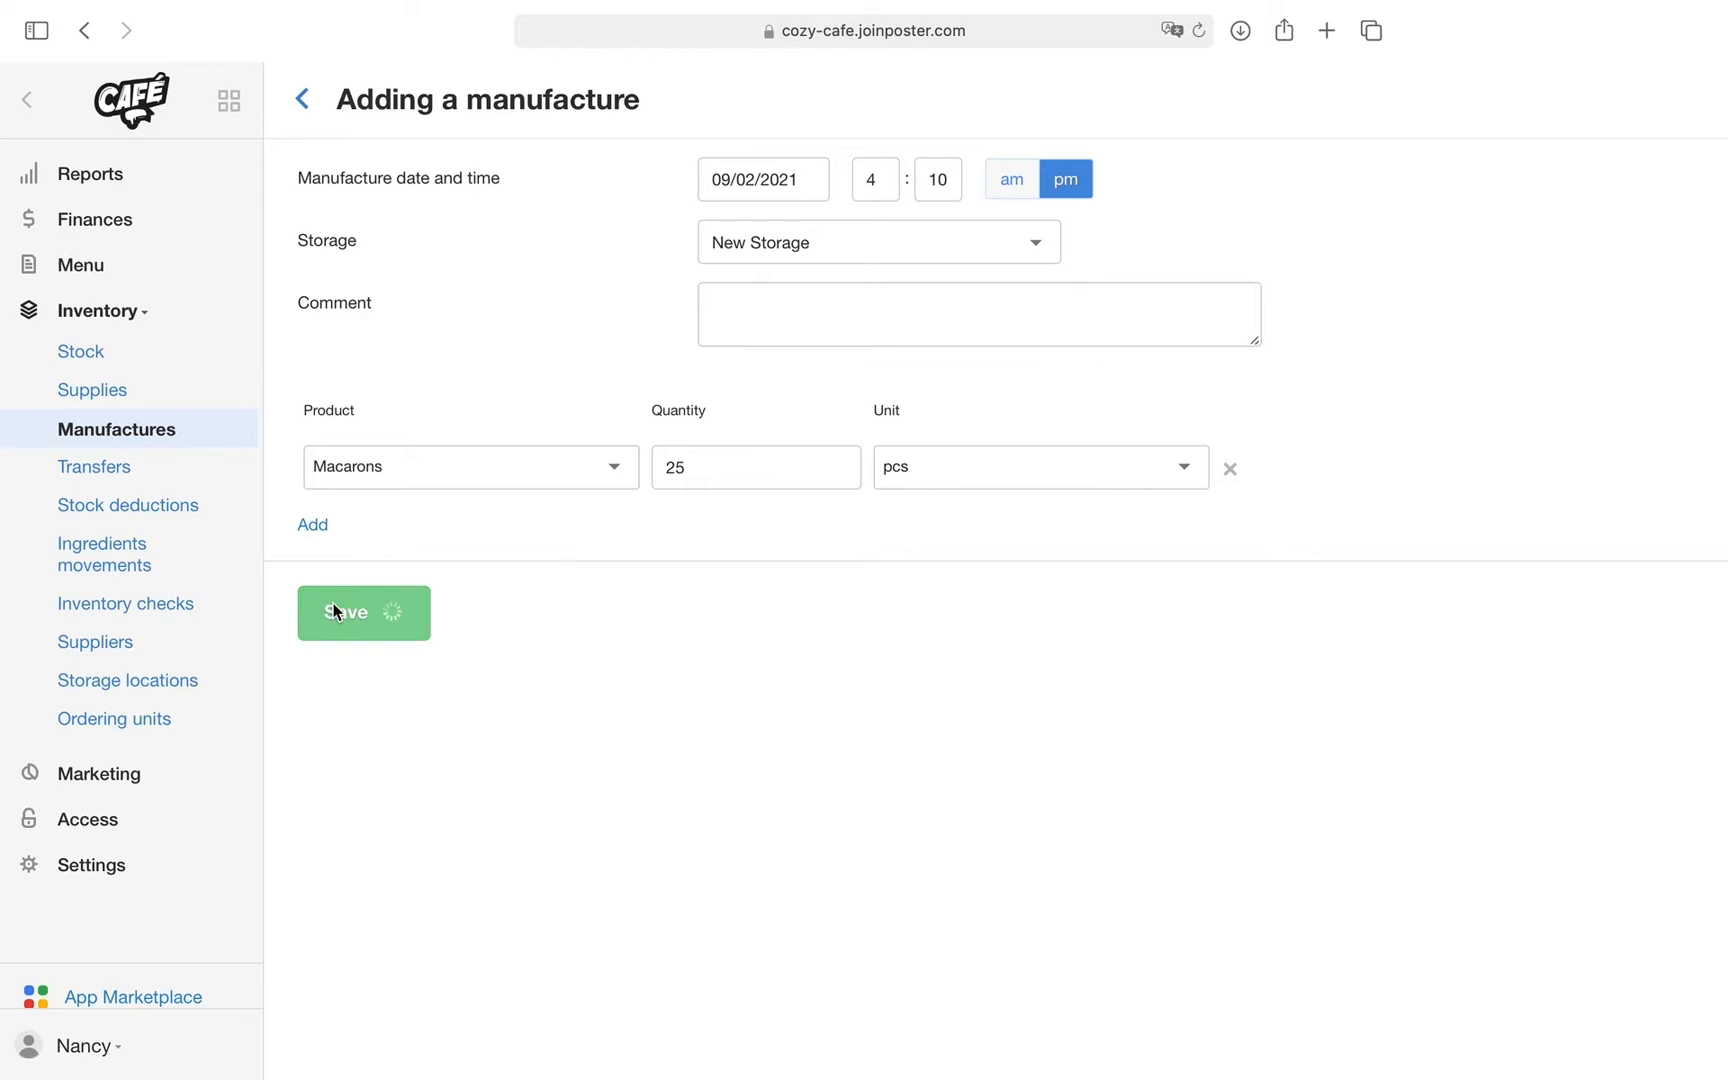
# Step: Search the stock list for Macarons to confirm 25 pcs on hand
pyautogui.click(362, 612)
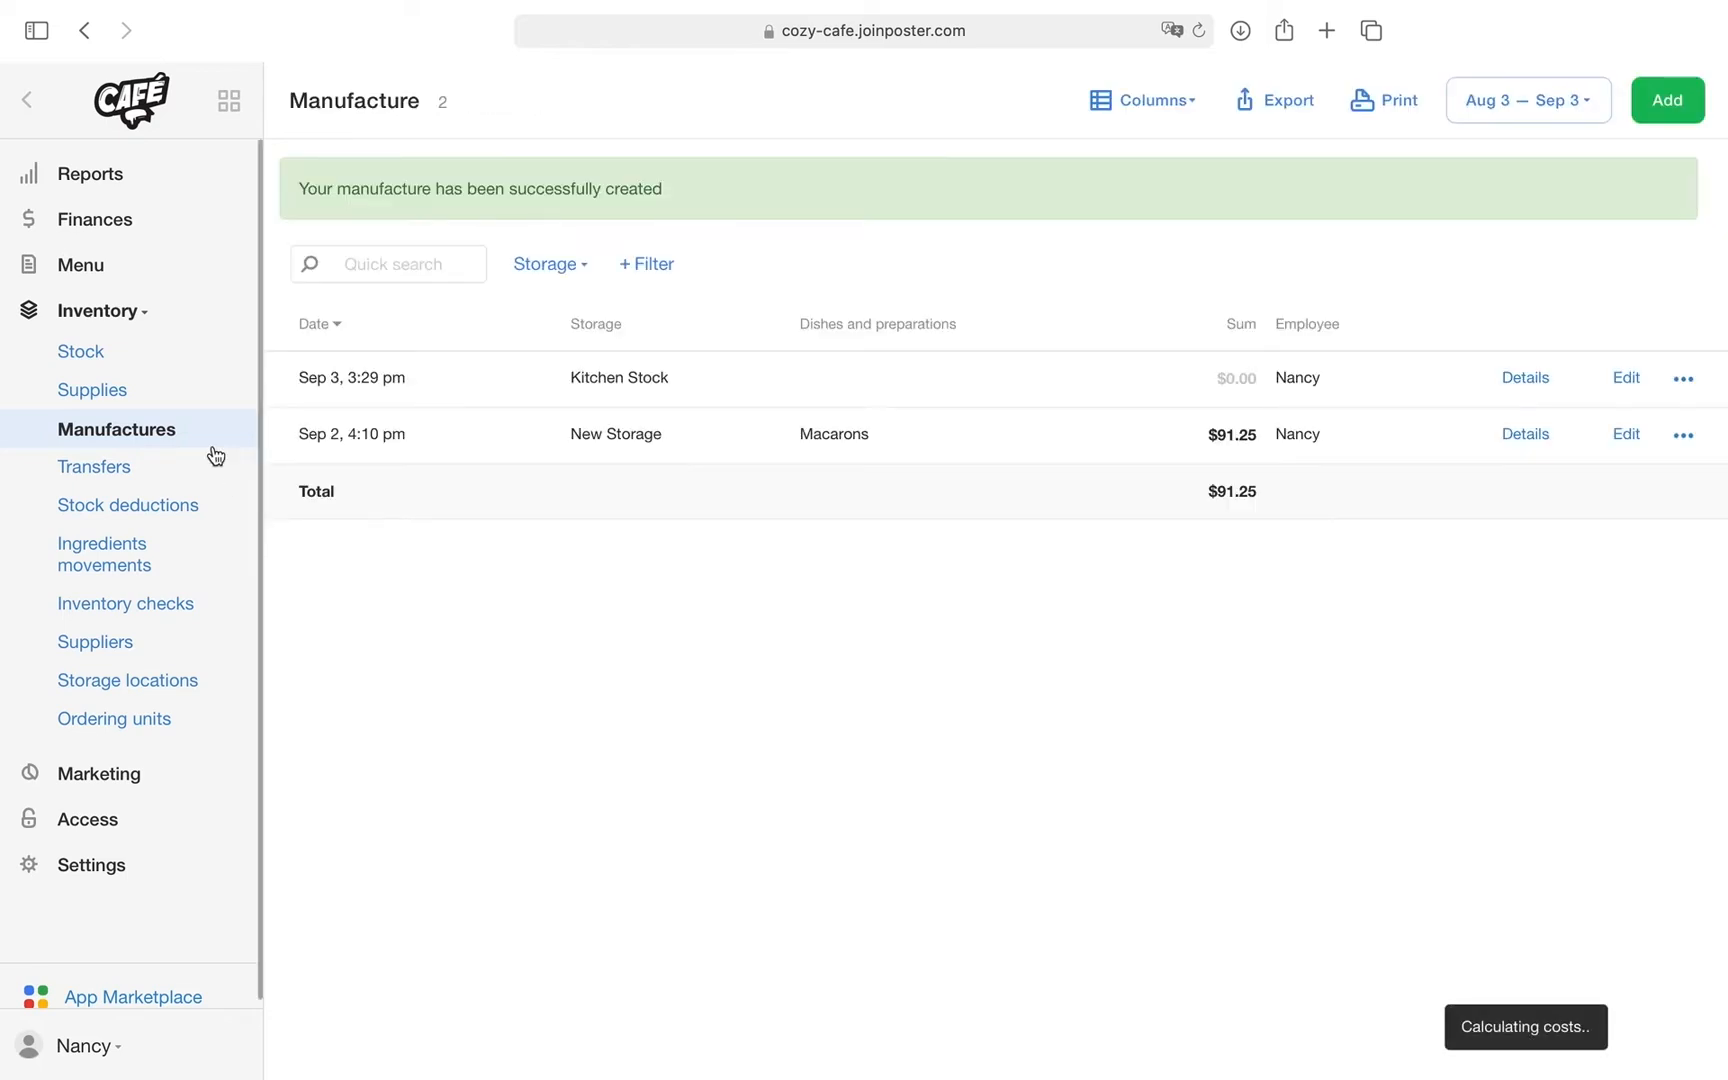
pyautogui.click(80, 352)
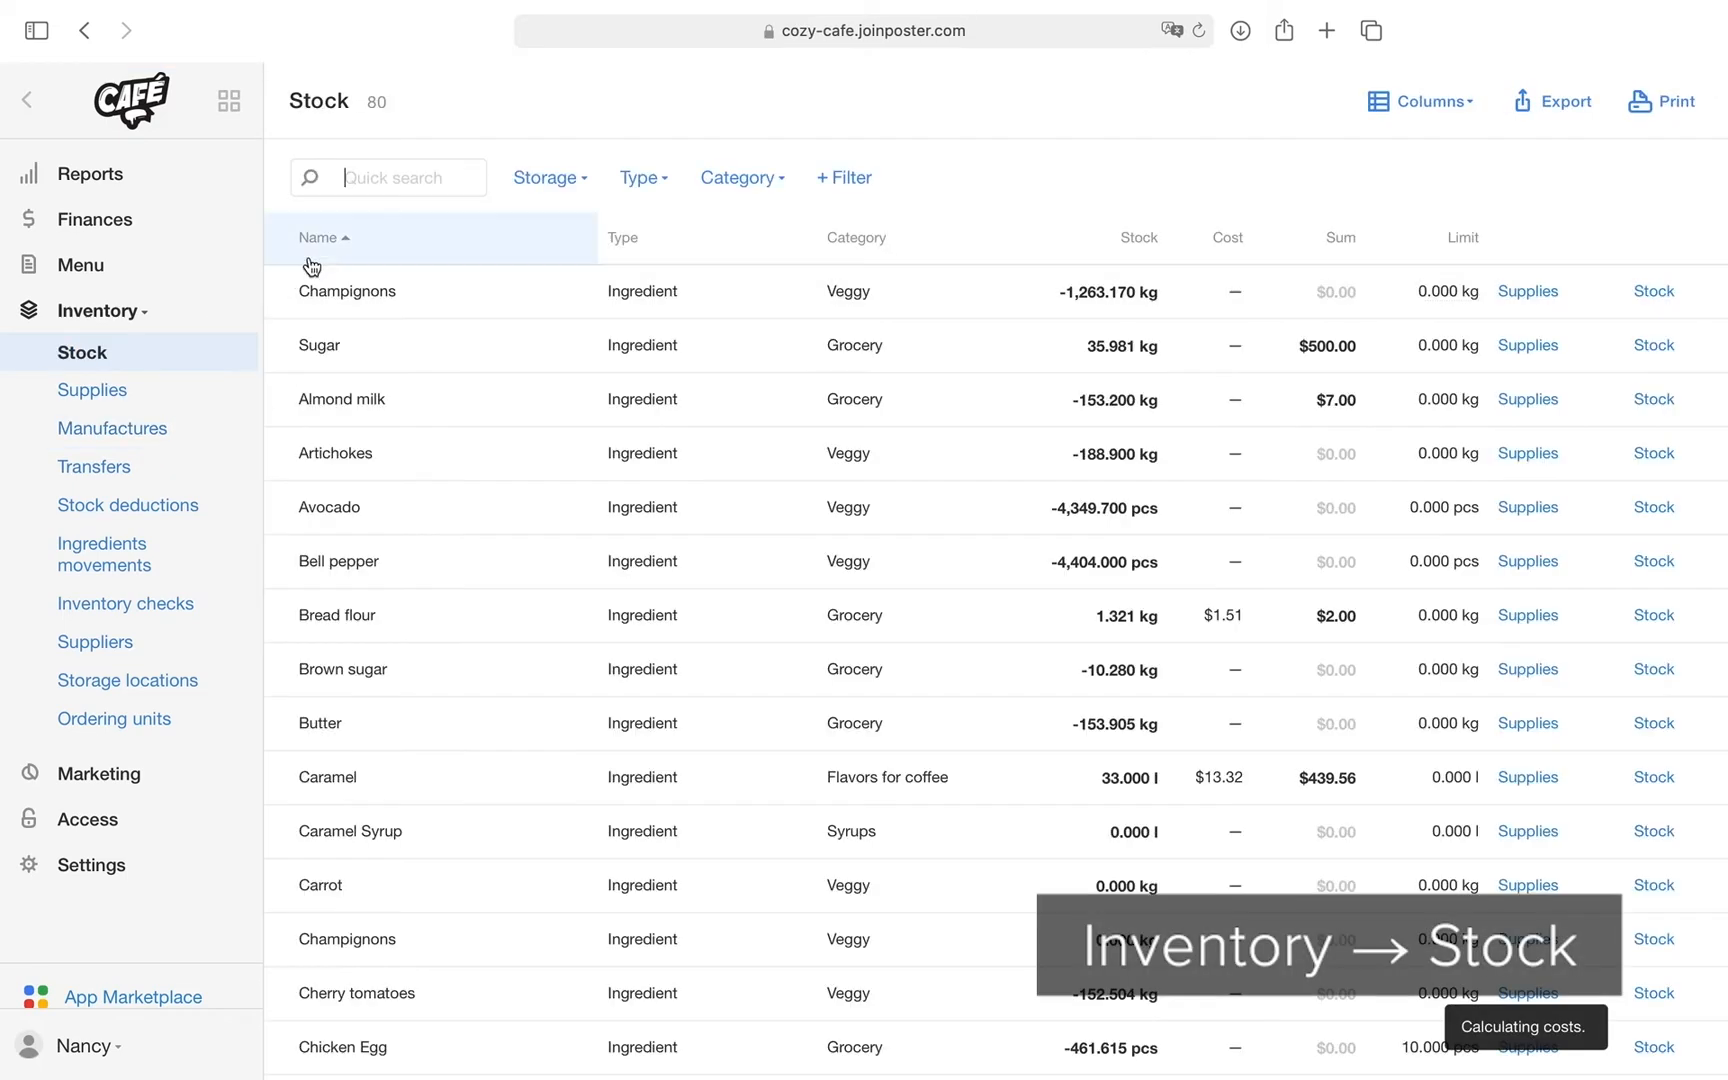
pyautogui.write('macaron')
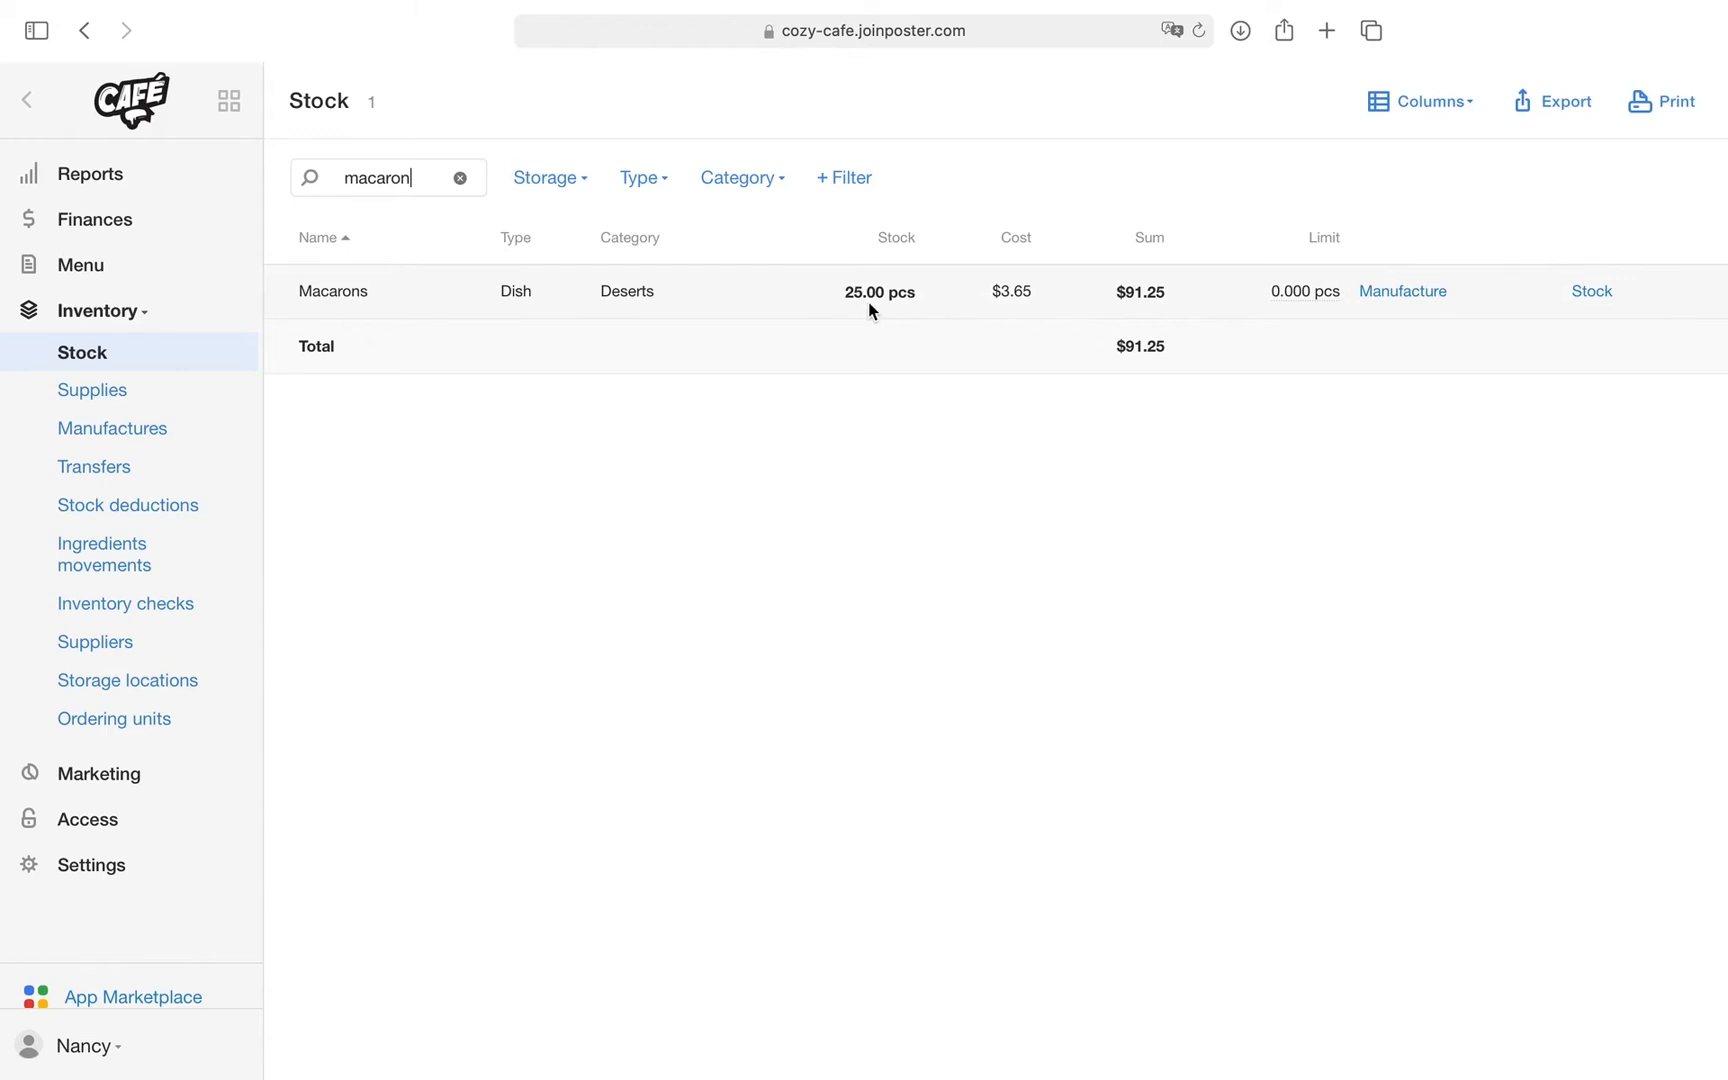
pyautogui.moveTo(876, 304)
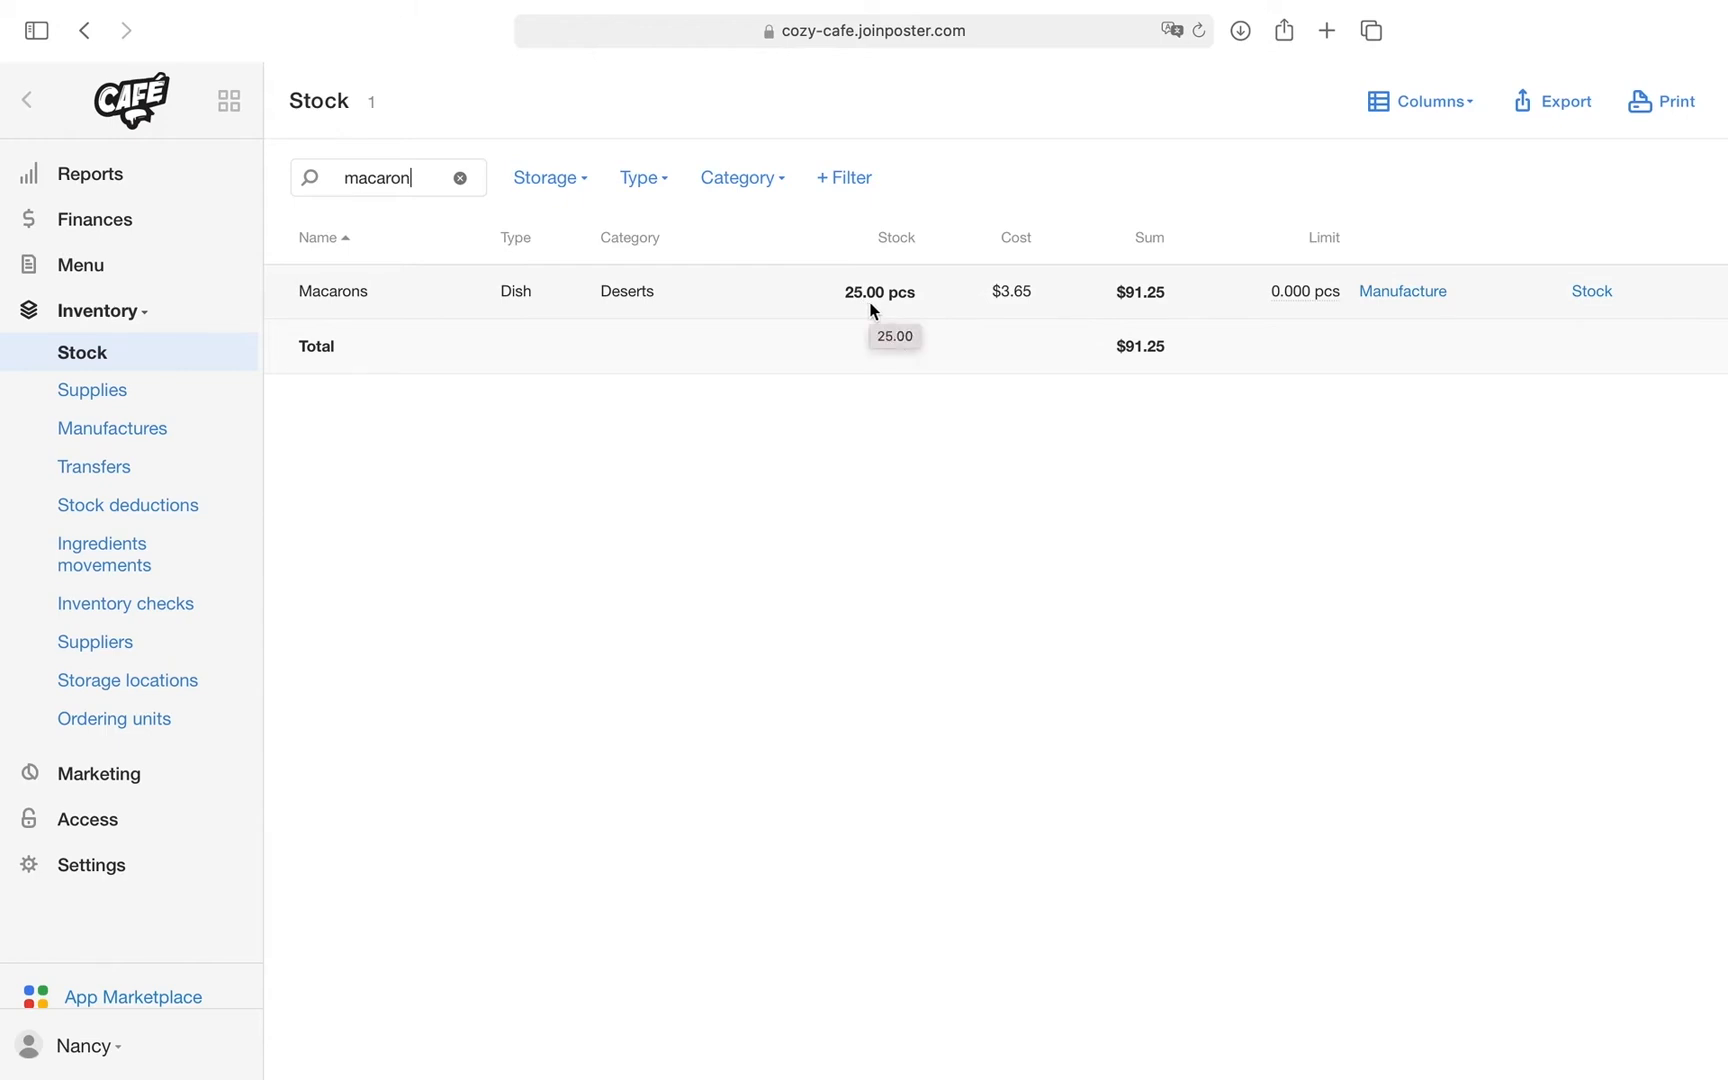
pyautogui.moveTo(104, 554)
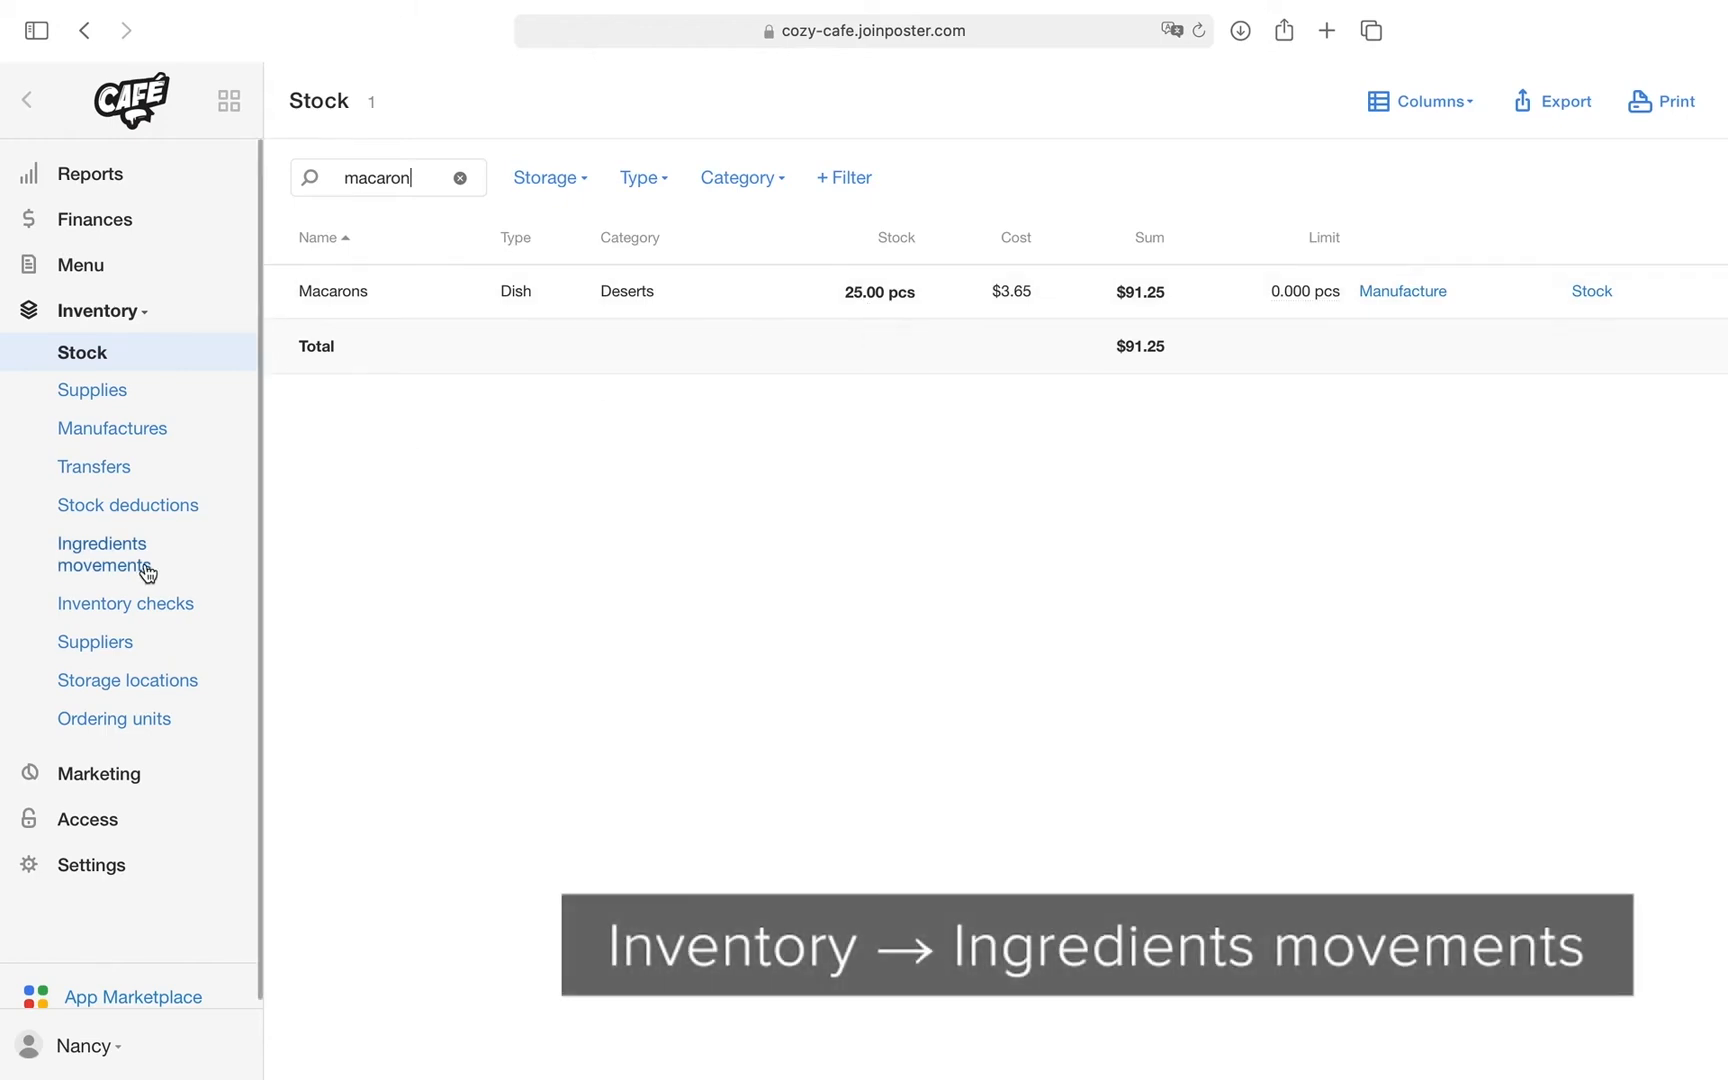
# Step: Search the ingredients movements report for Macarons
pyautogui.click(102, 554)
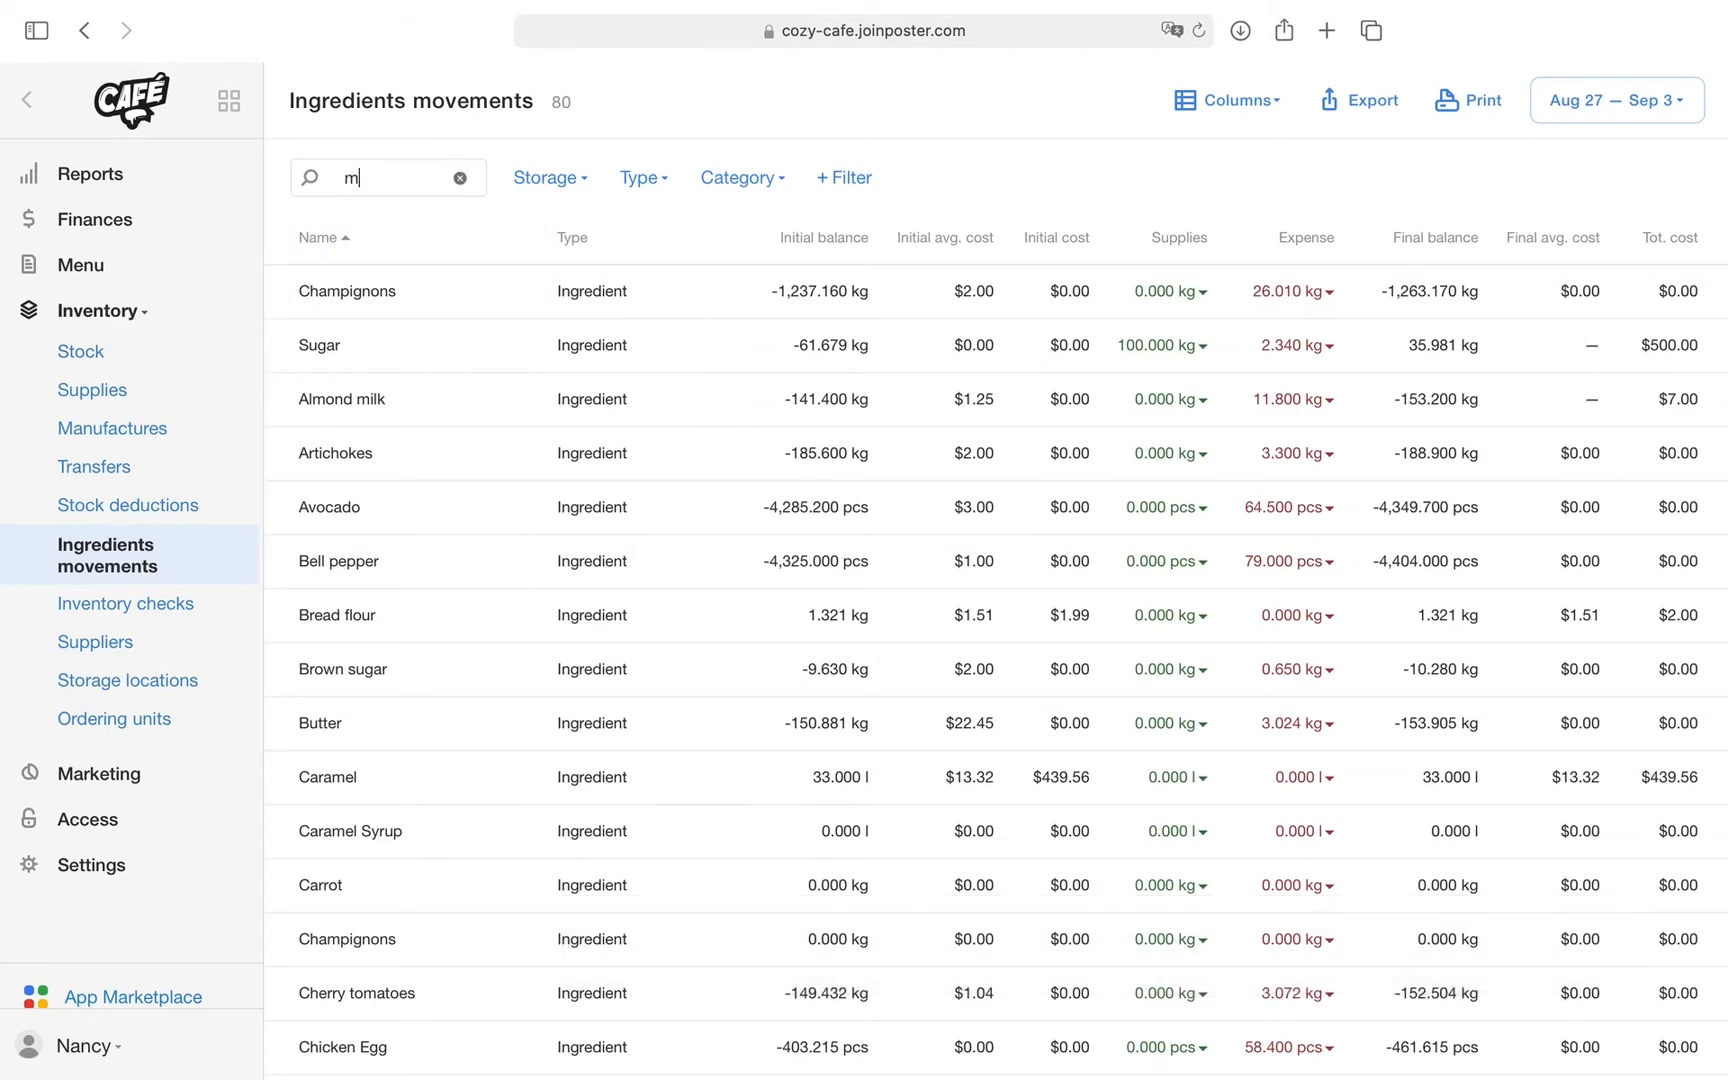
pyautogui.write('acaron')
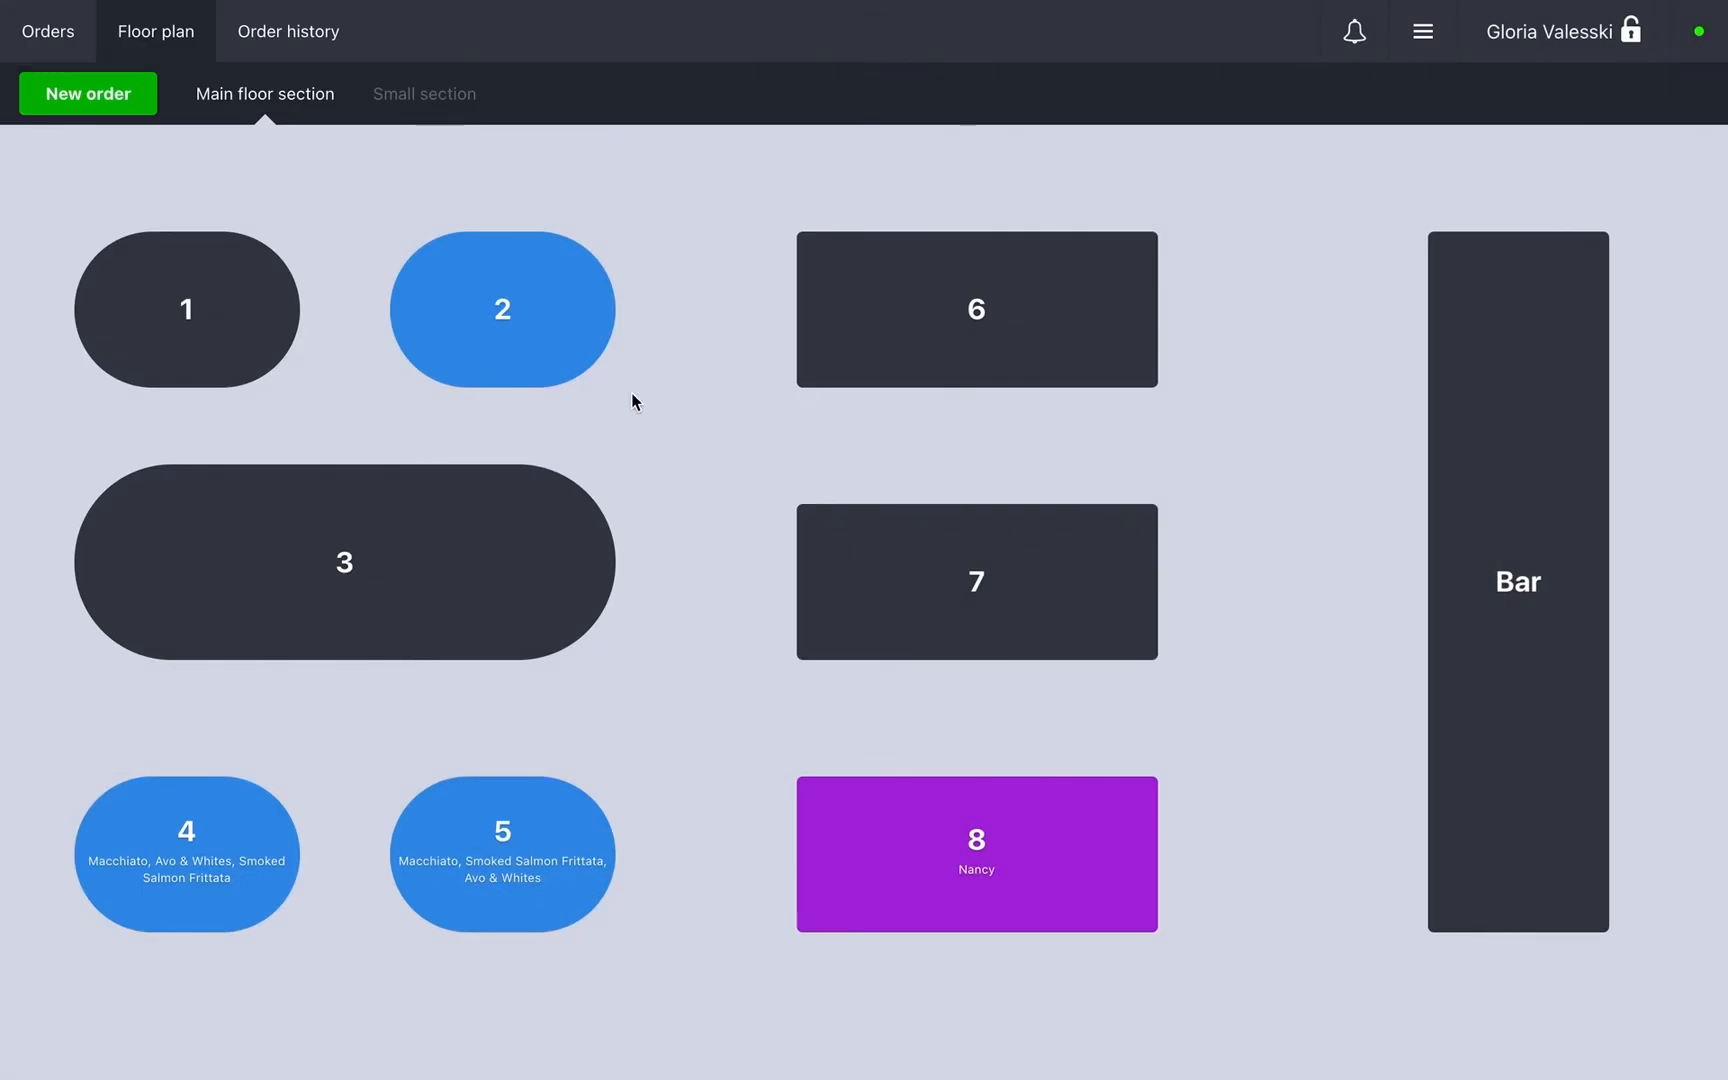
# Step: Add one Macarons at 4.00 from the Deserts category to the Table 2 receipt
pyautogui.click(502, 308)
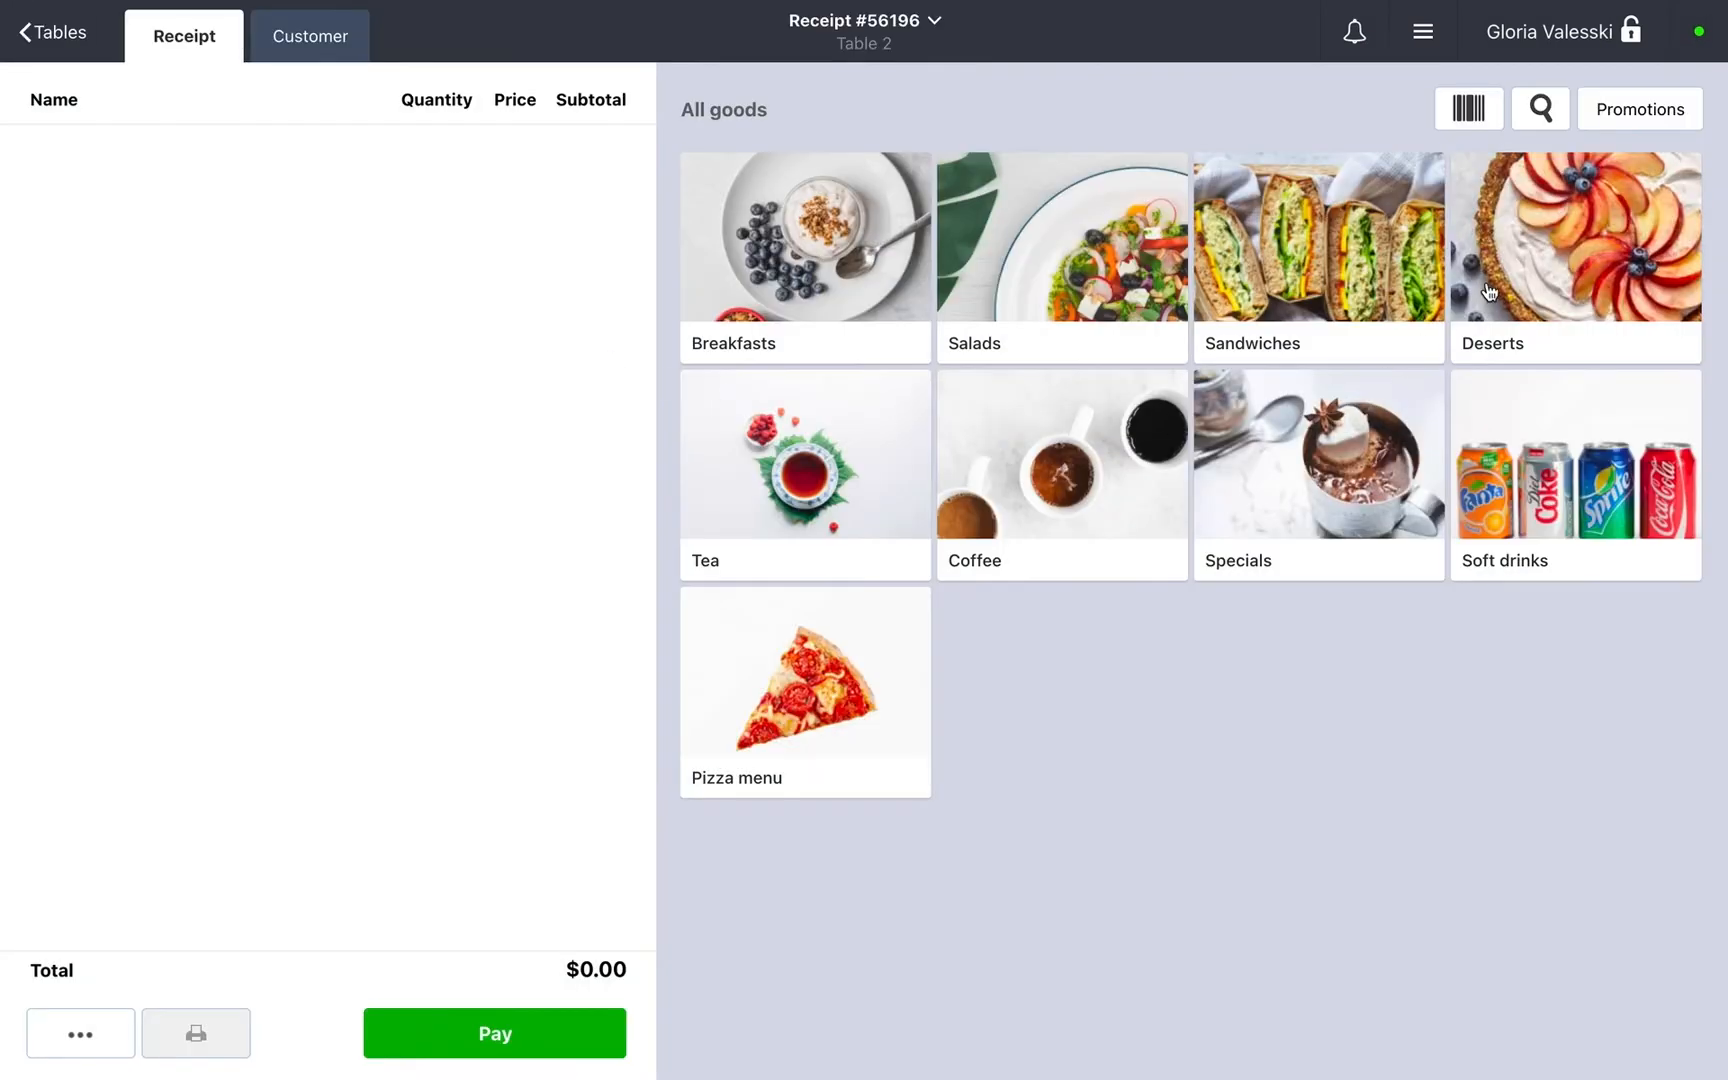
pyautogui.click(804, 716)
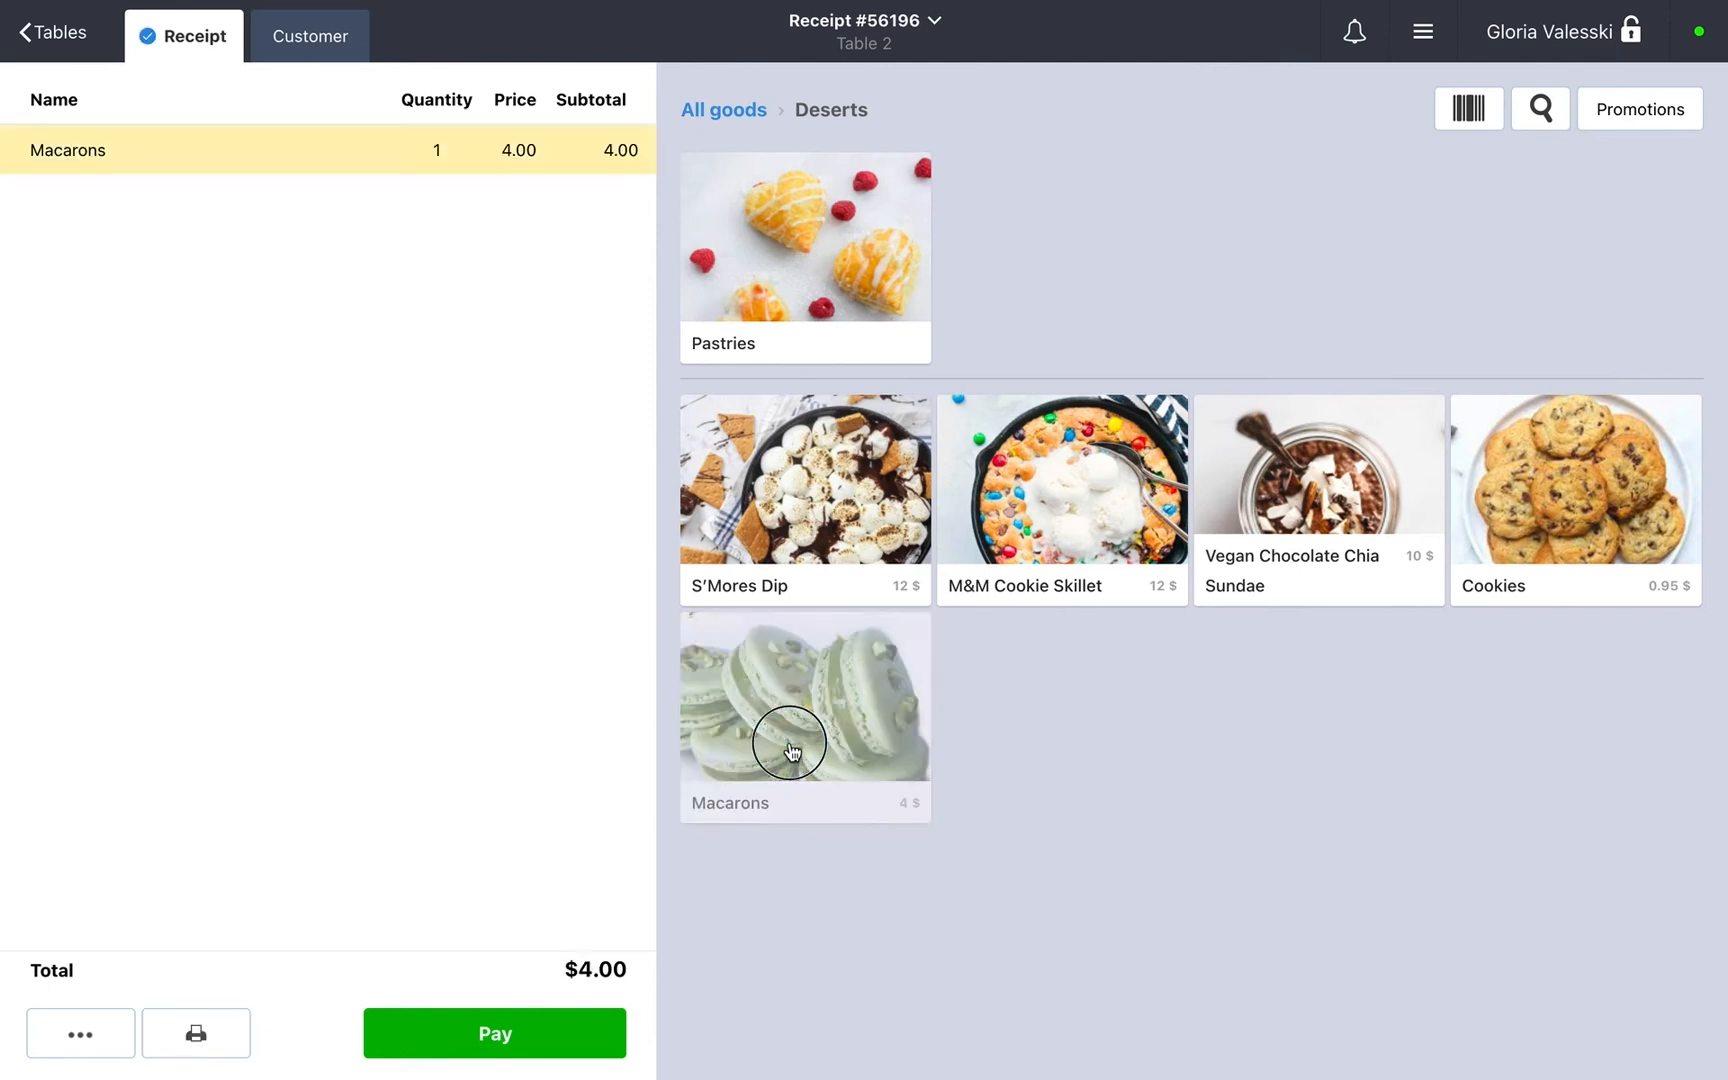
pyautogui.click(804, 714)
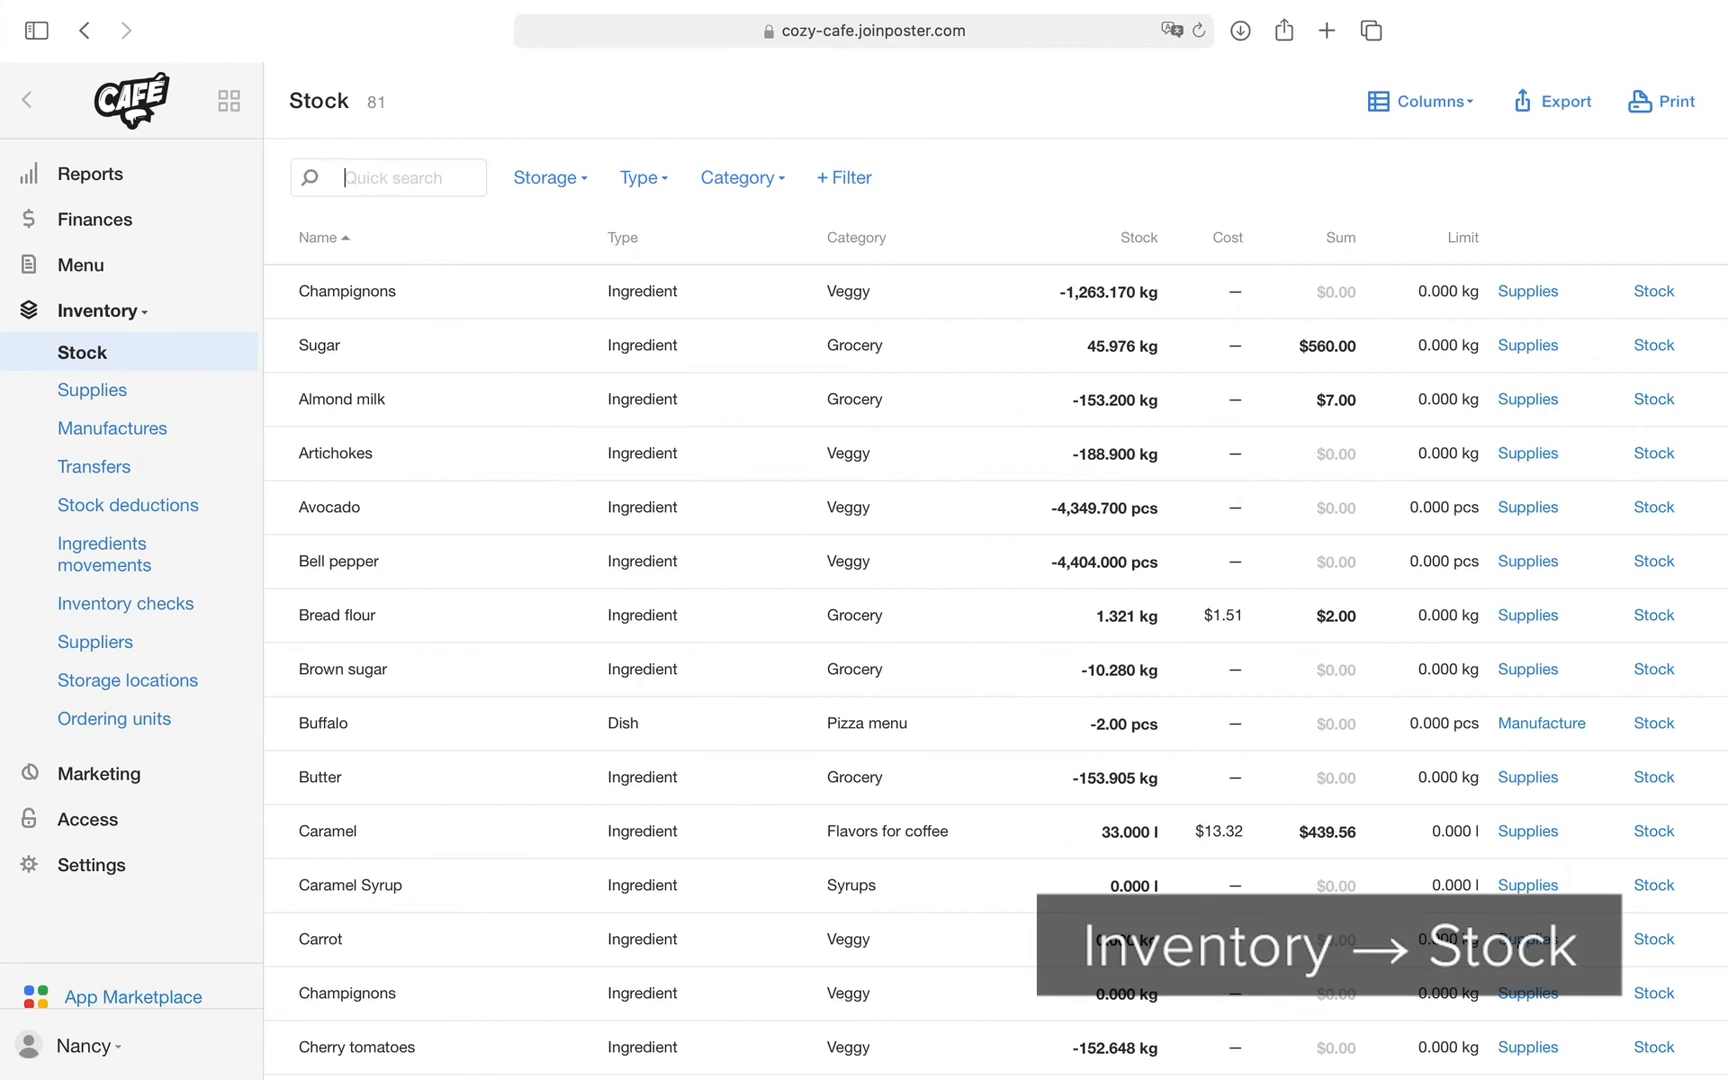
# Step: Filter the stock list by 'buffalo' to see the Buffalo dish at −2.00 pcs
pyautogui.write('buffalo')
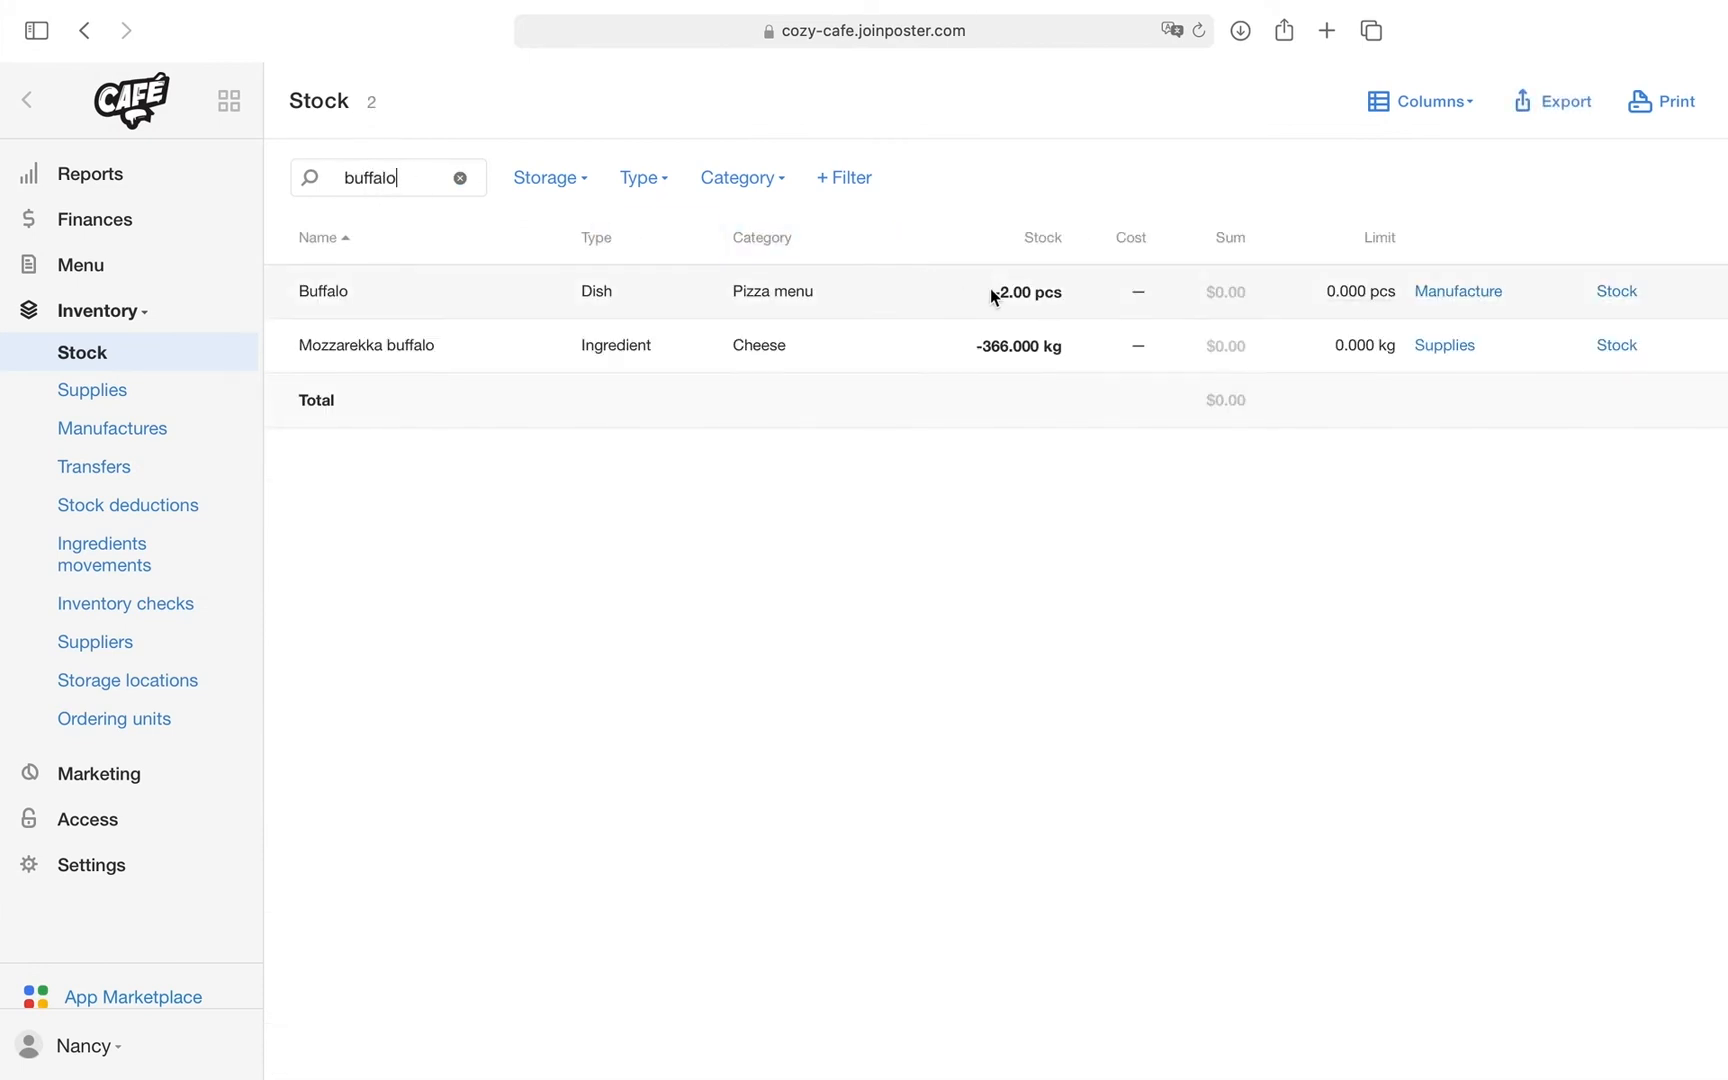
pyautogui.moveTo(1030, 294)
pyautogui.write('maca')
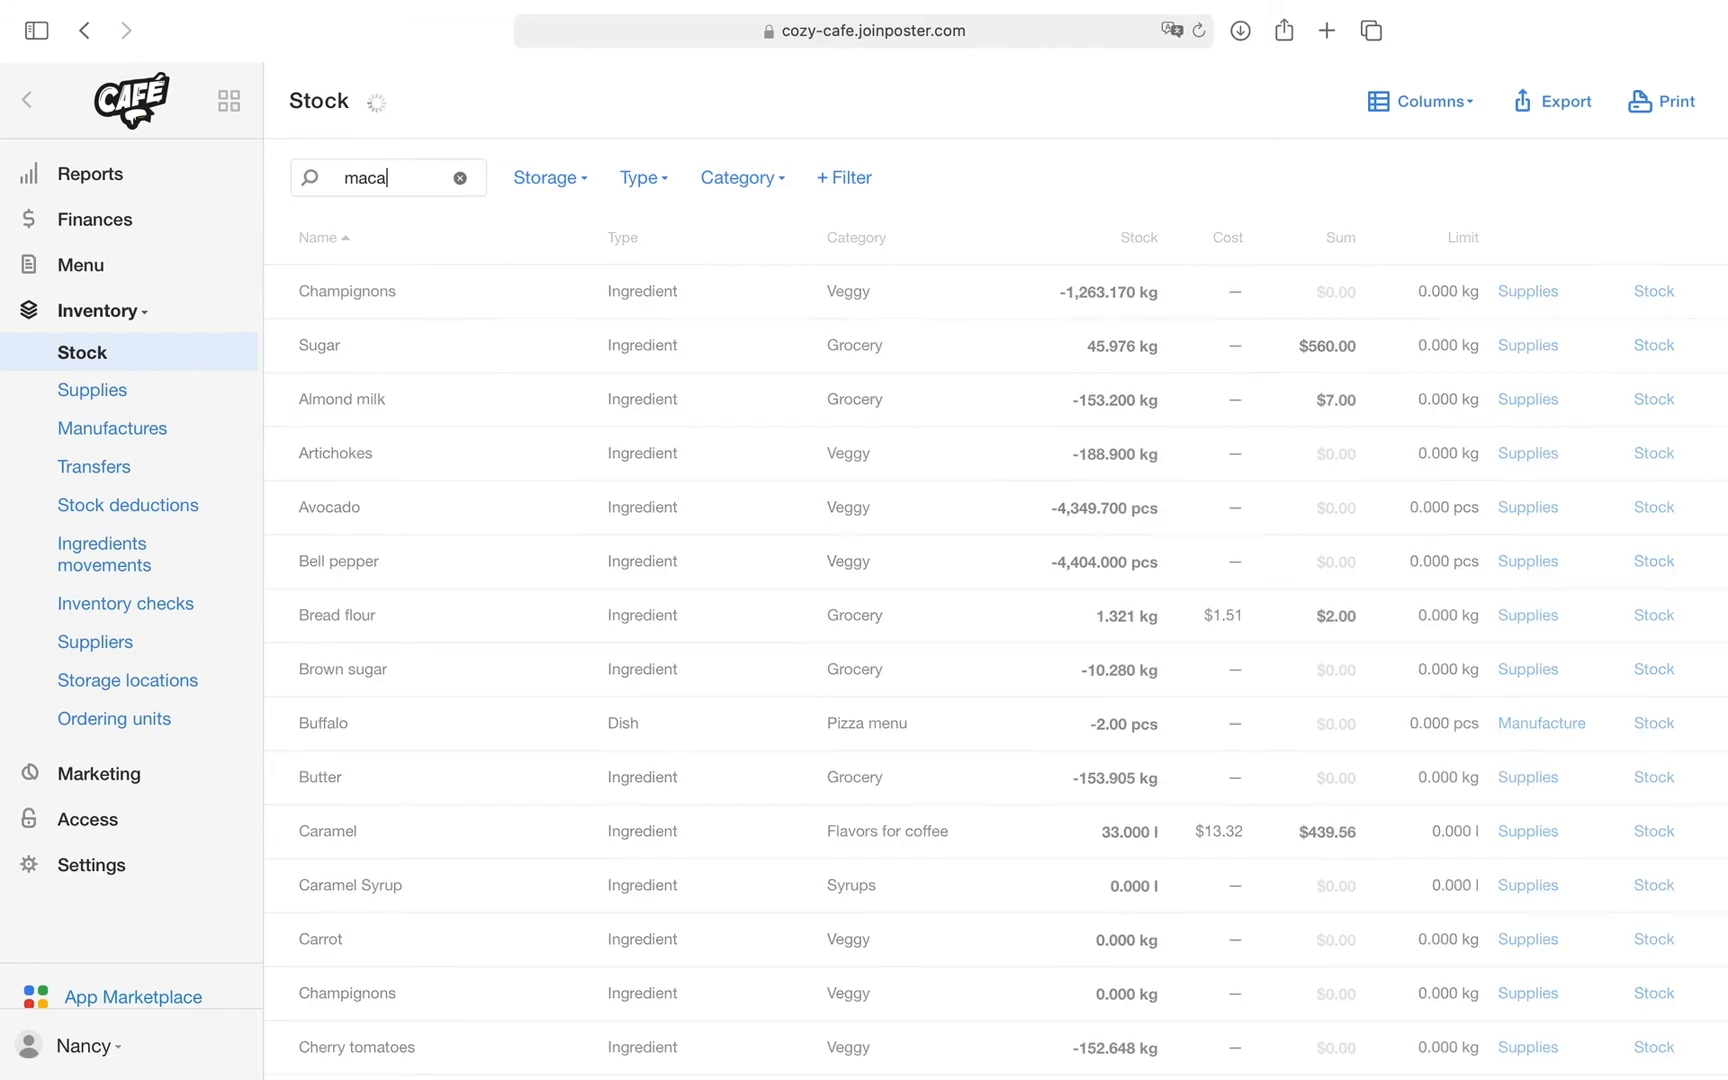
# Step: Check Macarons stock at 21.00 pcs worth $94.90, then go to the inventory checks list
pyautogui.write('rons')
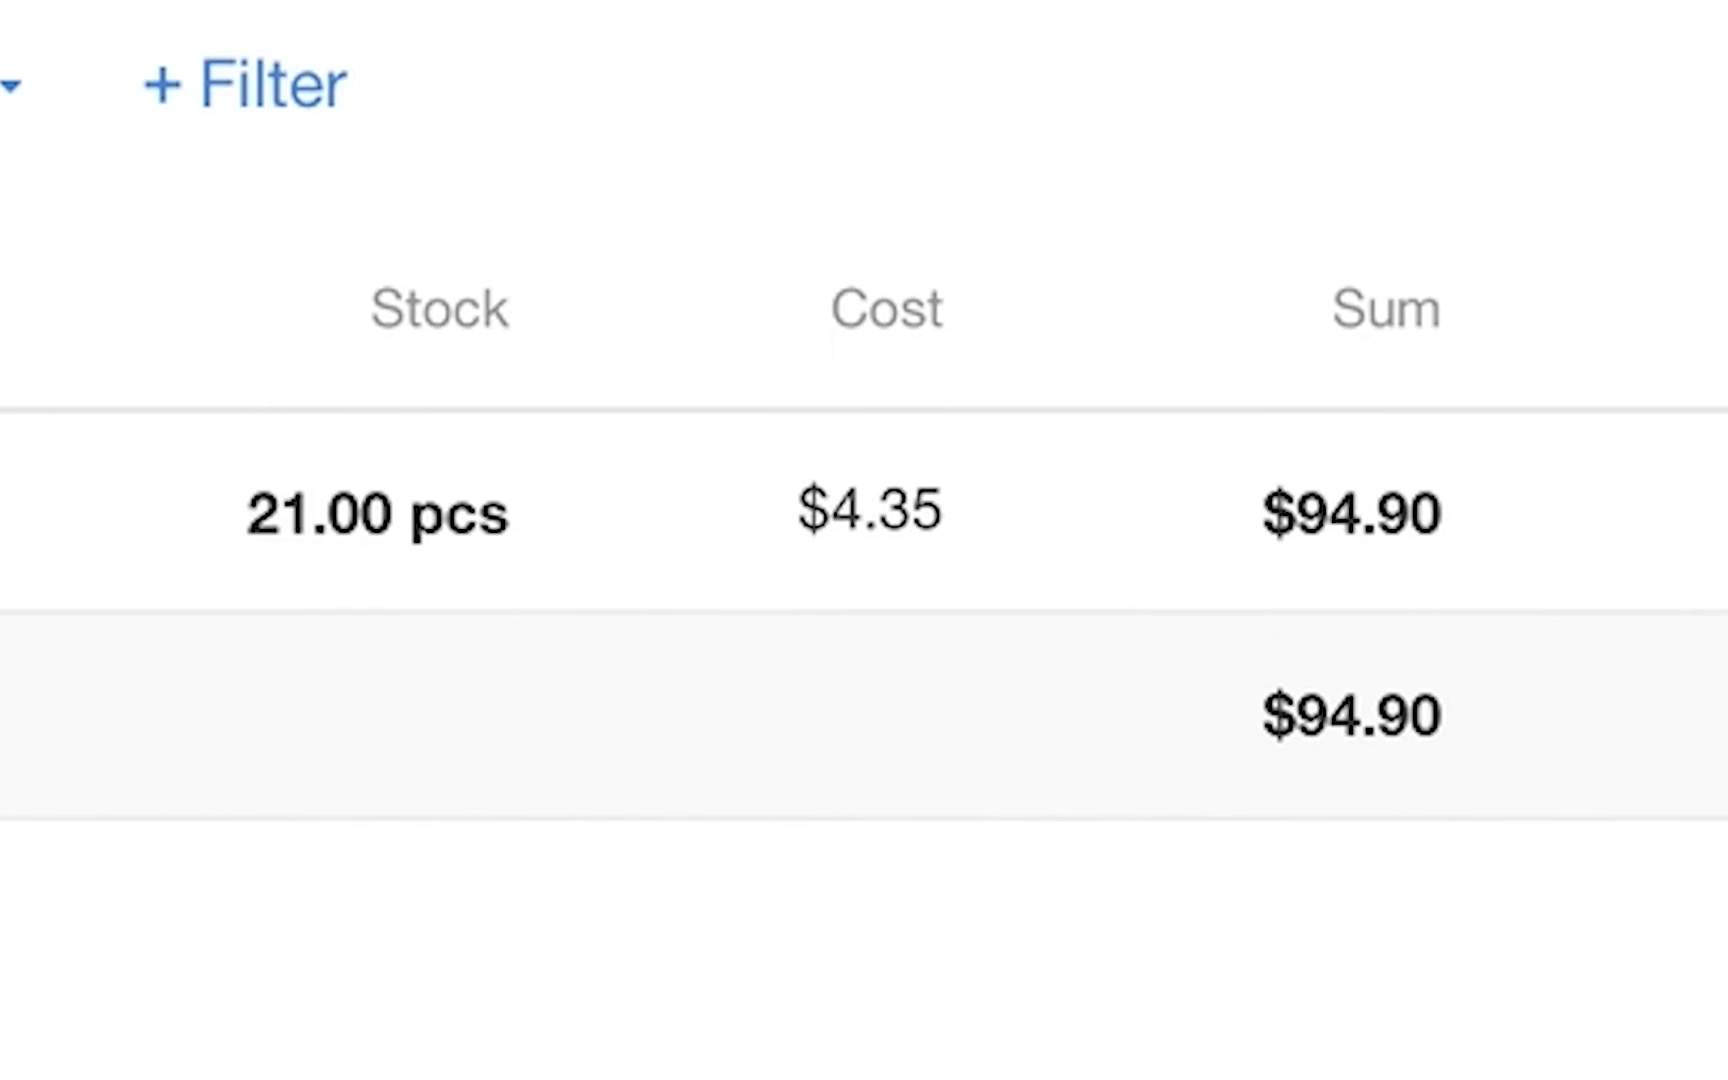
pyautogui.click(130, 604)
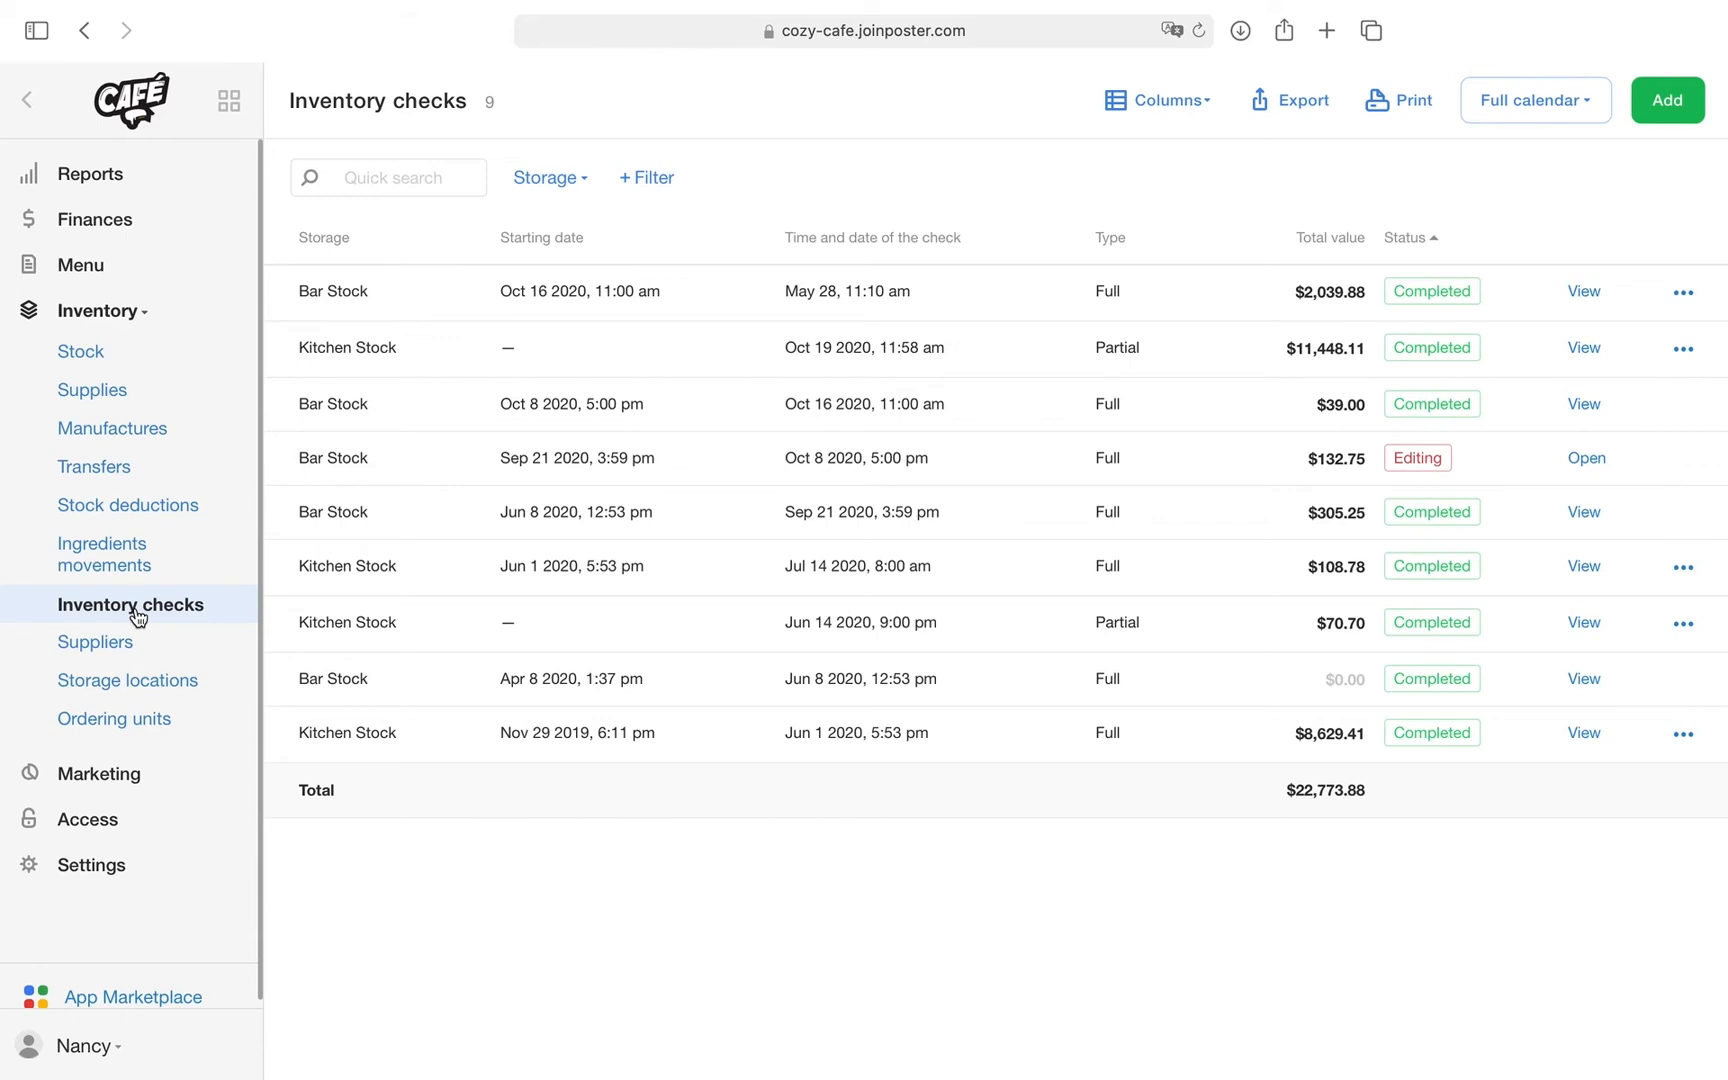
# Step: Create a new full, current inventory check for New Storage and save it
pyautogui.click(1666, 100)
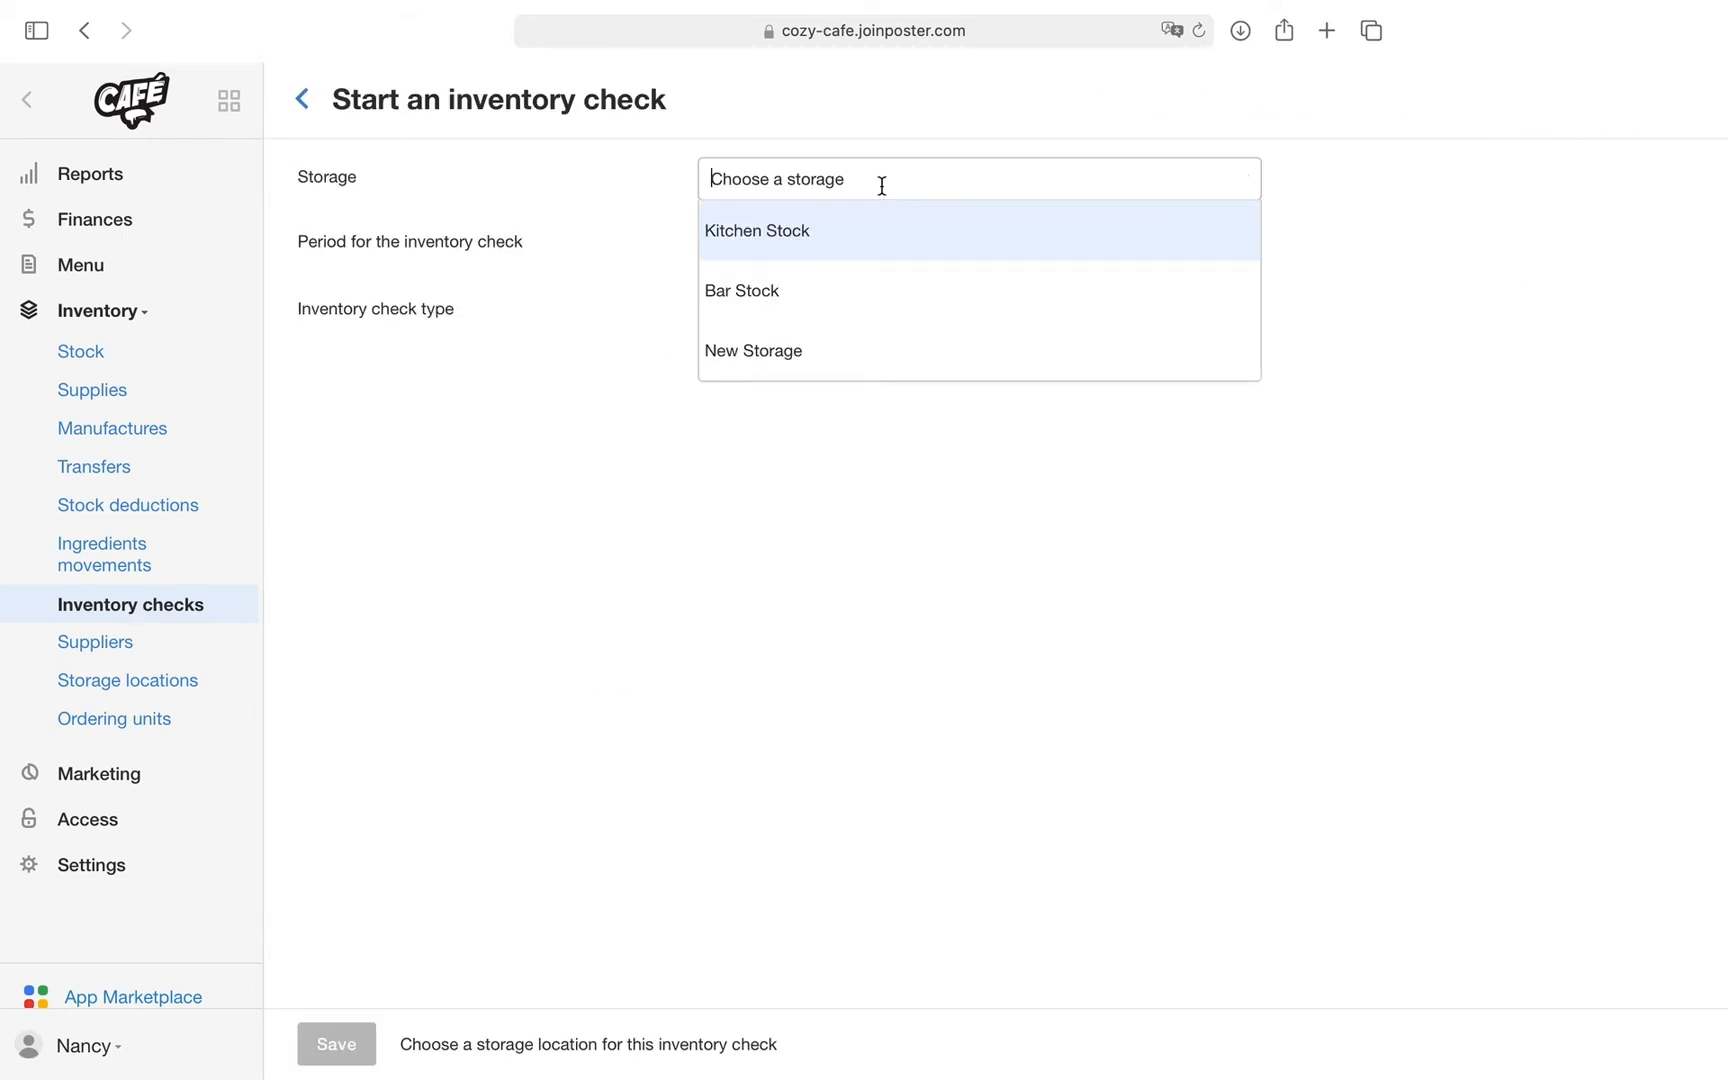
pyautogui.click(754, 350)
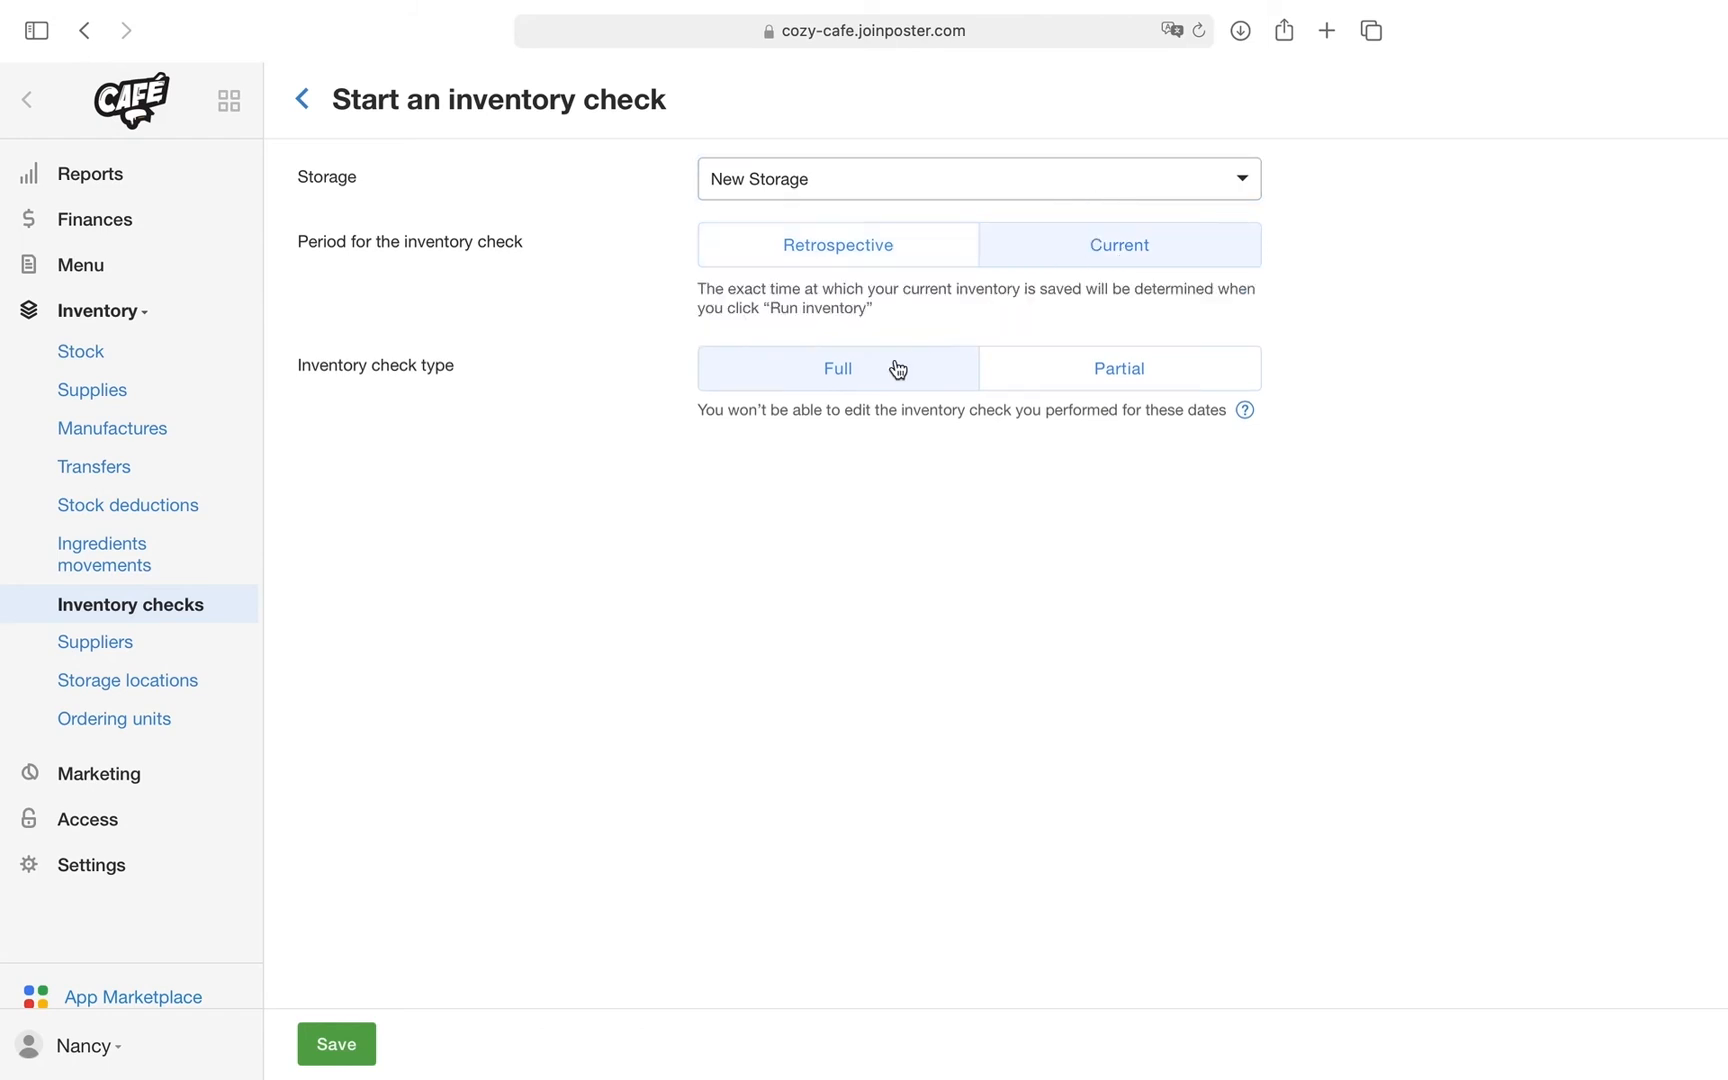
pyautogui.click(336, 1044)
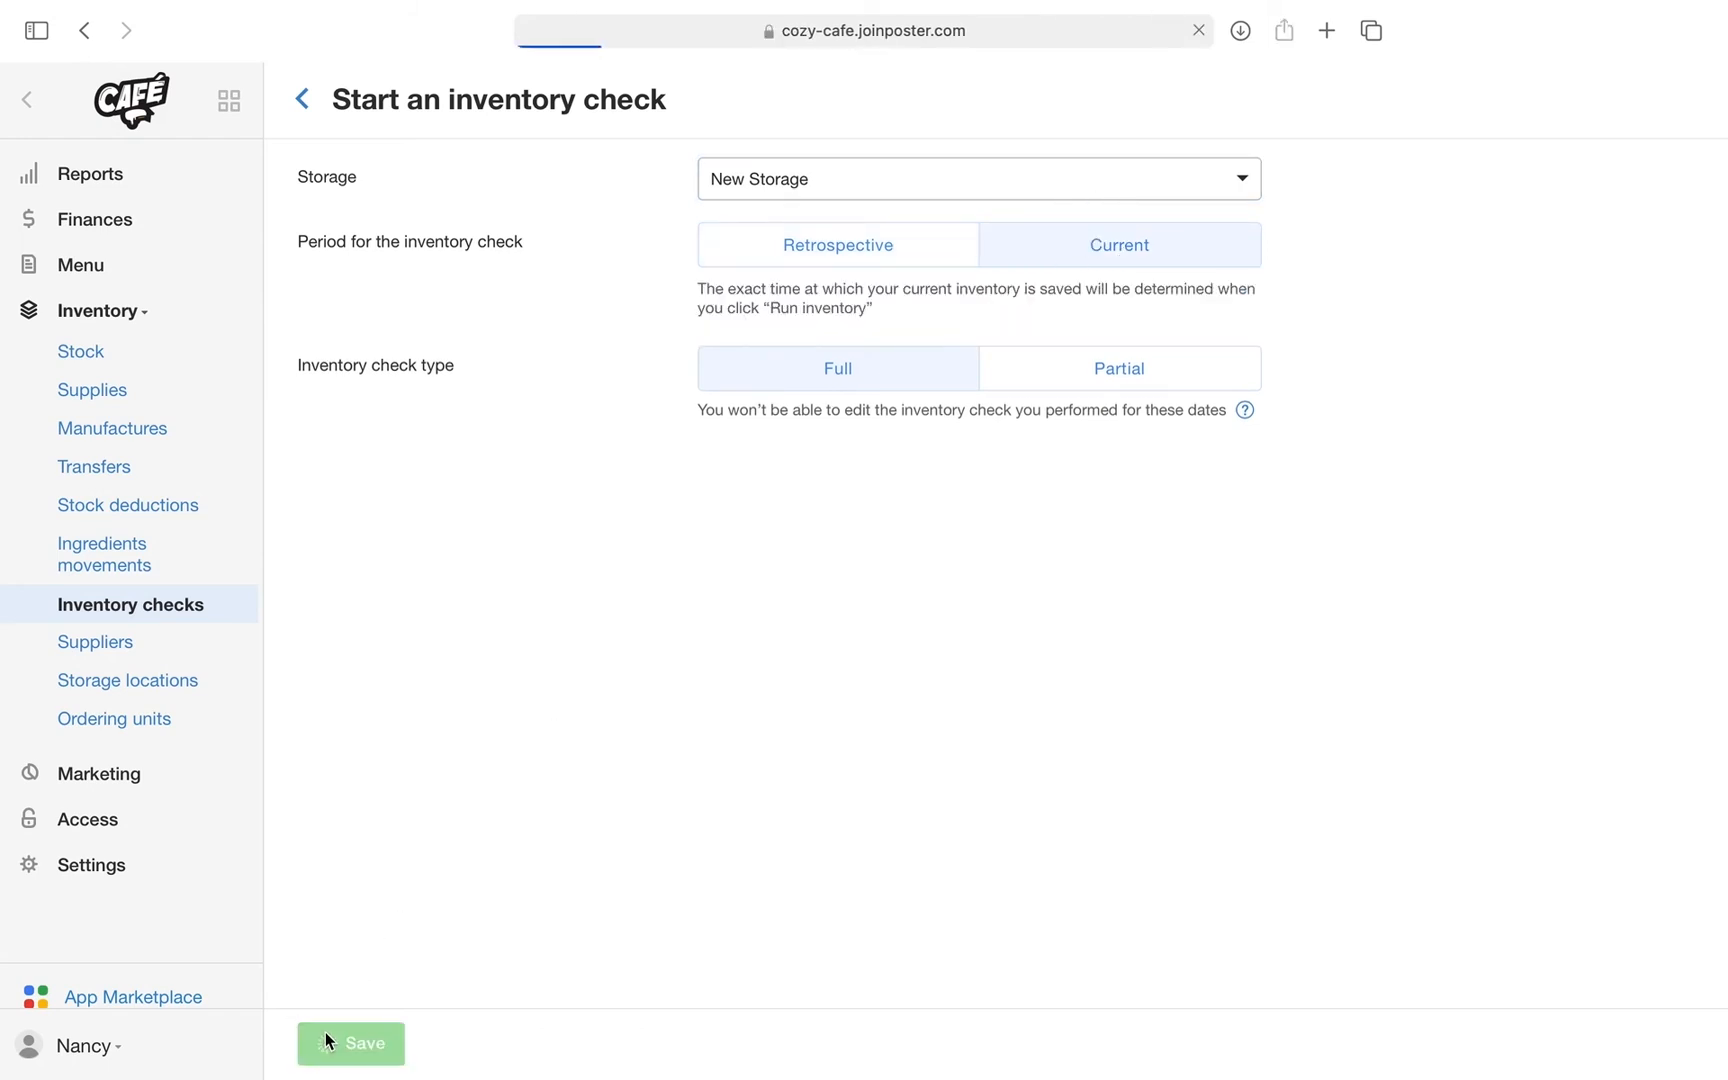
pyautogui.click(350, 1044)
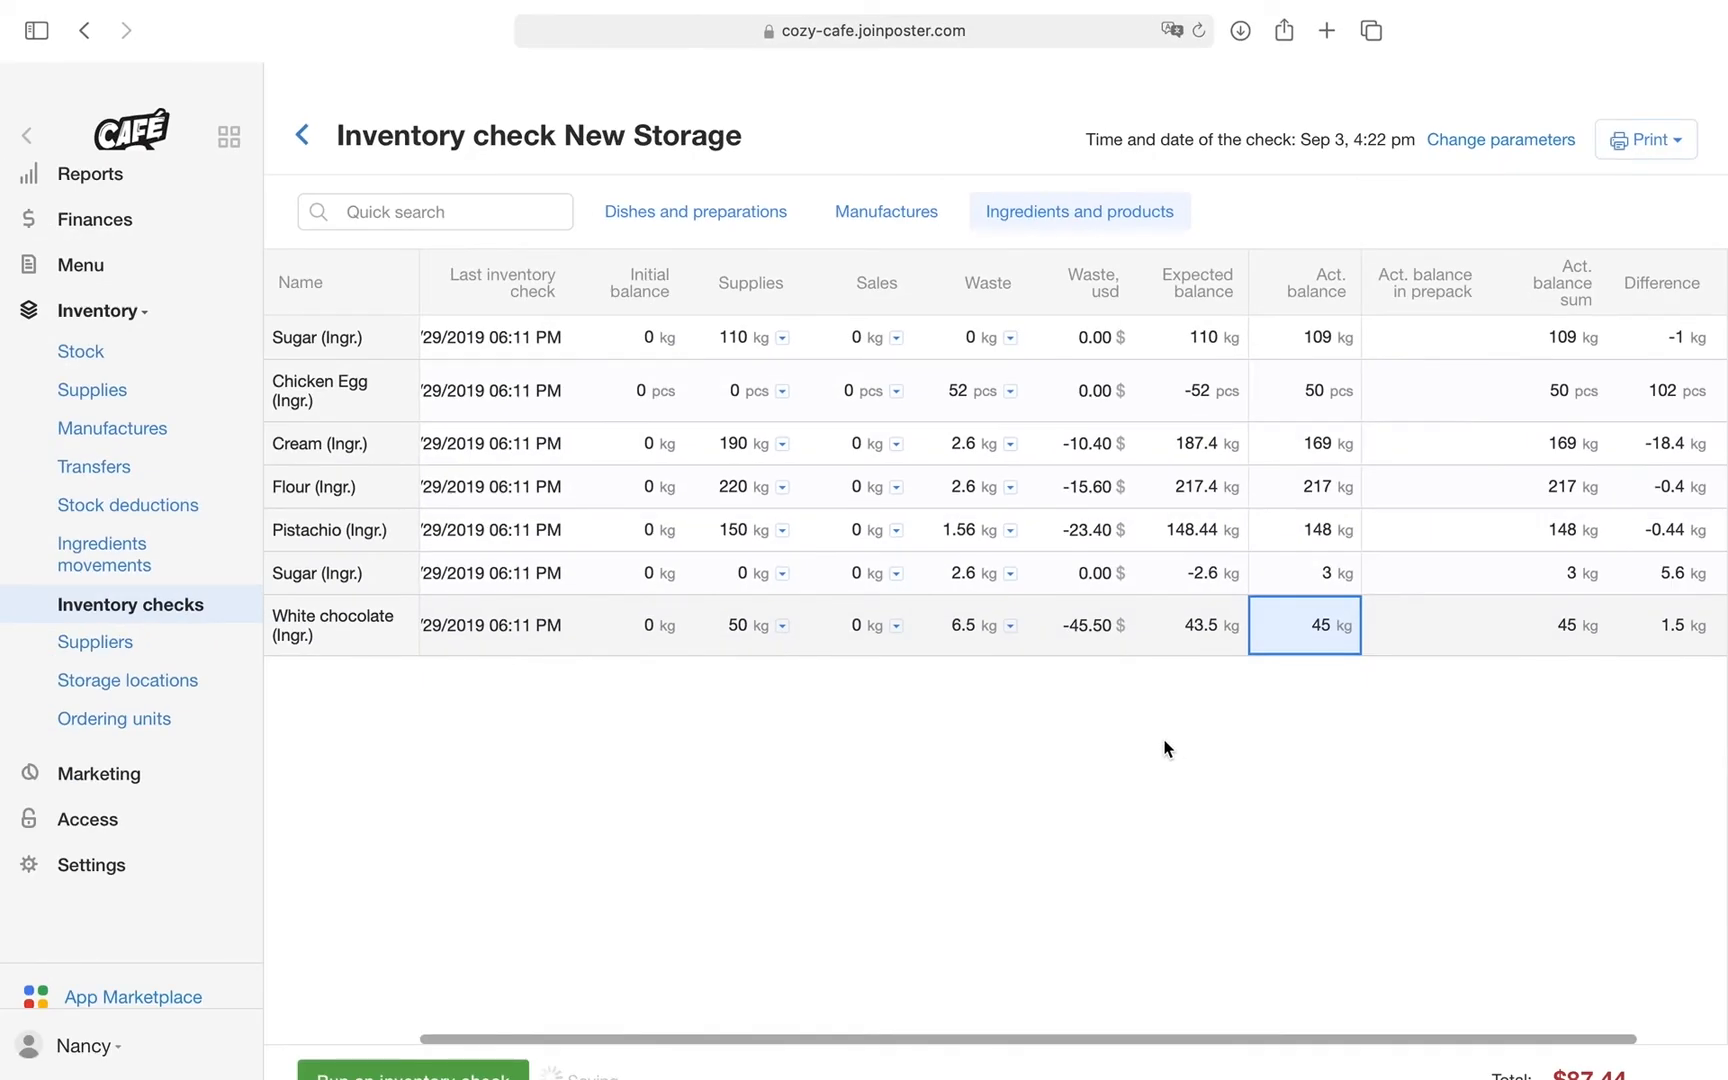
# Step: Run and confirm the New Storage inventory check, giving a result of −$76.94
pyautogui.click(412, 1068)
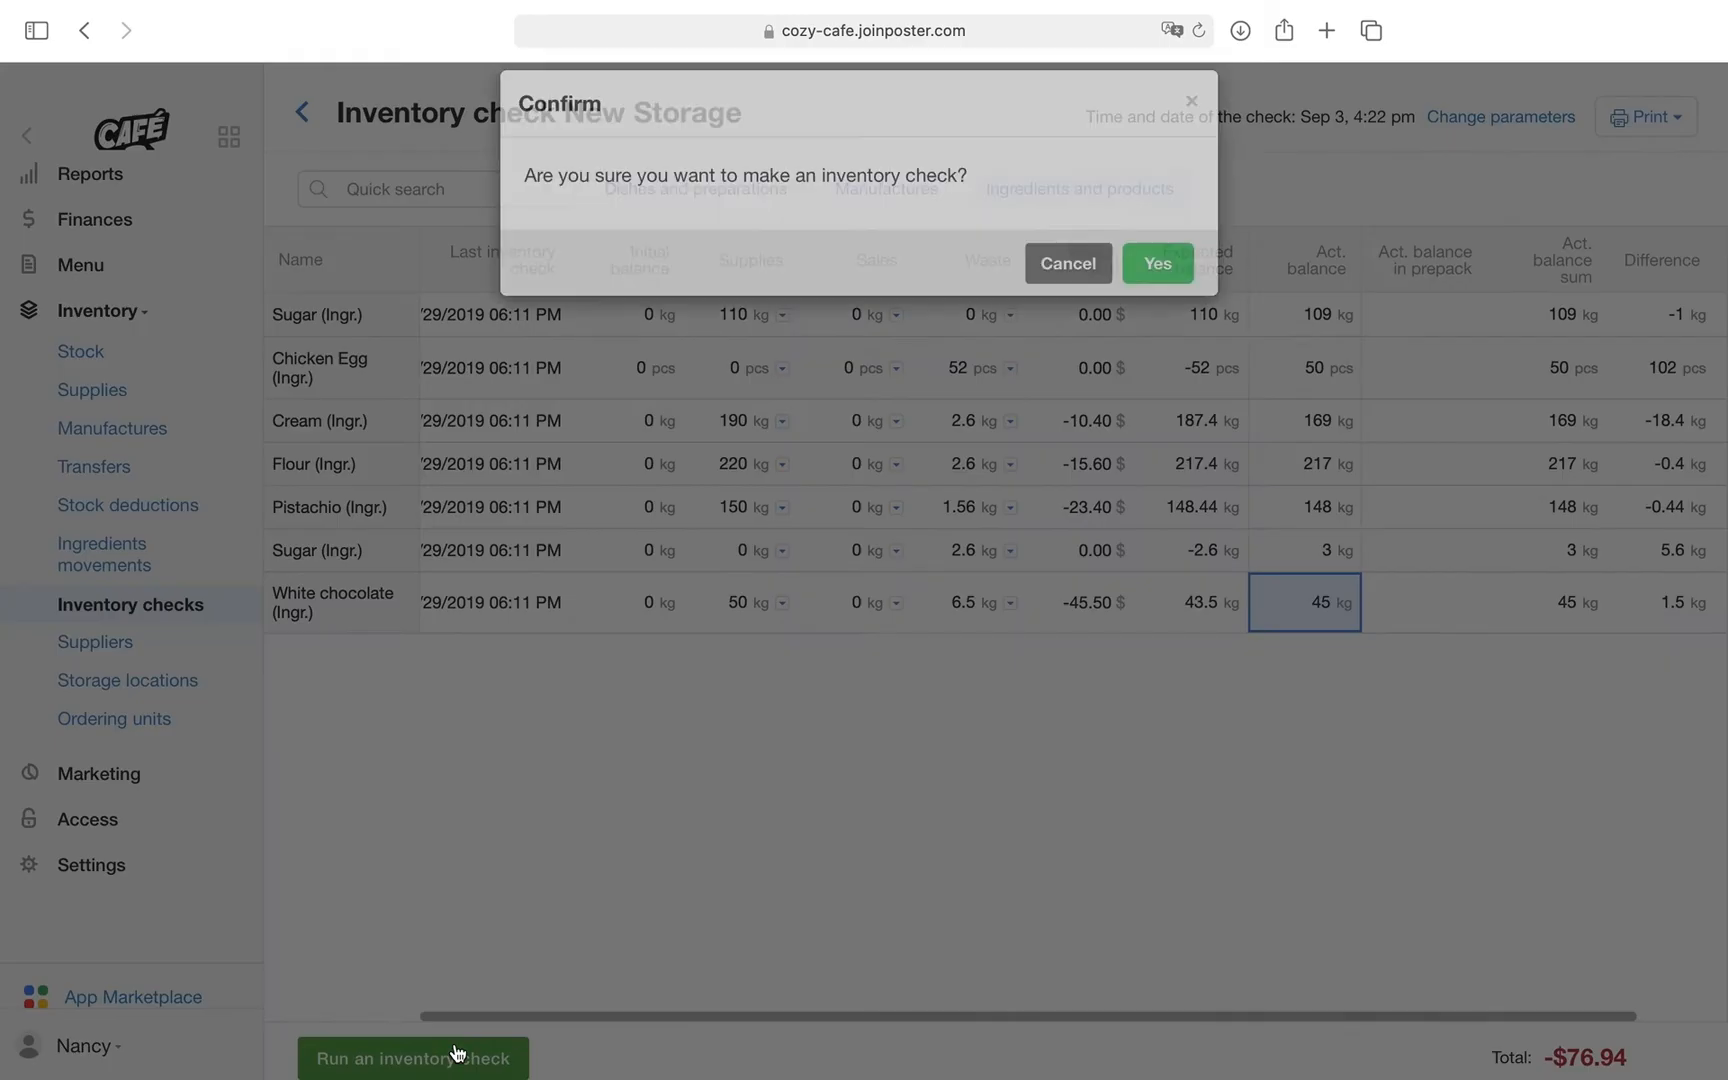
pyautogui.click(1066, 264)
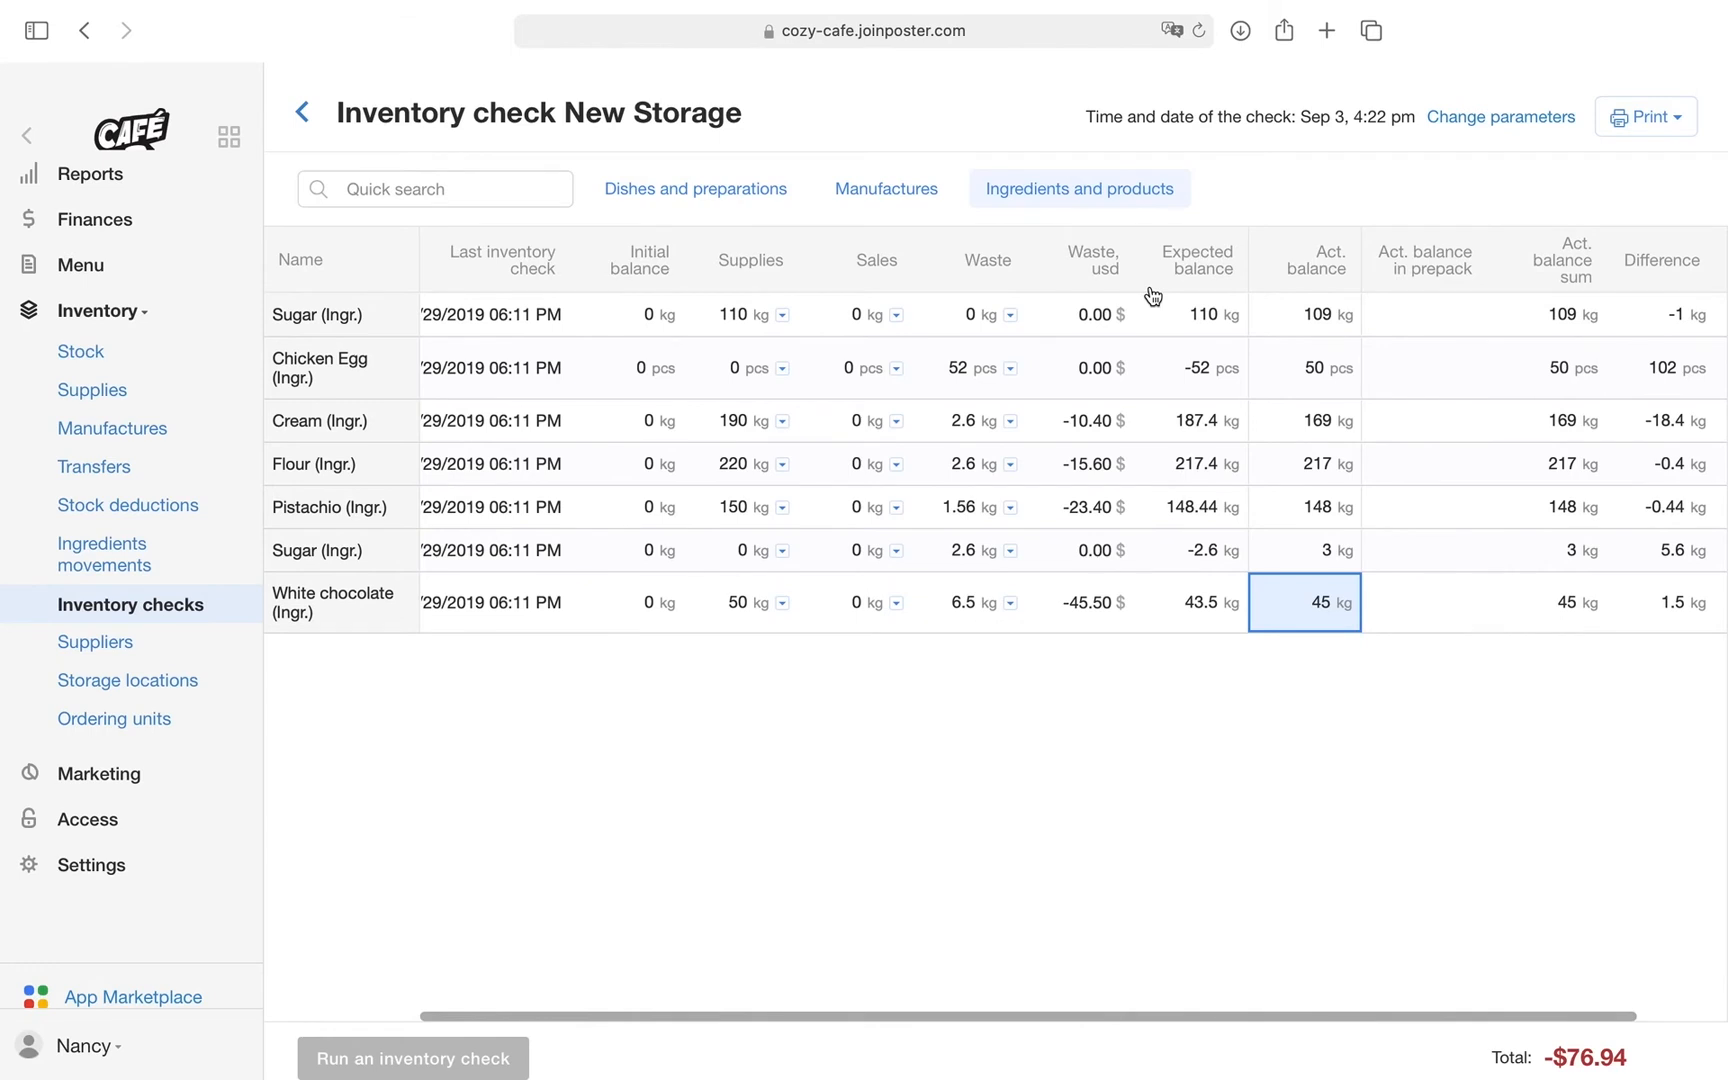
pyautogui.click(412, 1058)
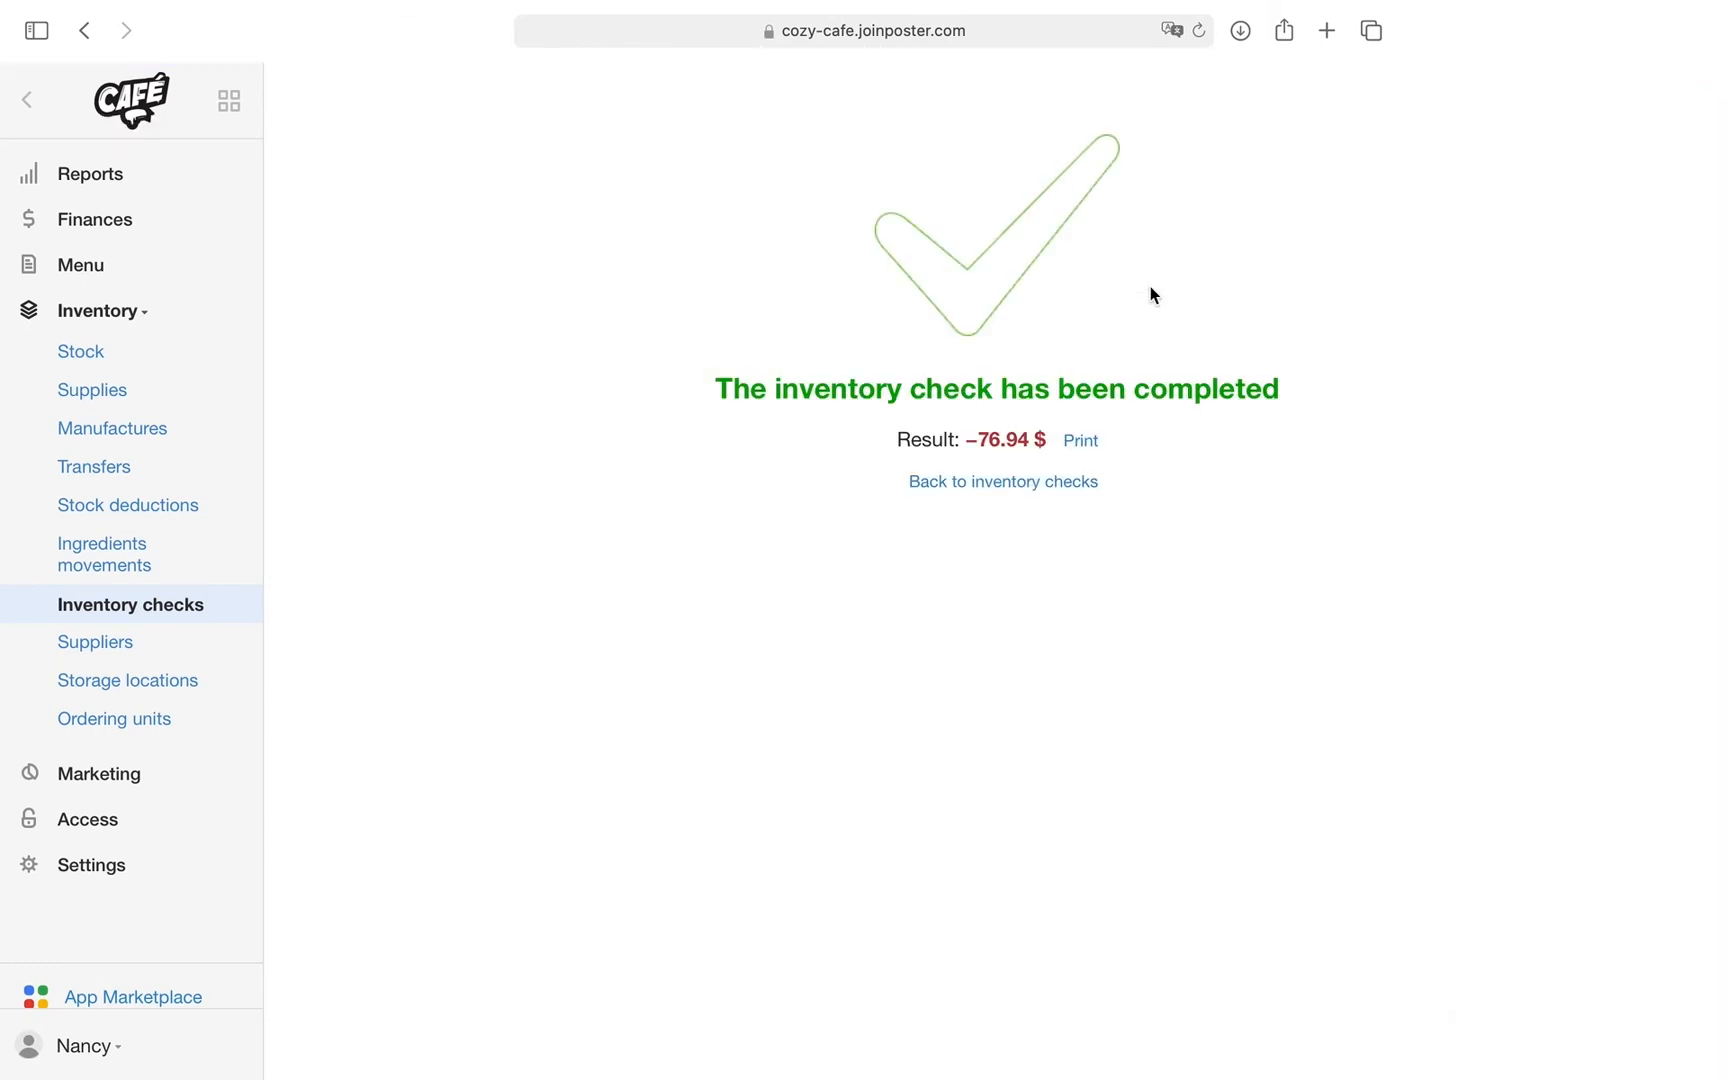
pyautogui.click(80, 264)
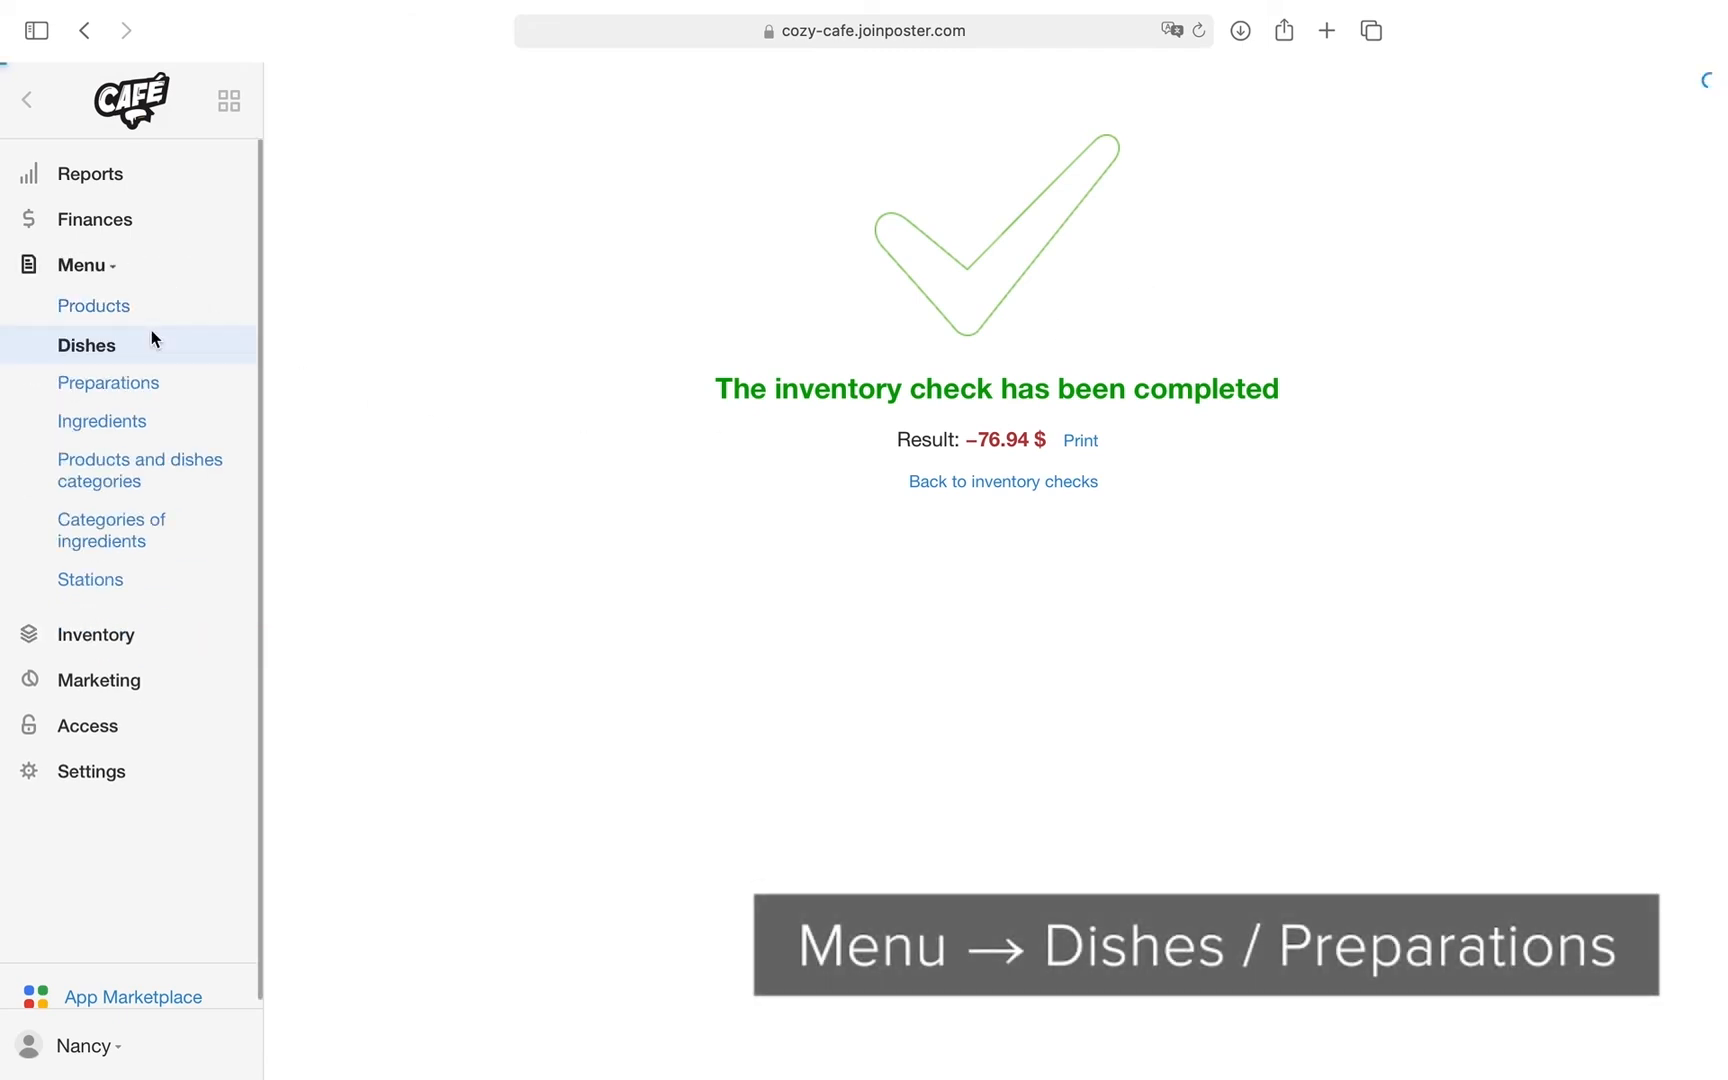
# Step: Find Macarons in the dishes list and disable its manufacturing, confirming the change
pyautogui.click(86, 344)
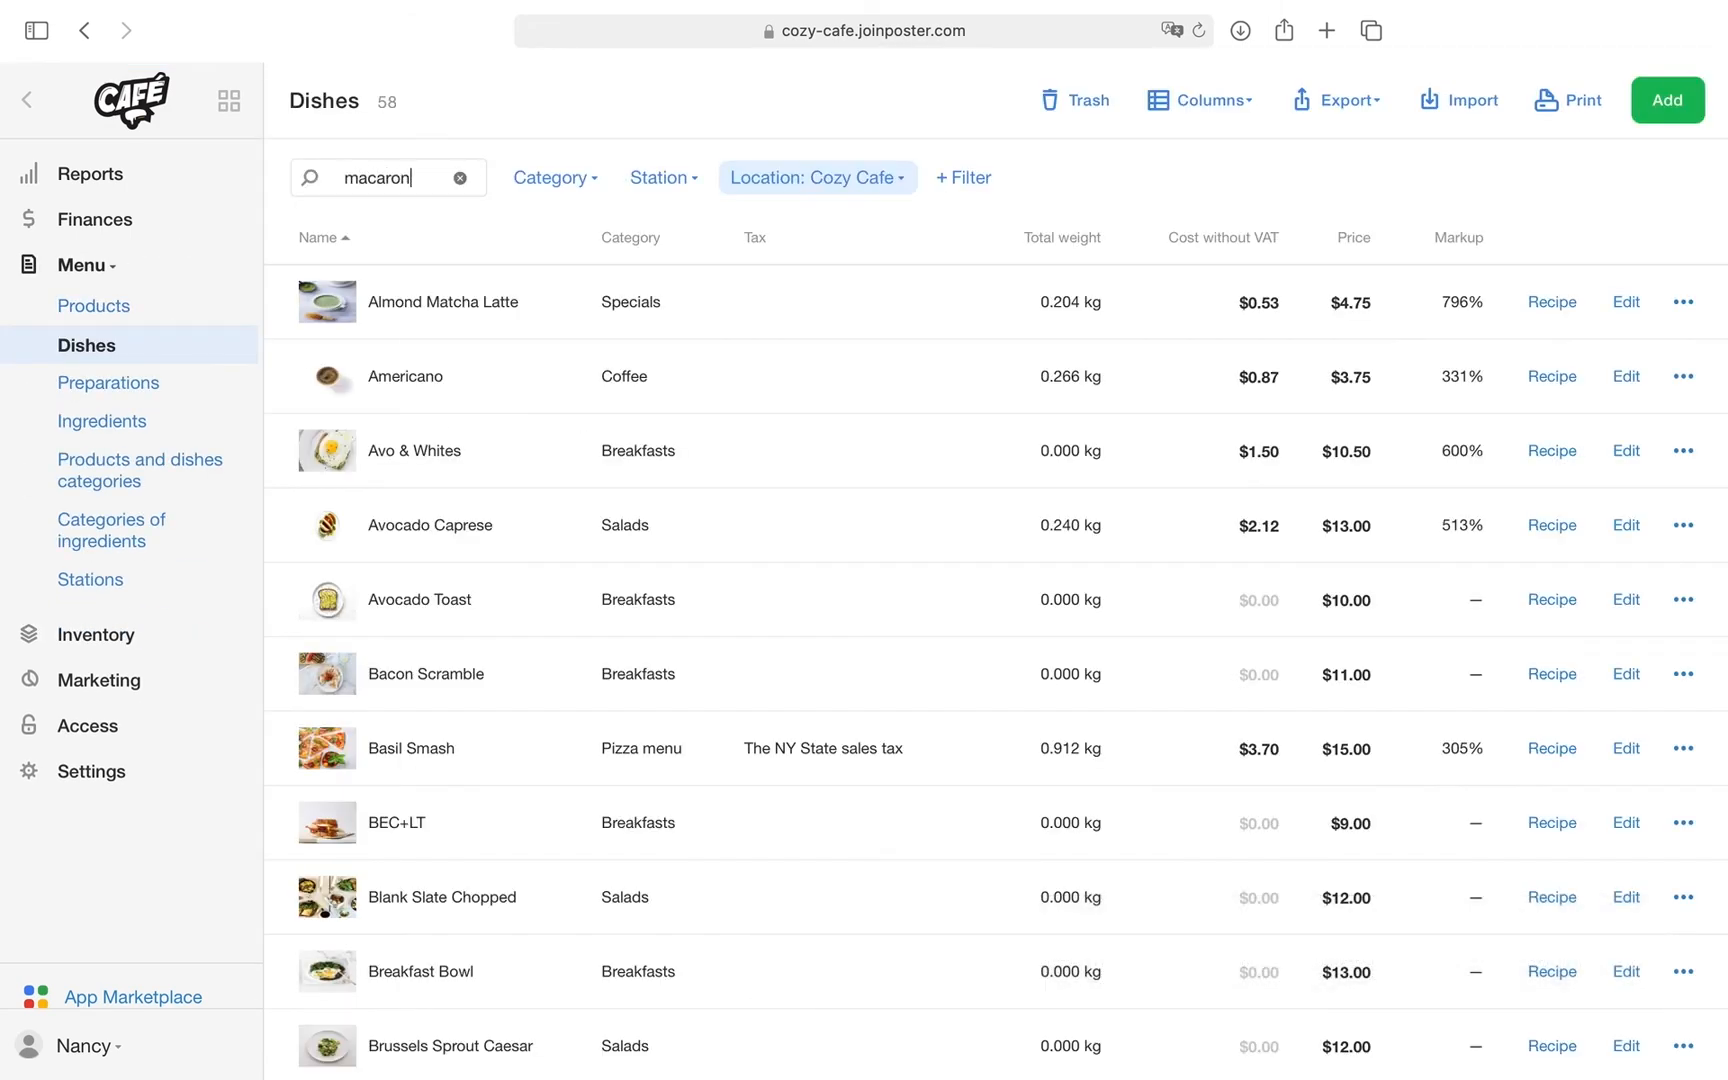
pyautogui.write('s')
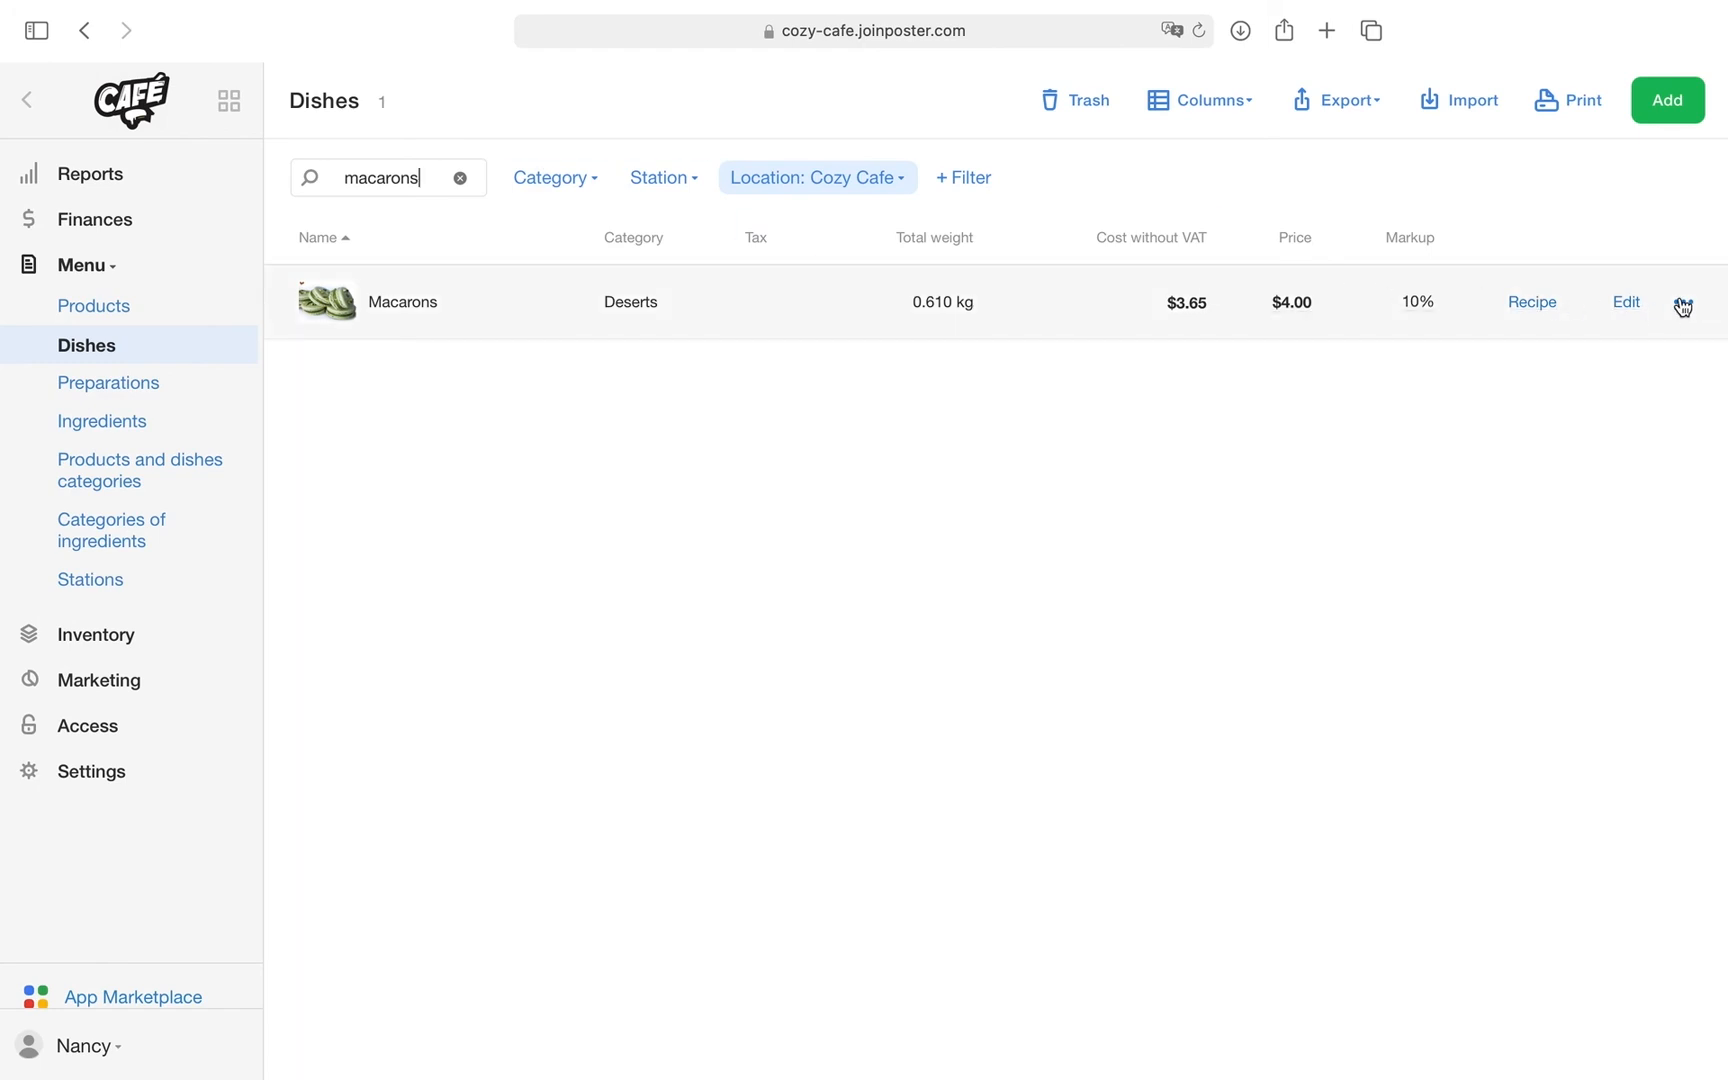
pyautogui.click(1682, 302)
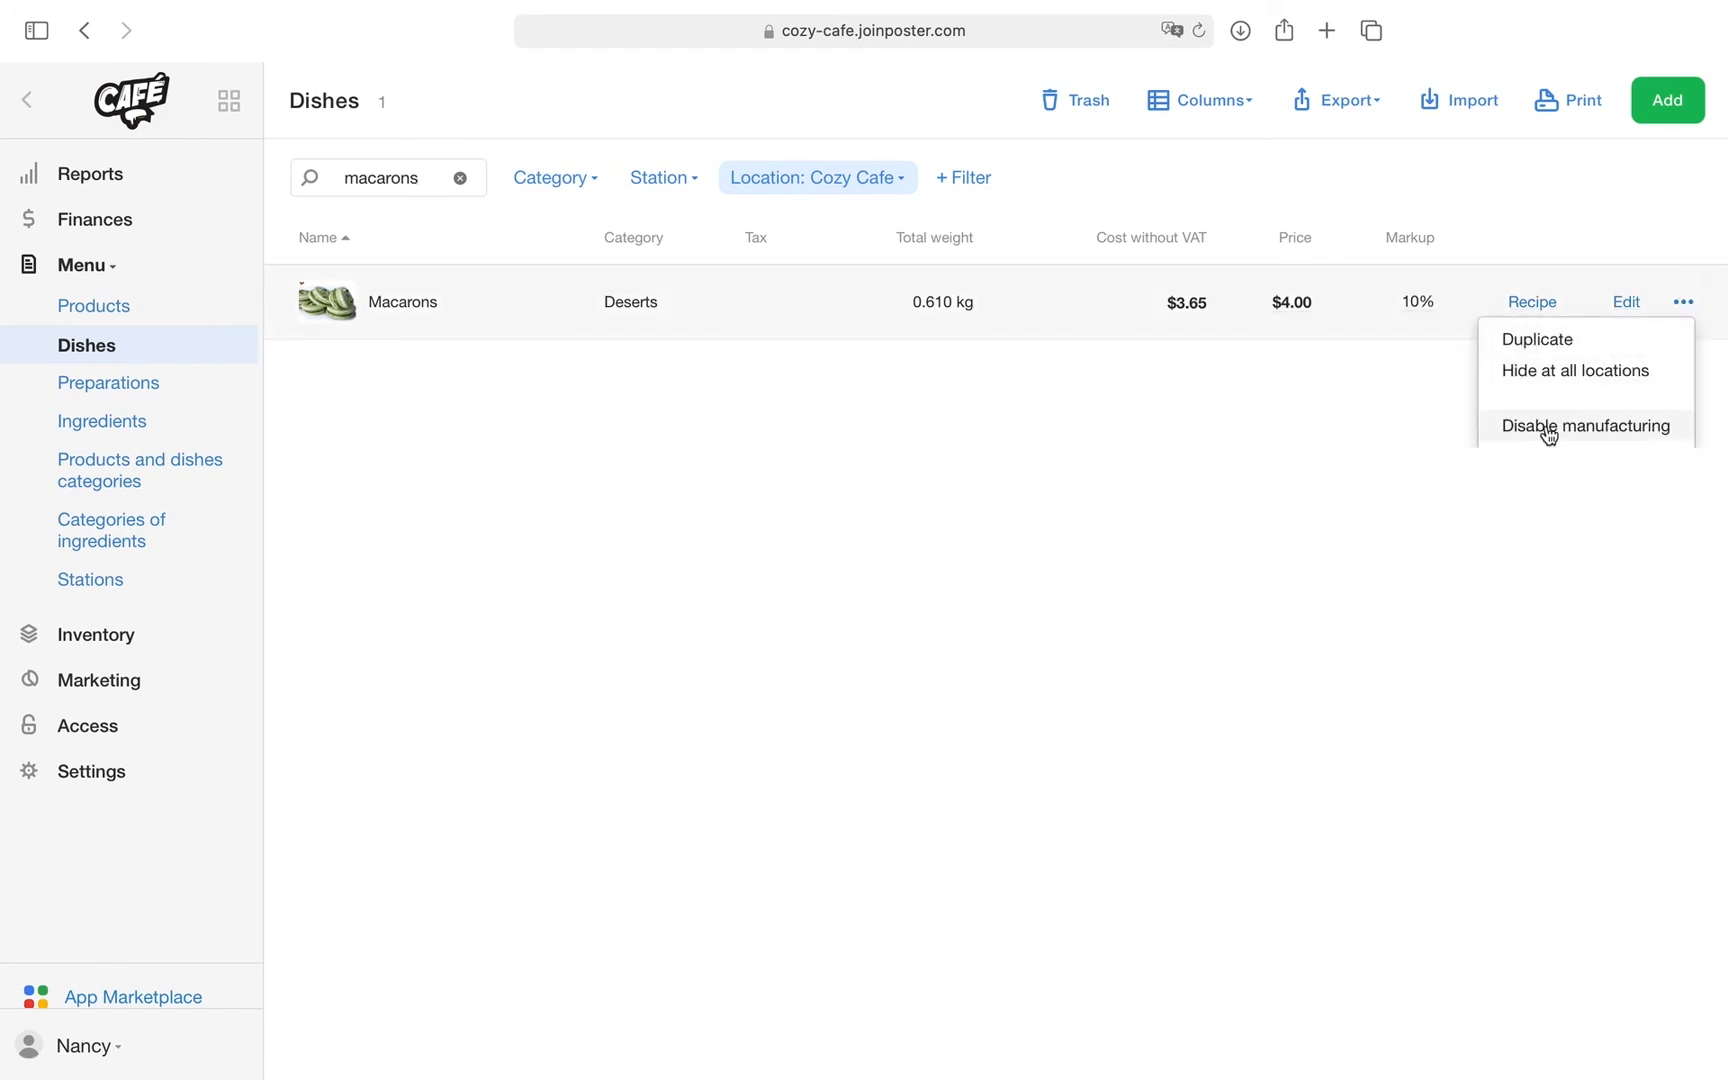
pyautogui.click(1586, 426)
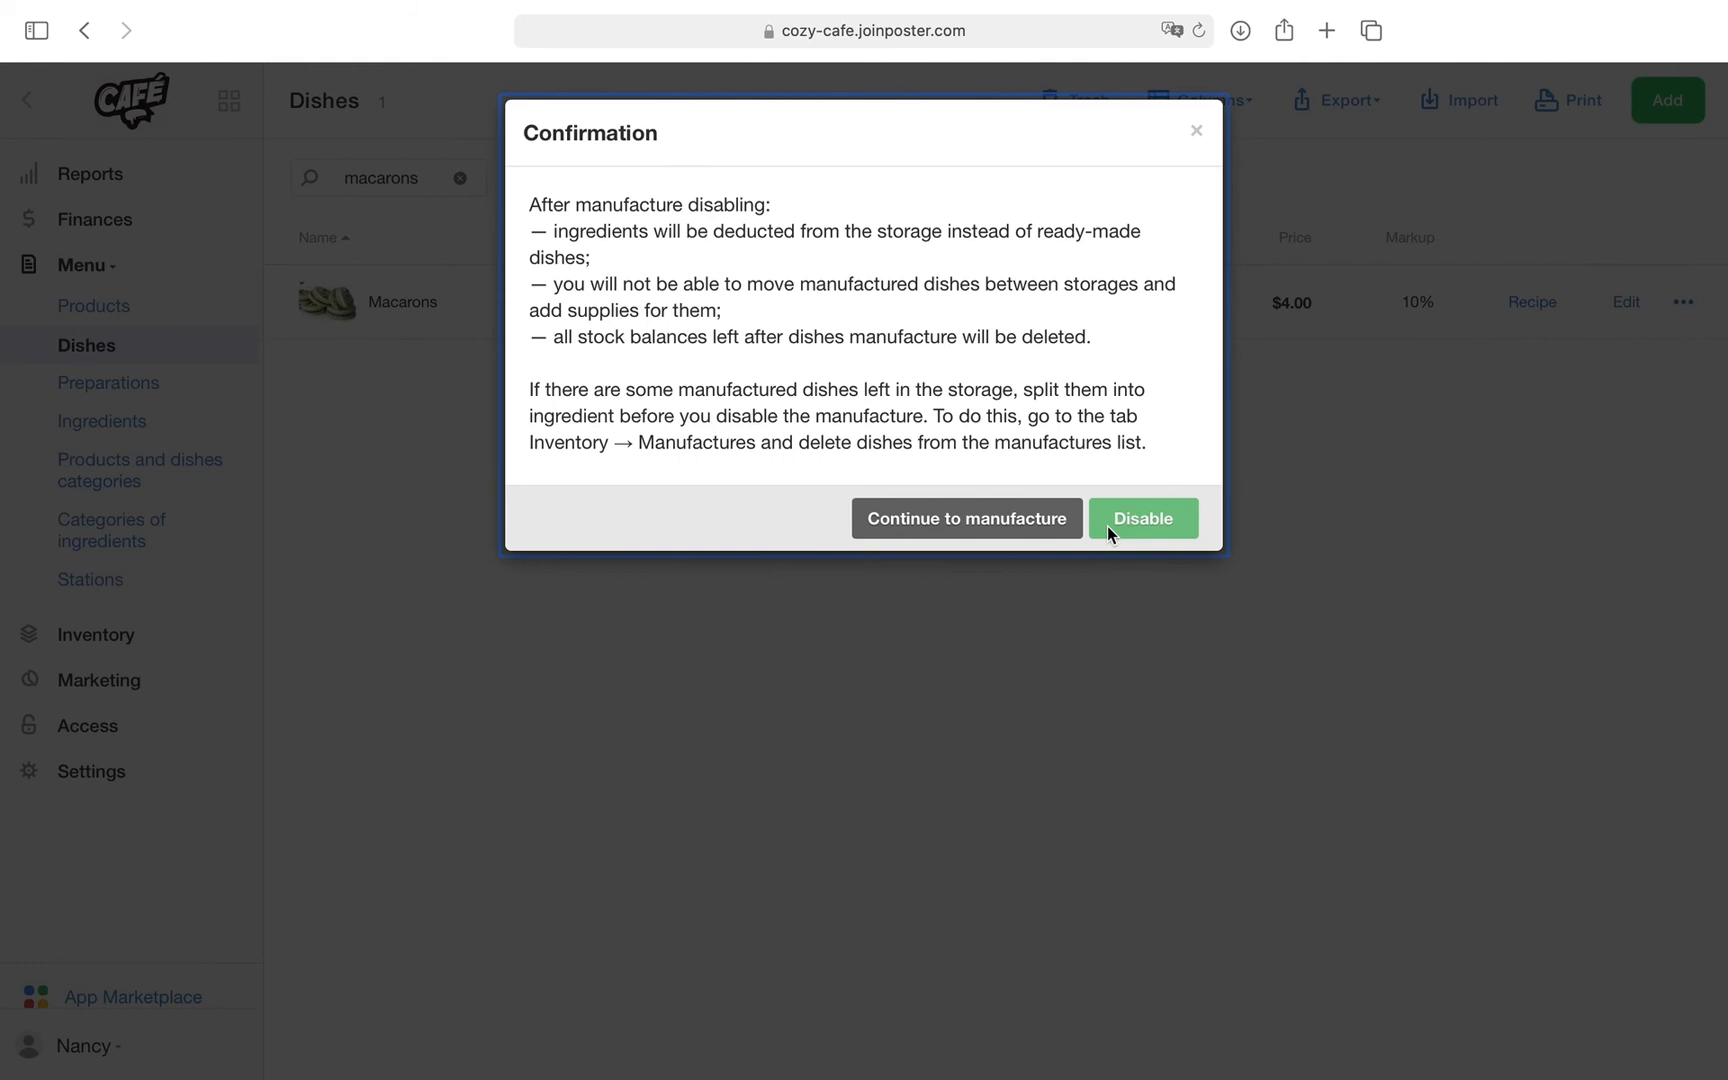
pyautogui.click(1142, 518)
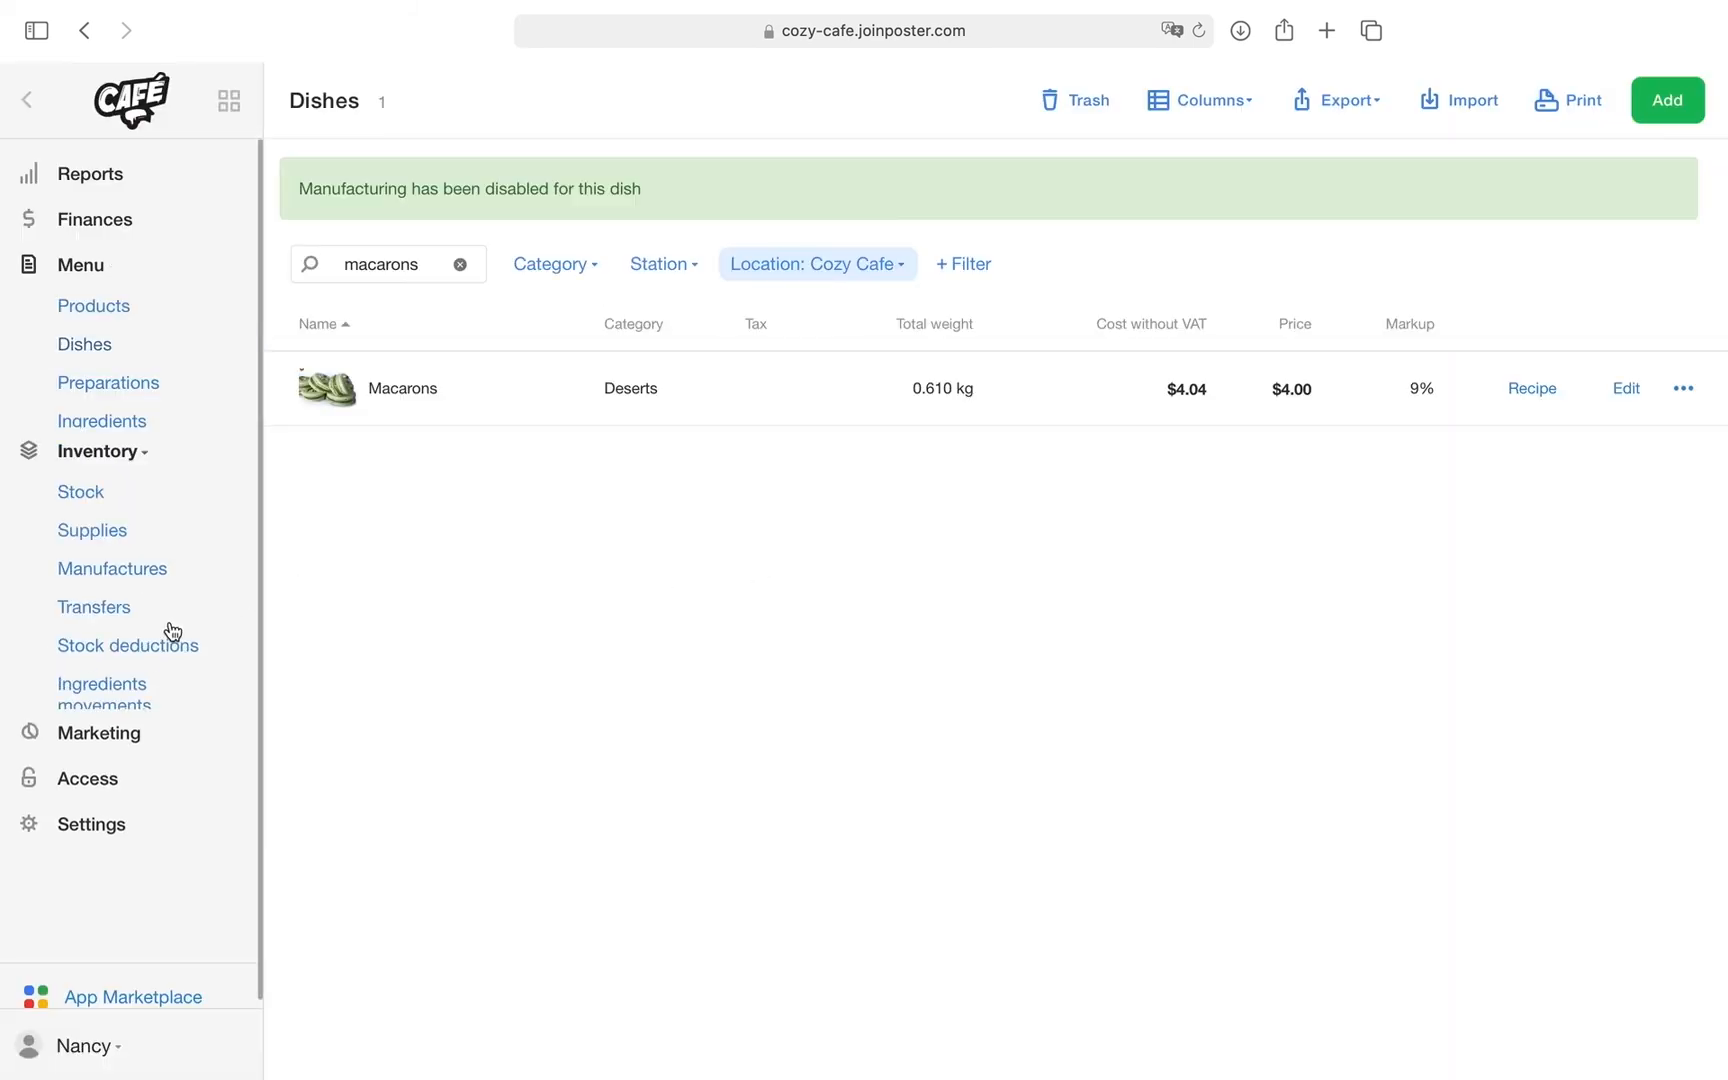
# Step: Search the stock list for 'macarons' to confirm no results, then go to Manufactures
pyautogui.click(80, 492)
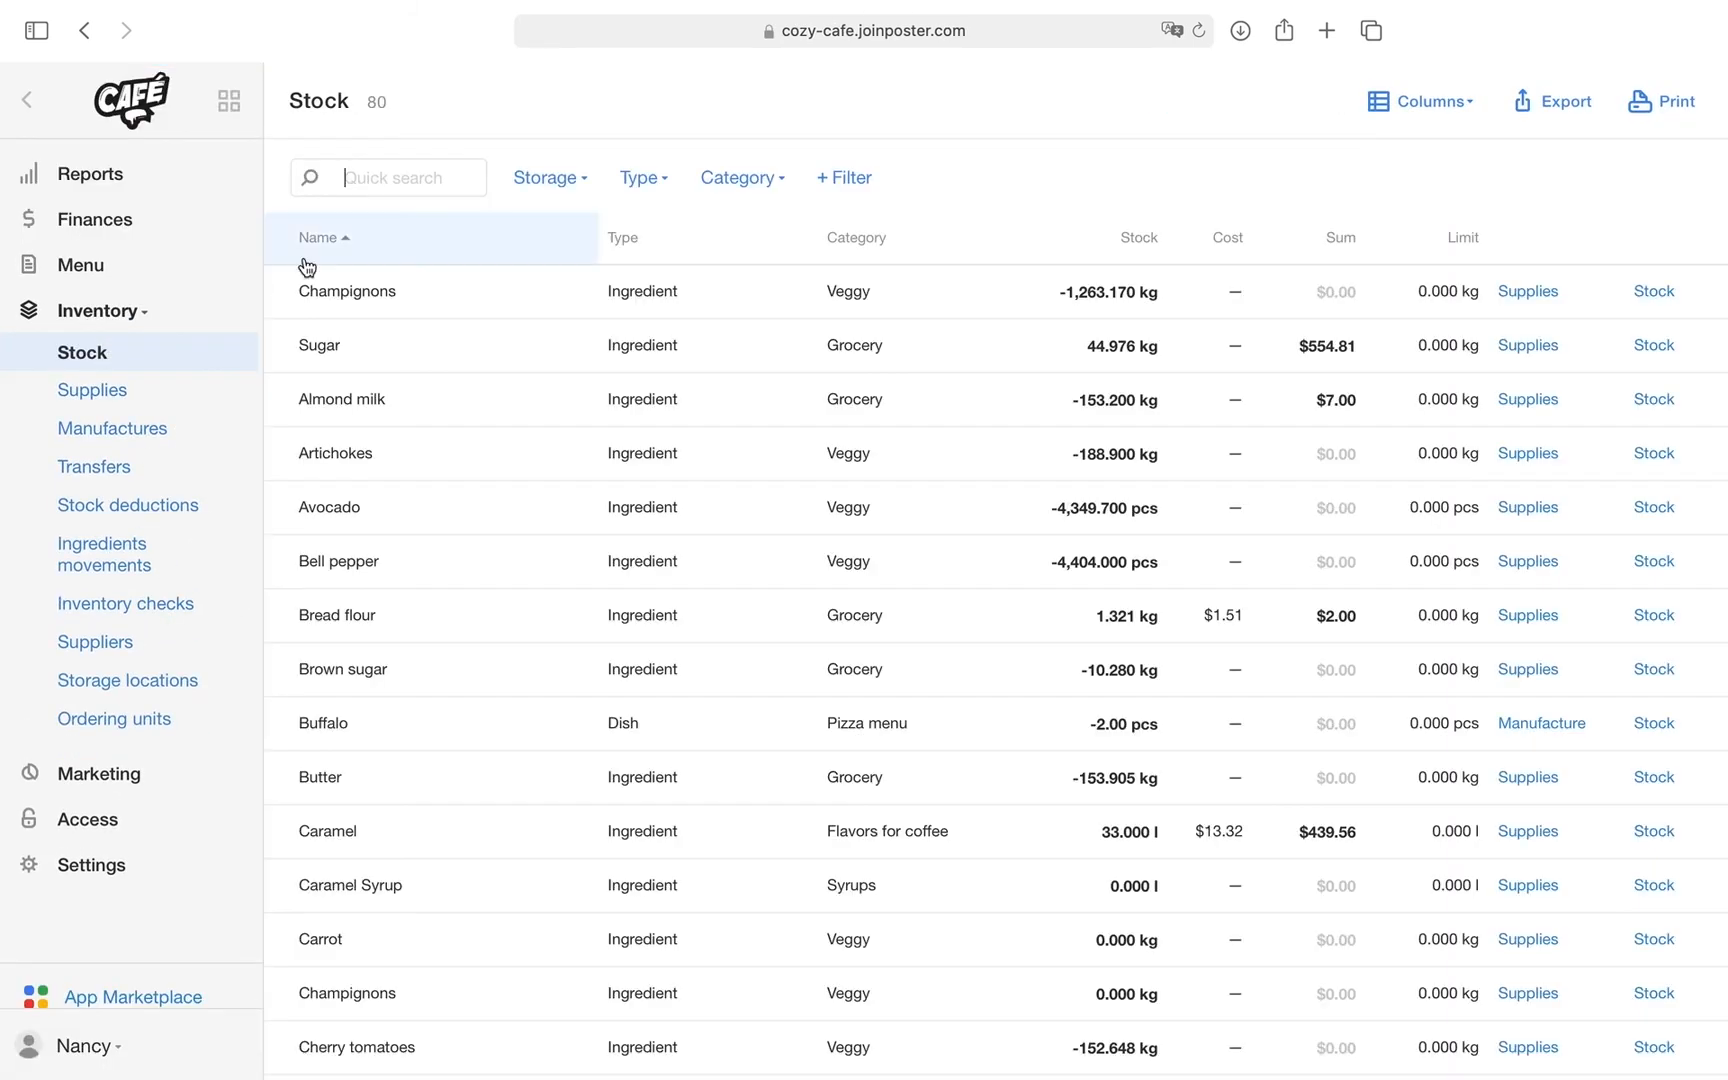
pyautogui.write('macaro')
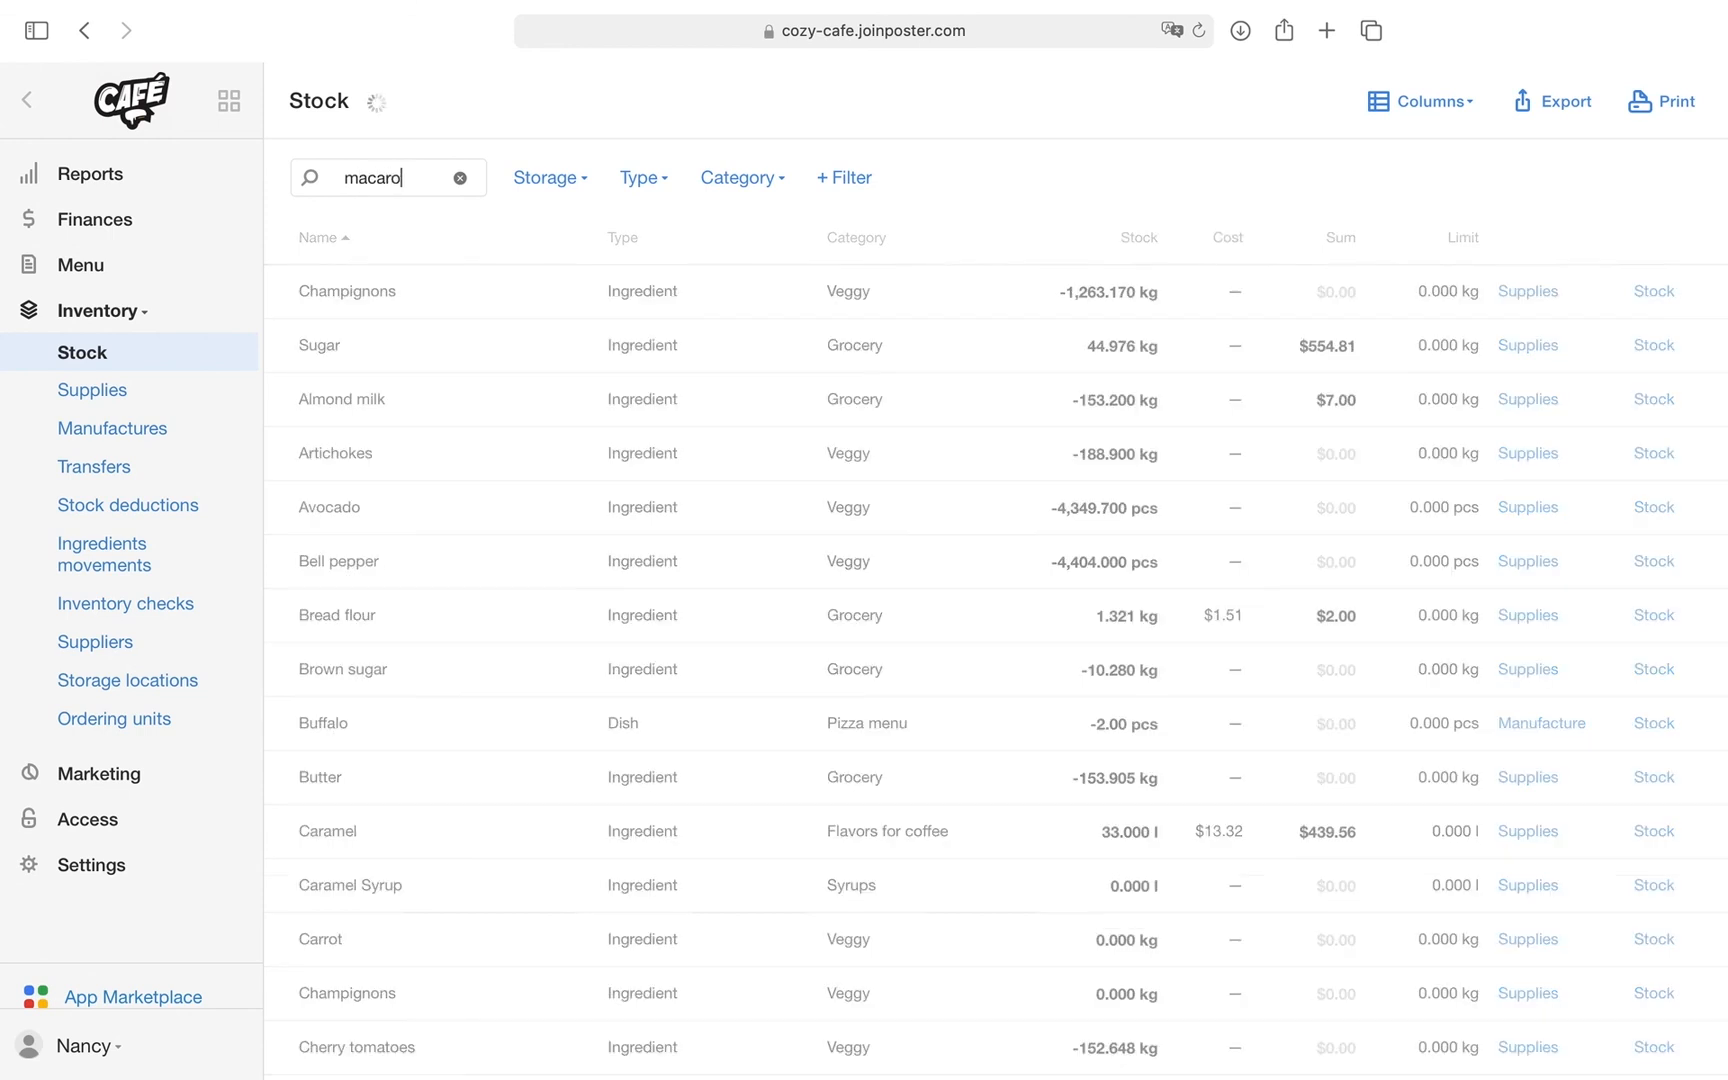
pyautogui.write('ns')
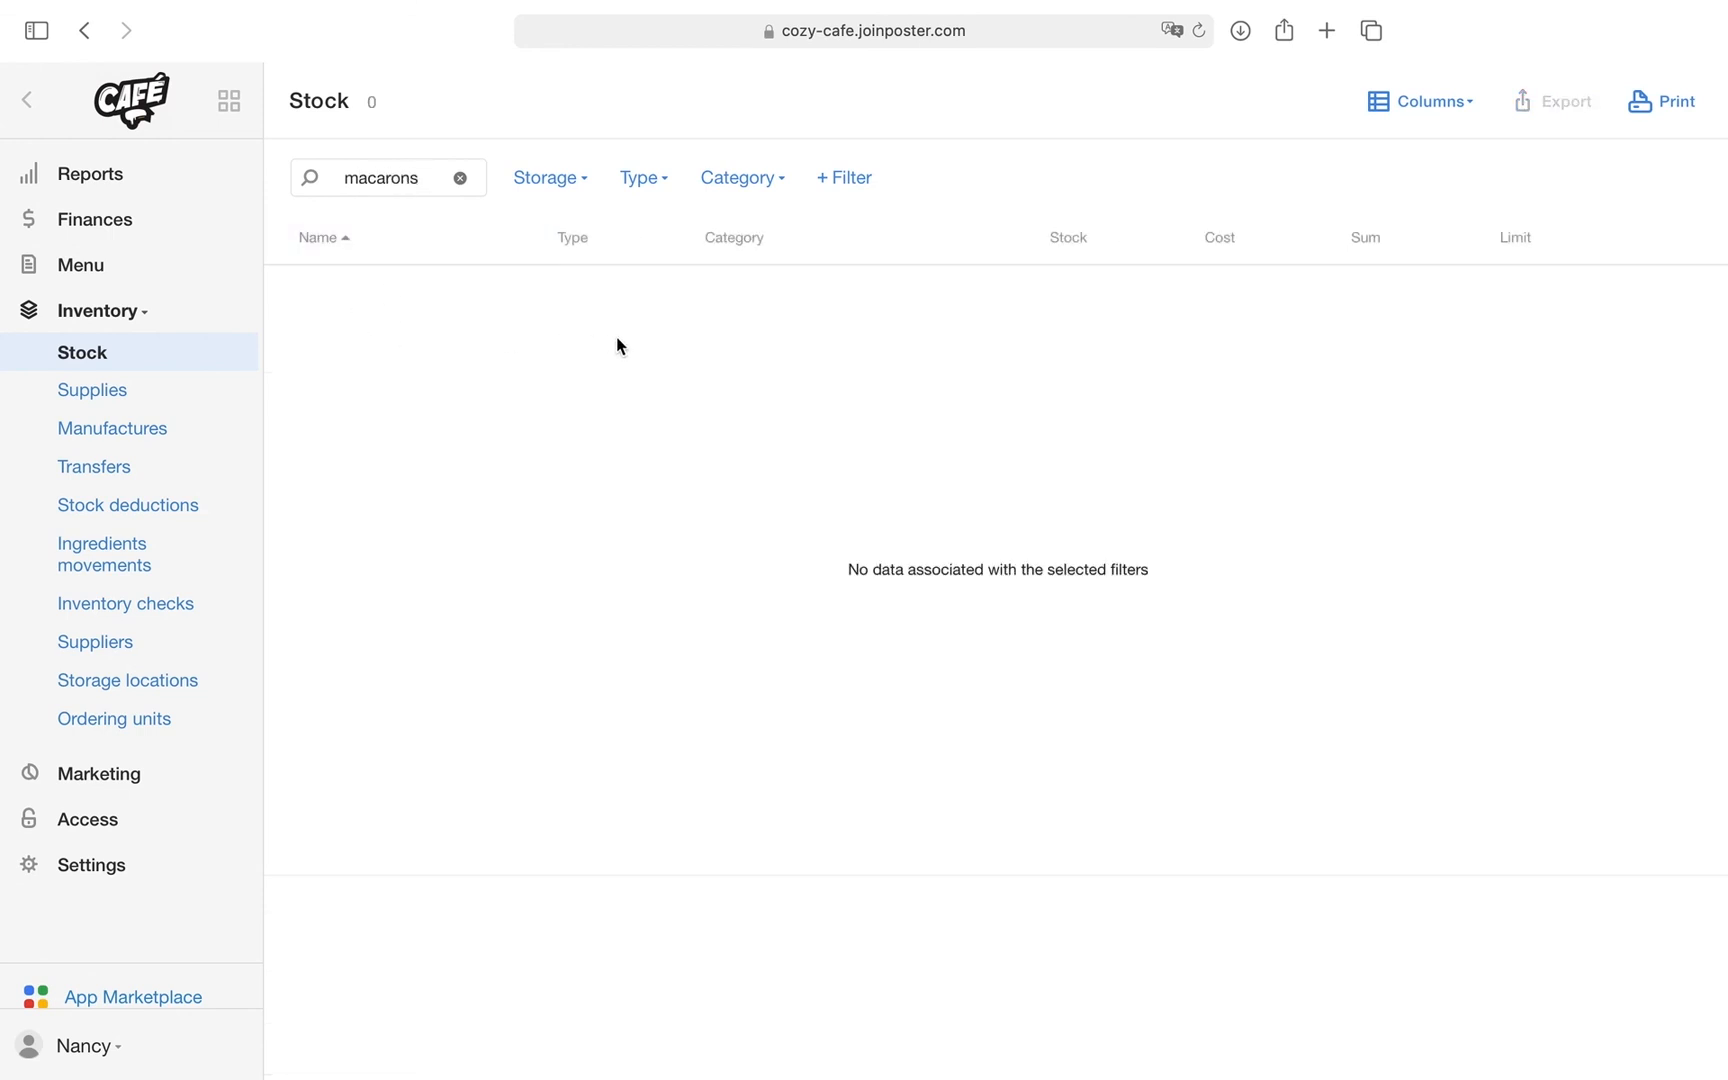
pyautogui.click(112, 428)
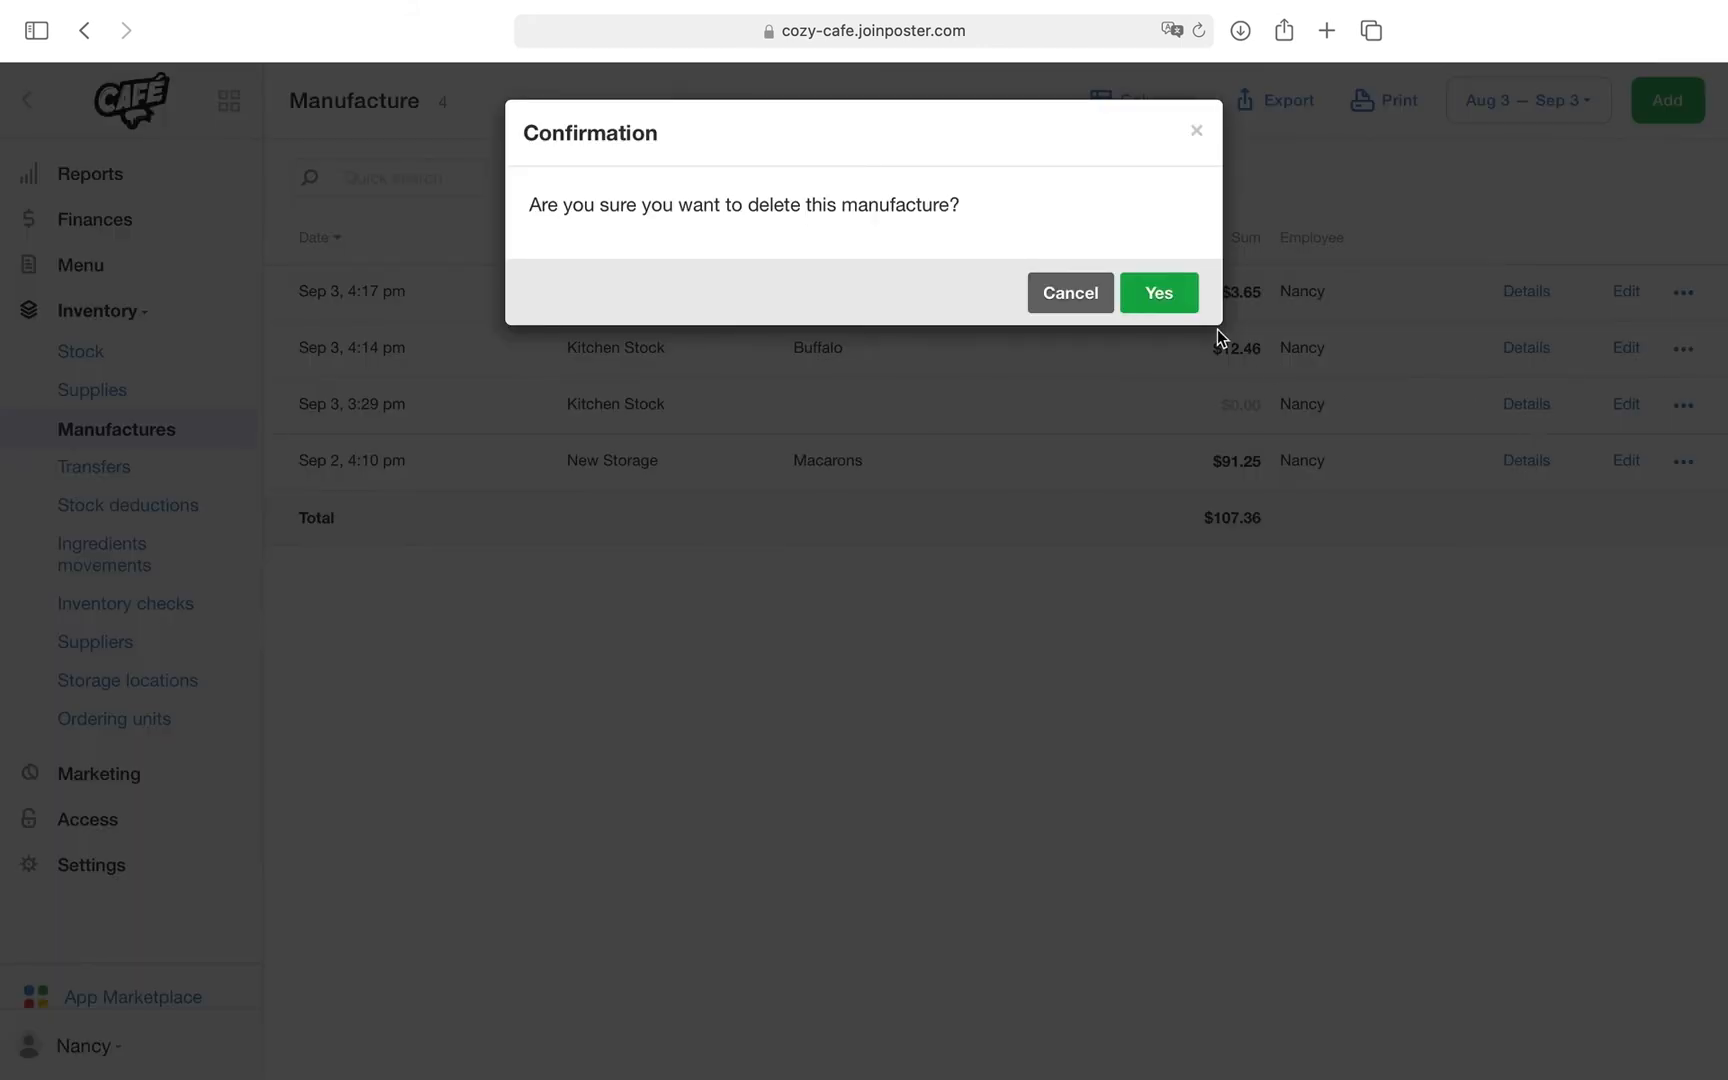
# Step: Confirm deleting the Macarons manufacture record from the manufactures list
pyautogui.click(1158, 292)
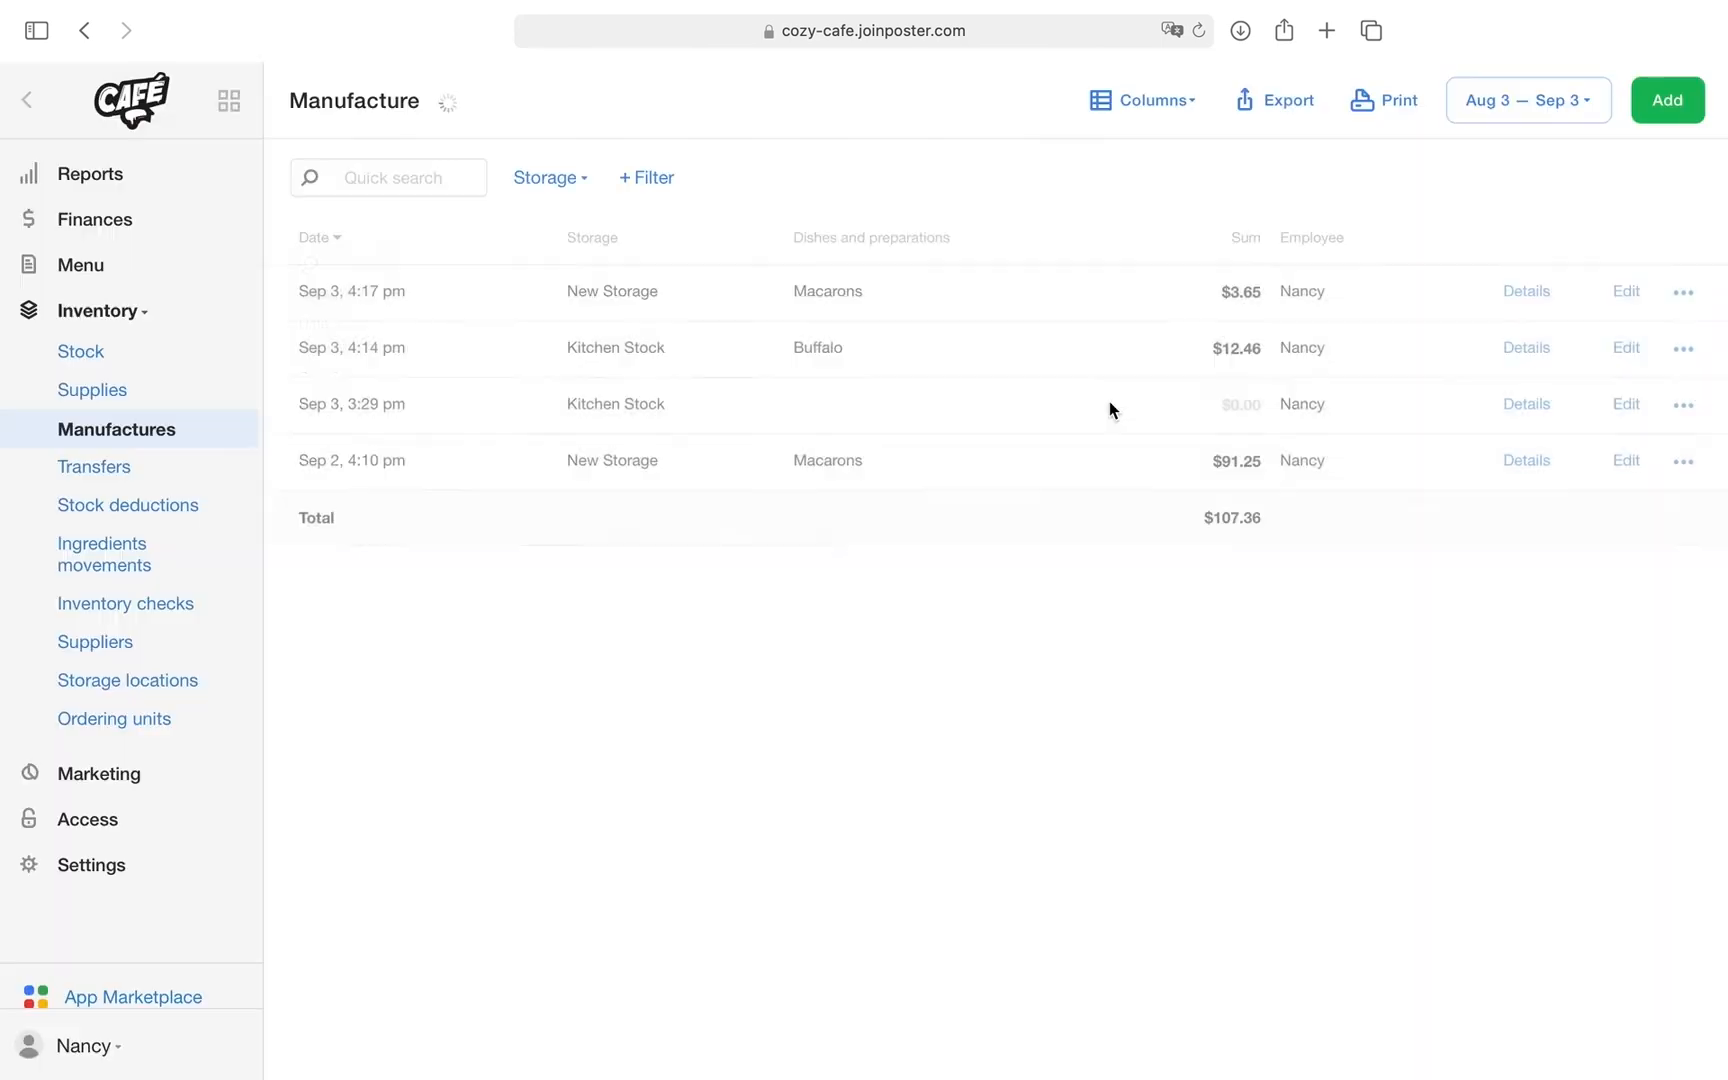